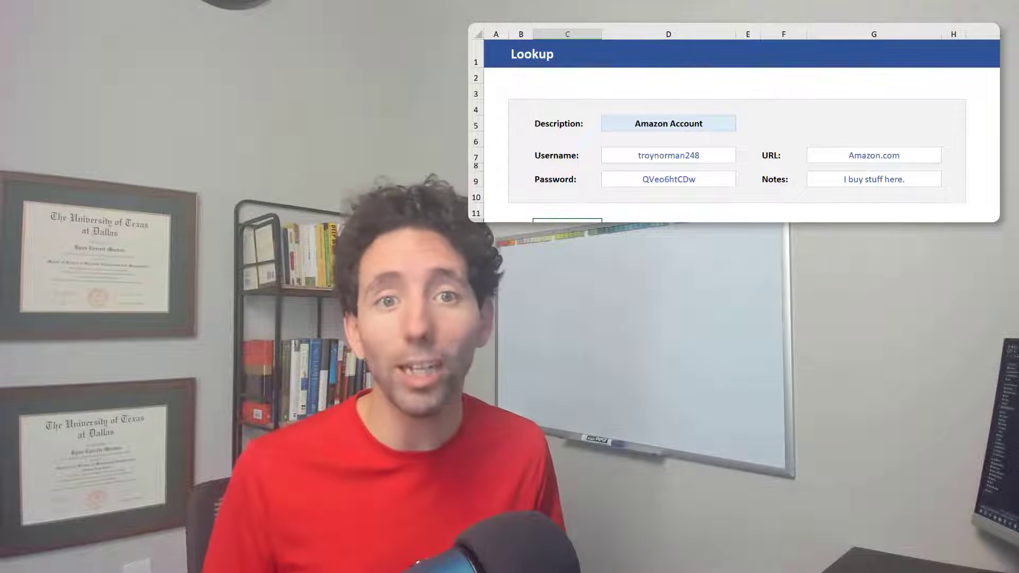
# Try the account description dropdown, choosing Google Account from the list.
pyautogui.click(668, 124)
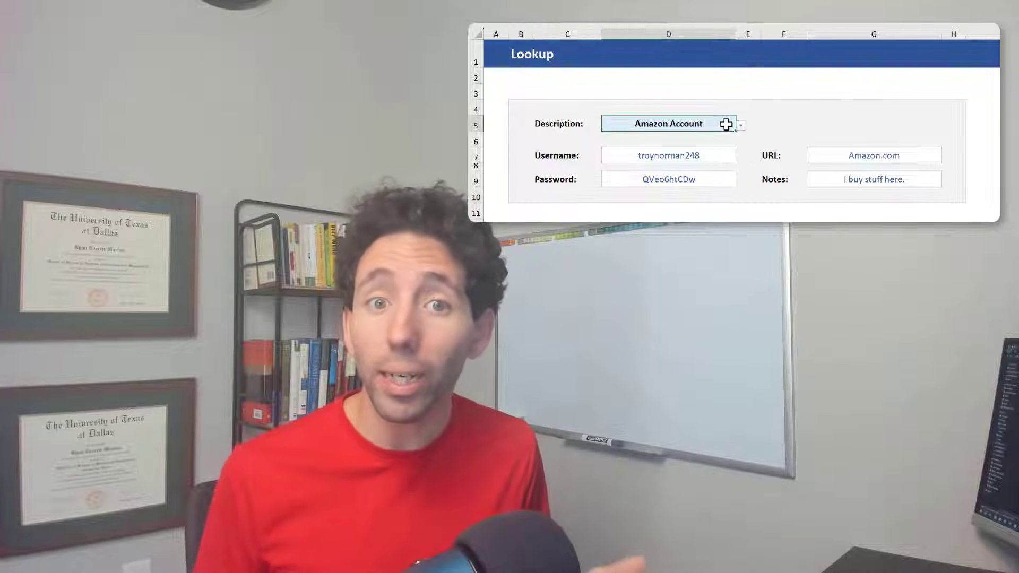
pyautogui.click(739, 124)
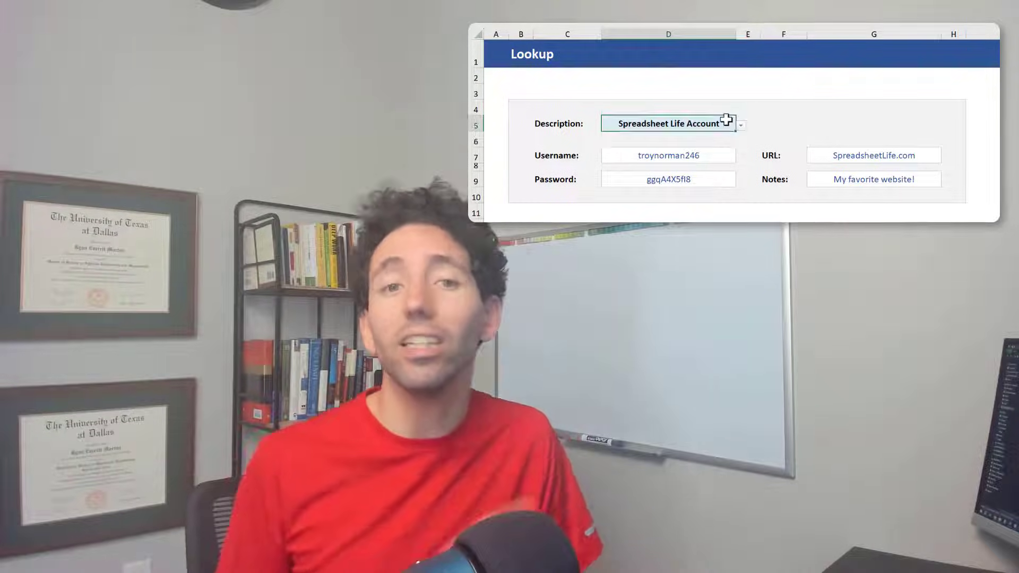
pyautogui.click(740, 124)
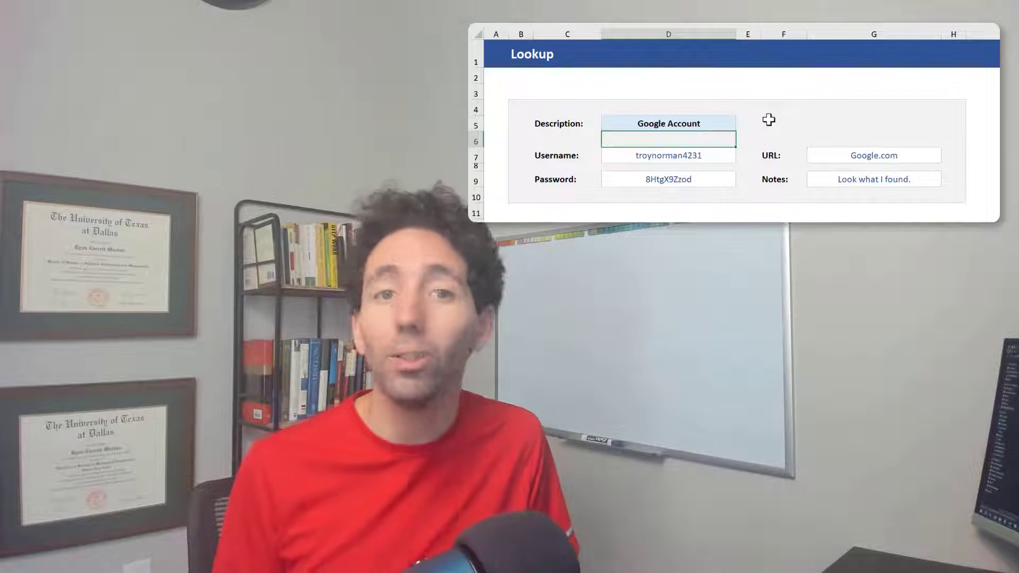
pyautogui.click(668, 123)
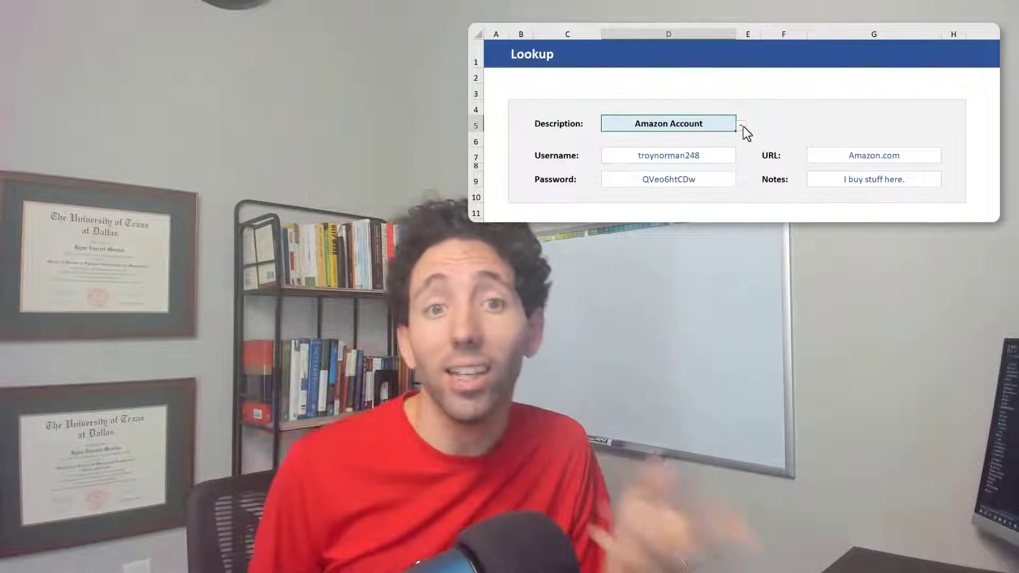
pyautogui.click(740, 124)
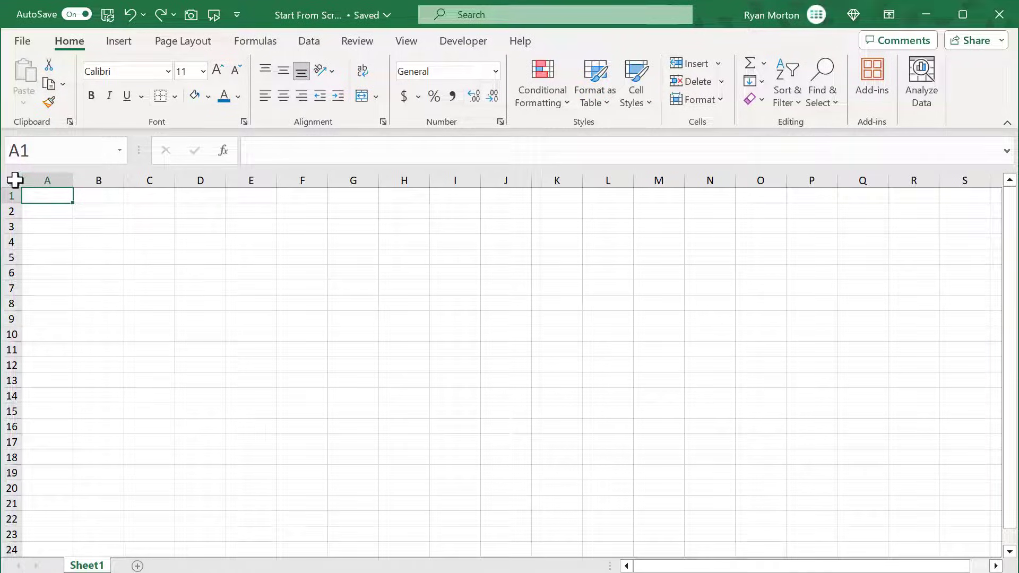
# Select the whole sheet and set every column width to 30.
pyautogui.click(47, 180)
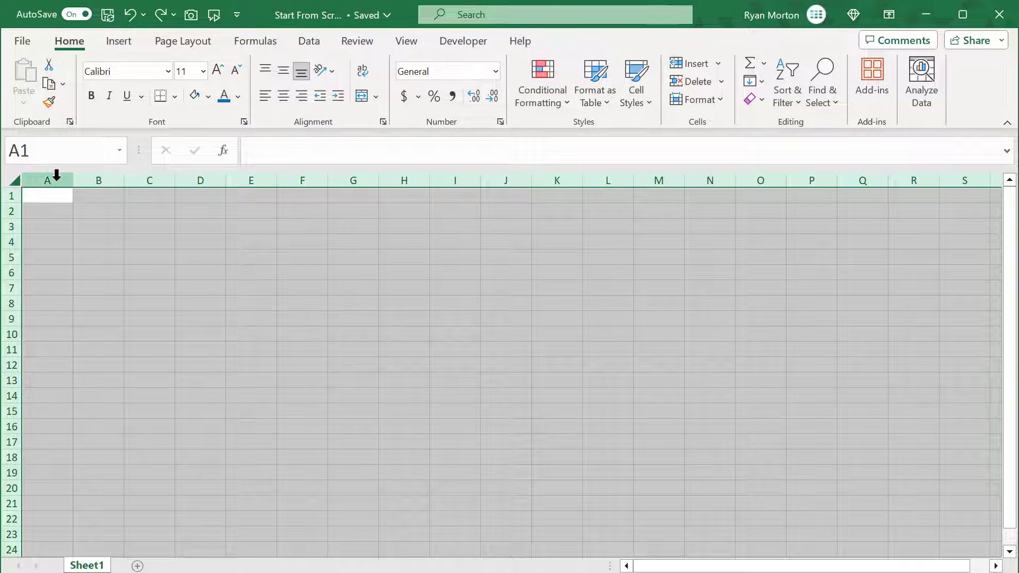
pyautogui.rightClick(47, 195)
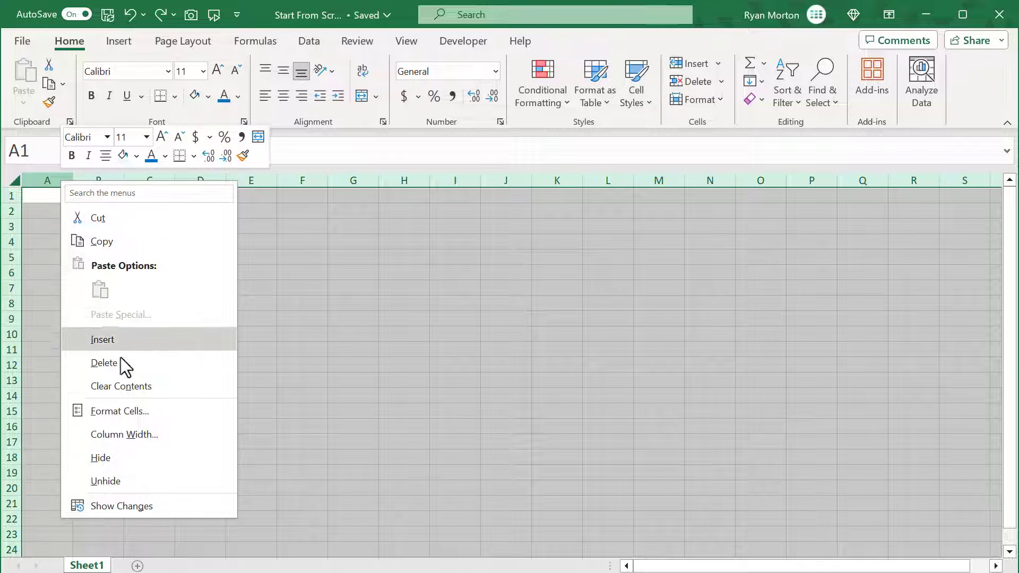
pyautogui.click(124, 433)
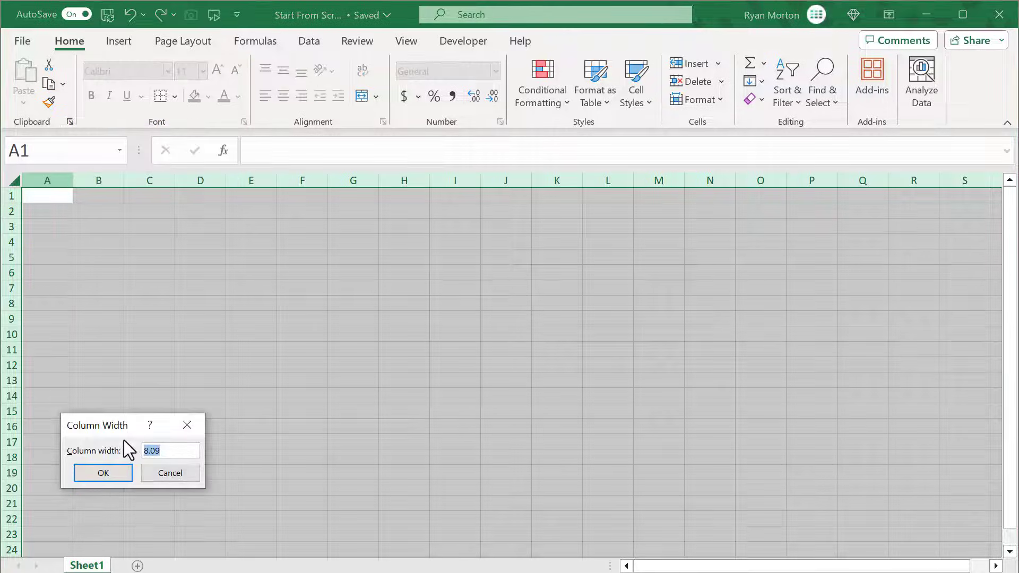
pyautogui.write('30')
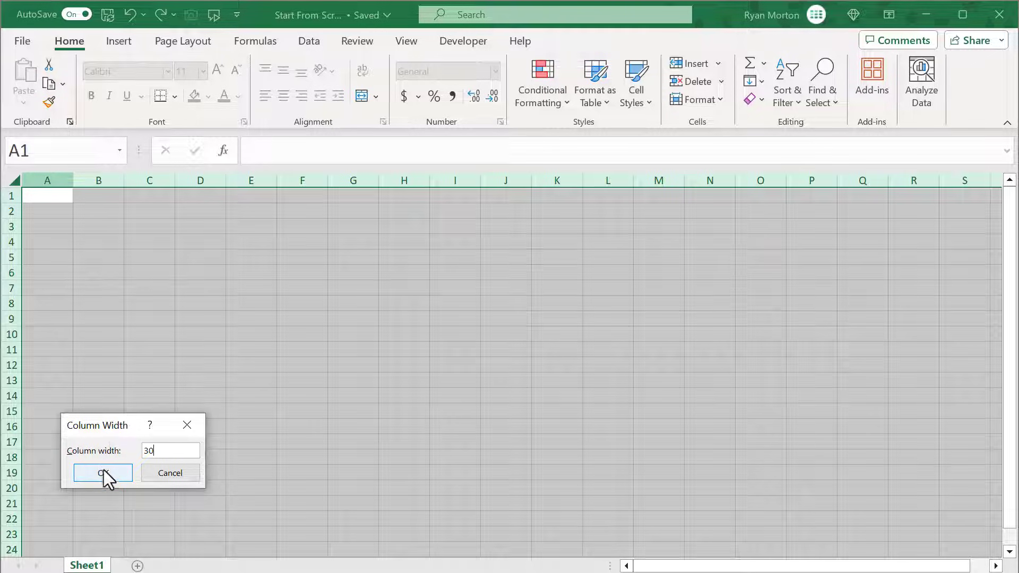
pyautogui.click(102, 473)
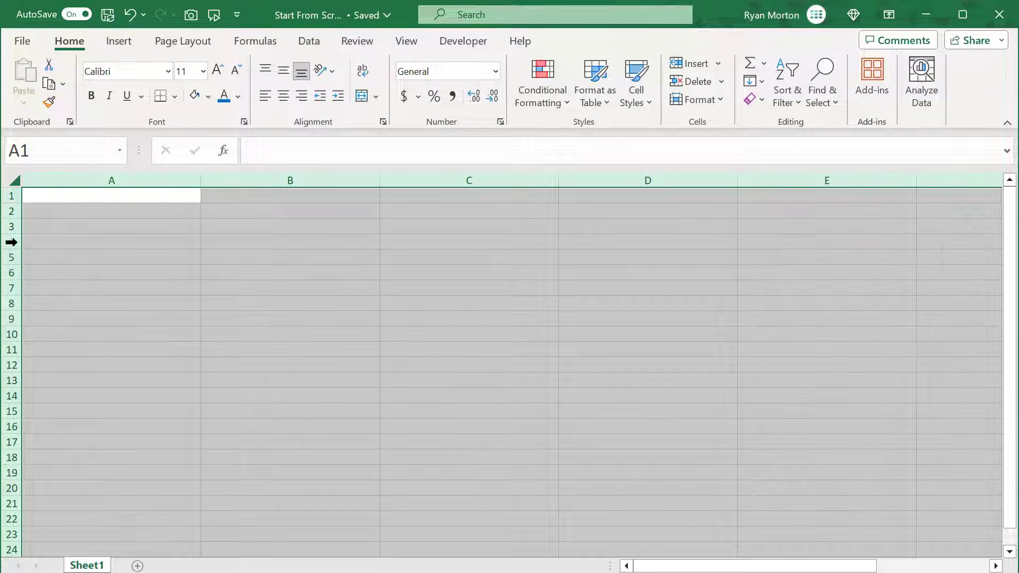
# Set every row height to 20 and raise the font size to 12.
pyautogui.rightClick(110, 194)
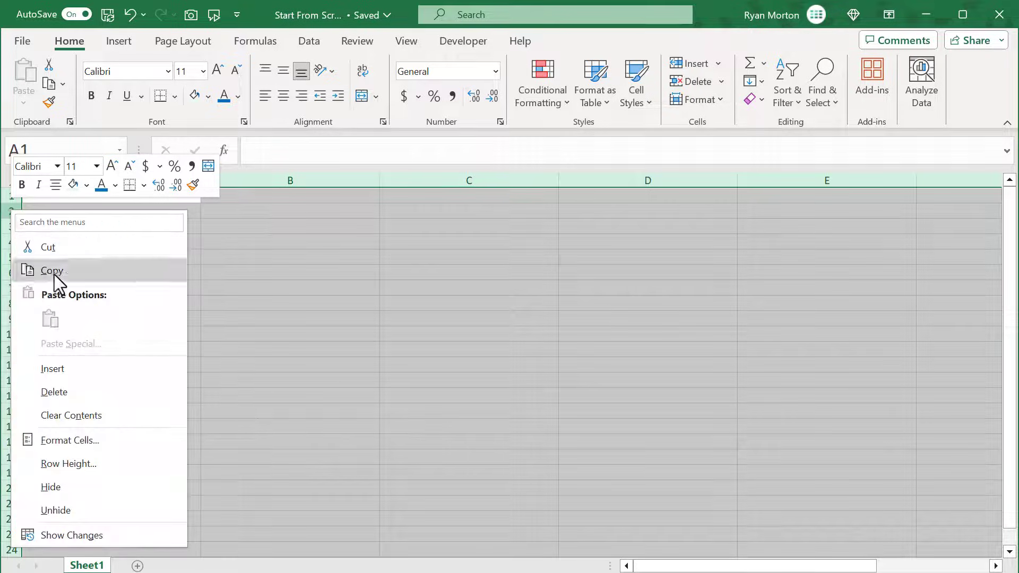
pyautogui.click(69, 463)
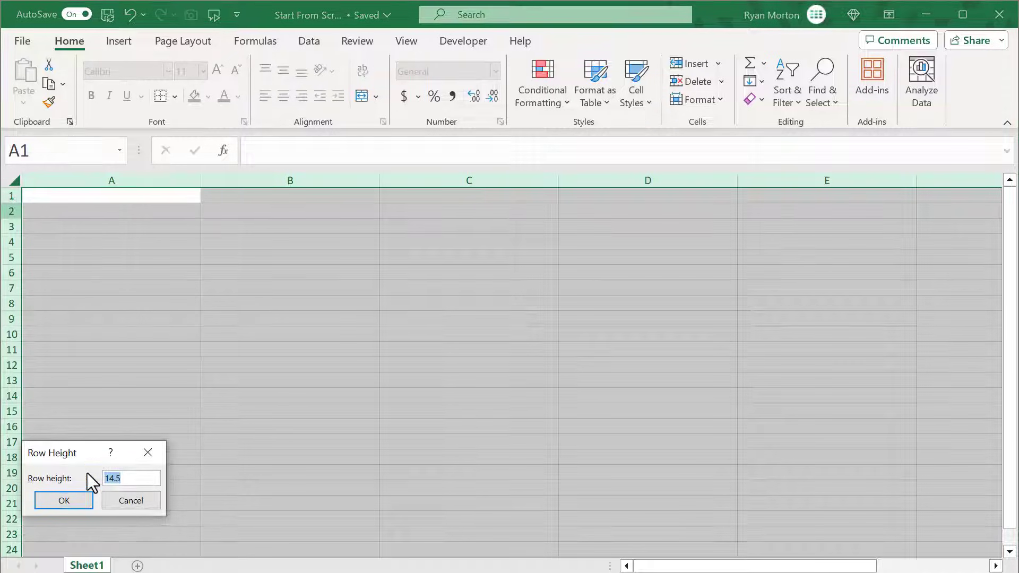
pyautogui.write('20')
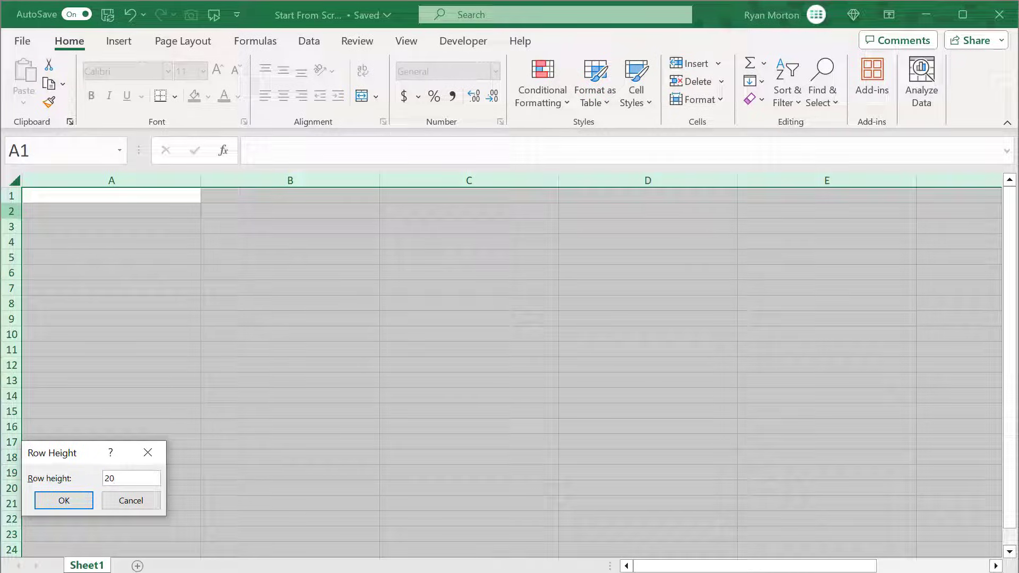
pyautogui.click(63, 500)
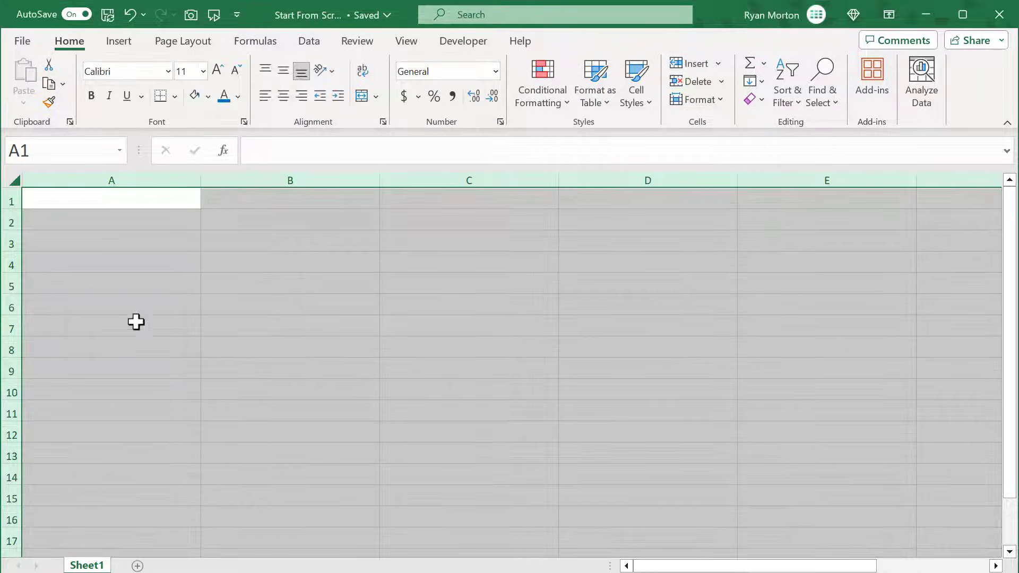
pyautogui.moveTo(202, 171)
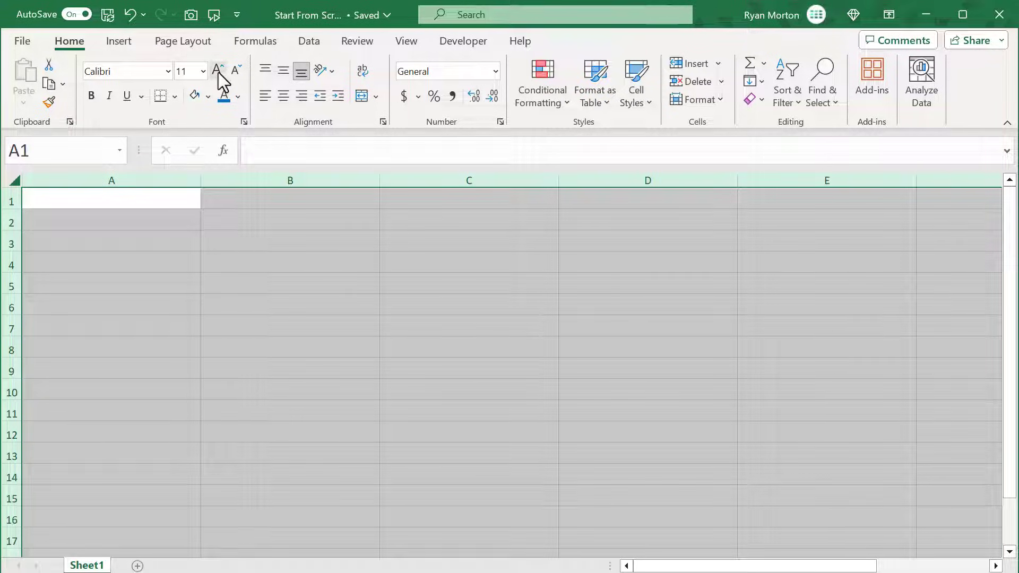
pyautogui.click(217, 68)
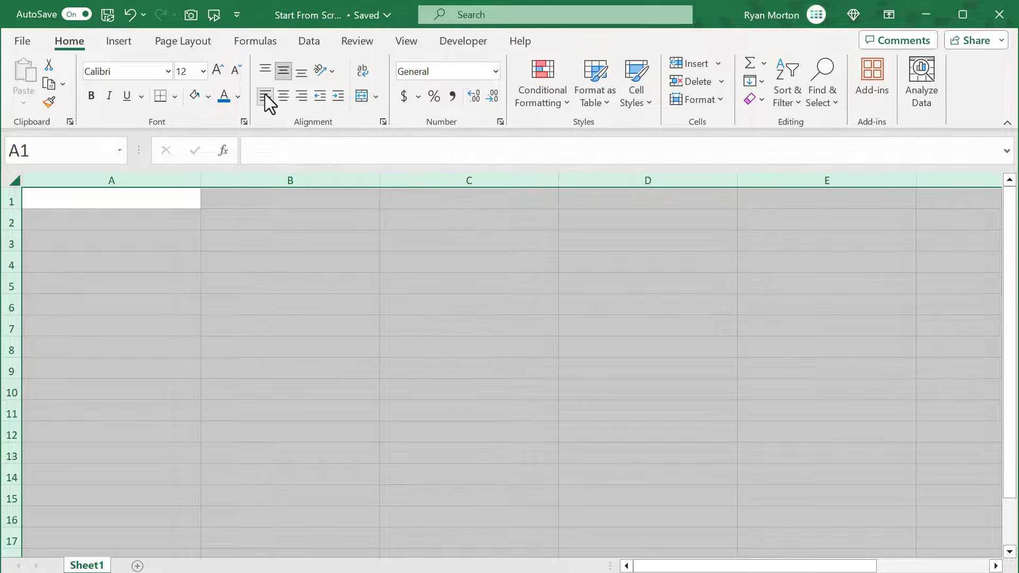
pyautogui.moveTo(205, 159)
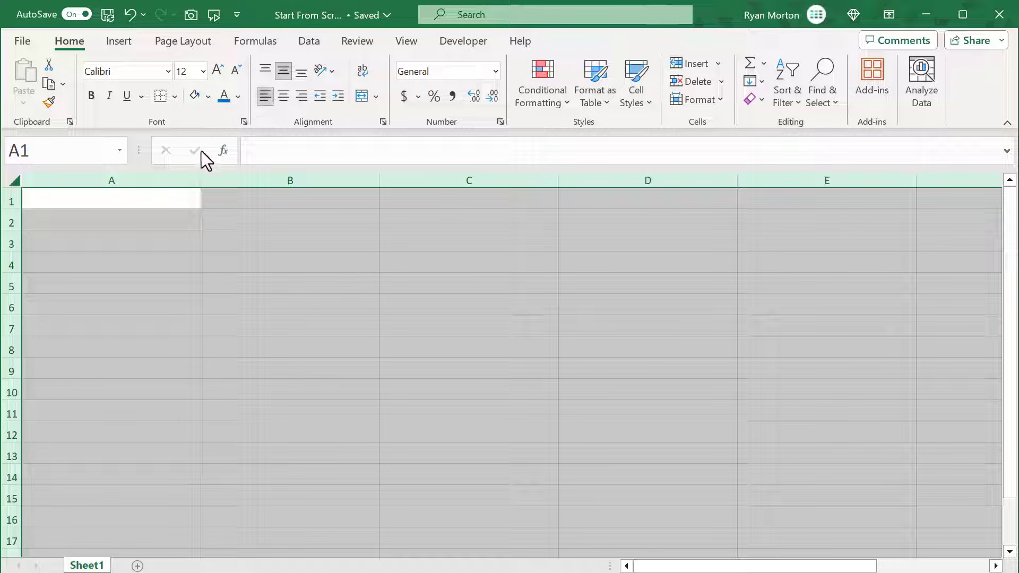
# Narrow column A to width 5.
pyautogui.click(111, 180)
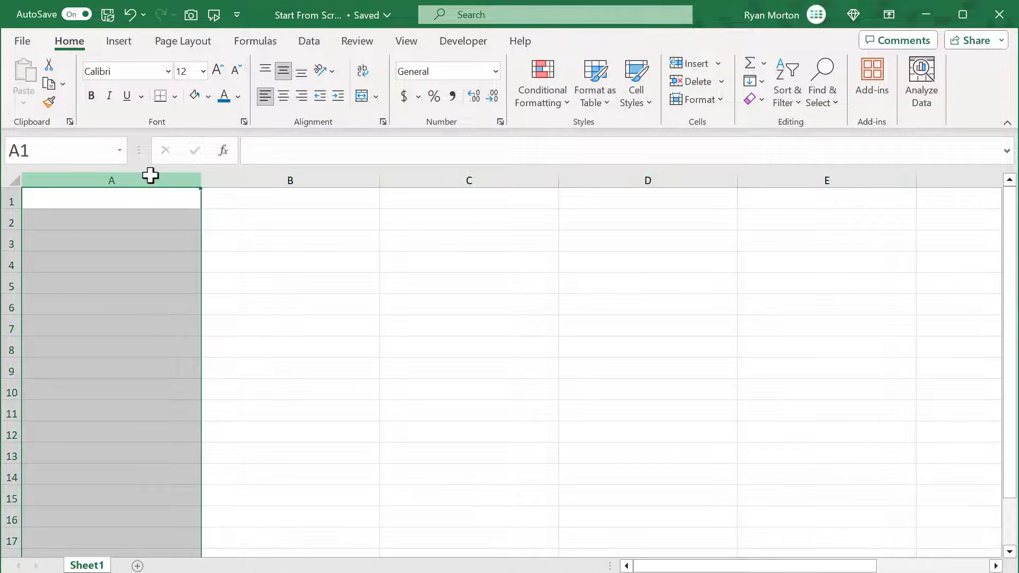
pyautogui.rightClick(111, 181)
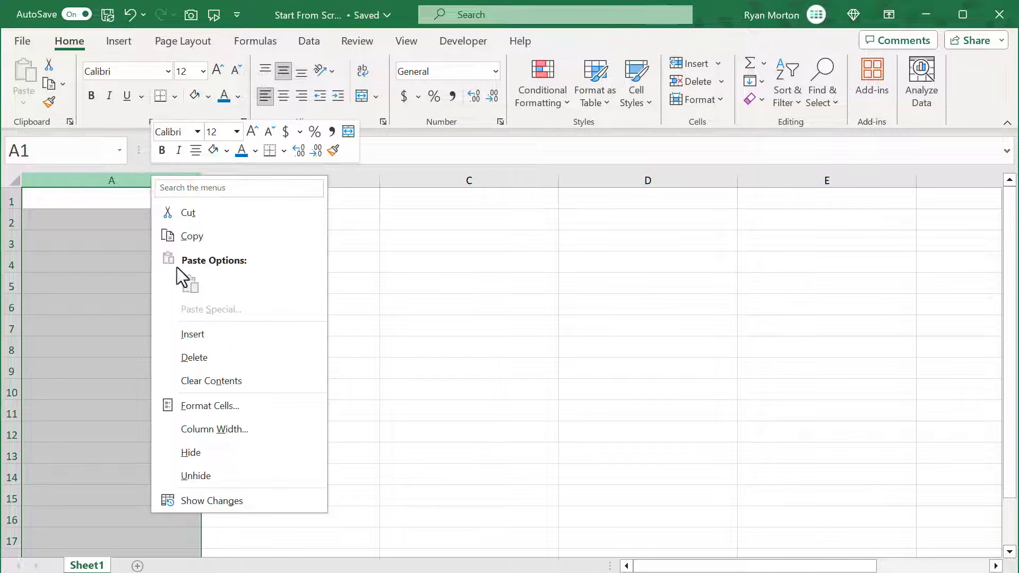
pyautogui.click(214, 429)
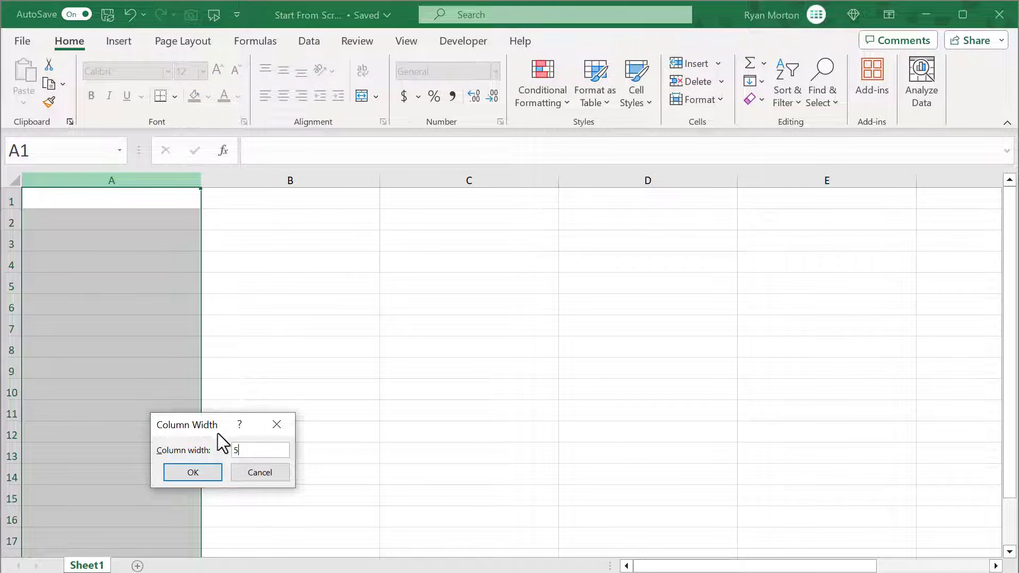
pyautogui.click(192, 472)
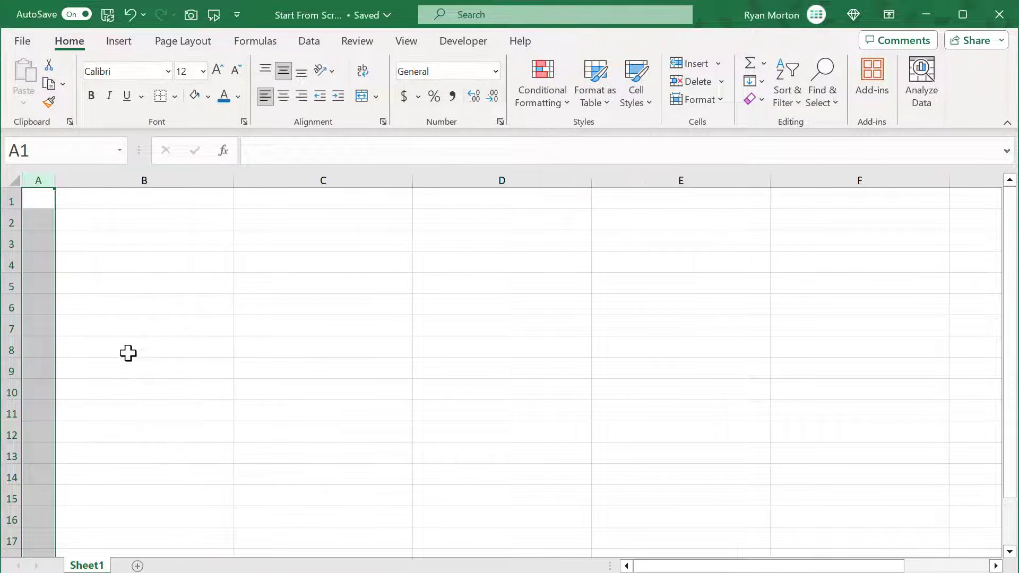
# Make row 1 taller and fill it dark blue.
pyautogui.click(11, 200)
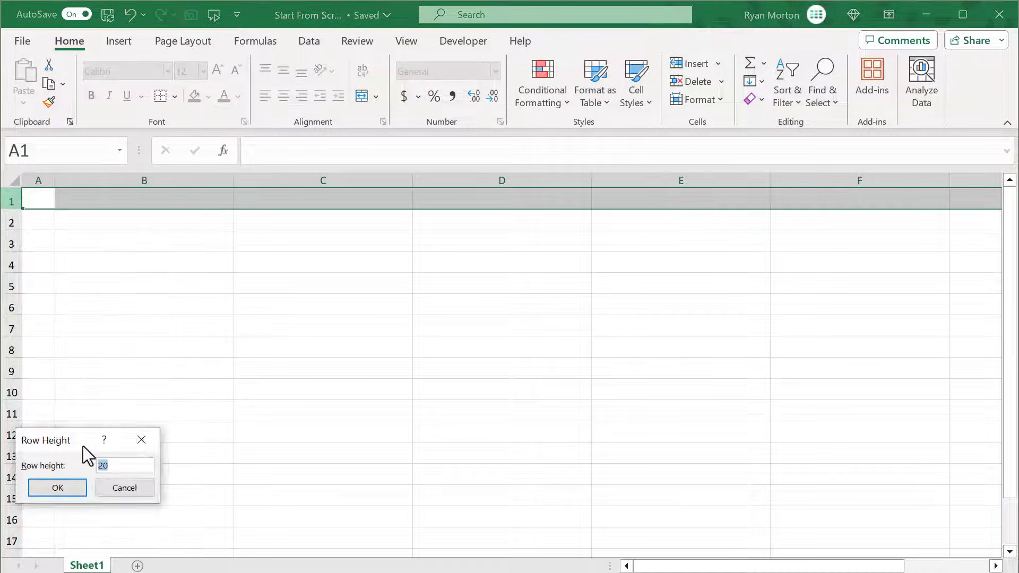
pyautogui.click(57, 487)
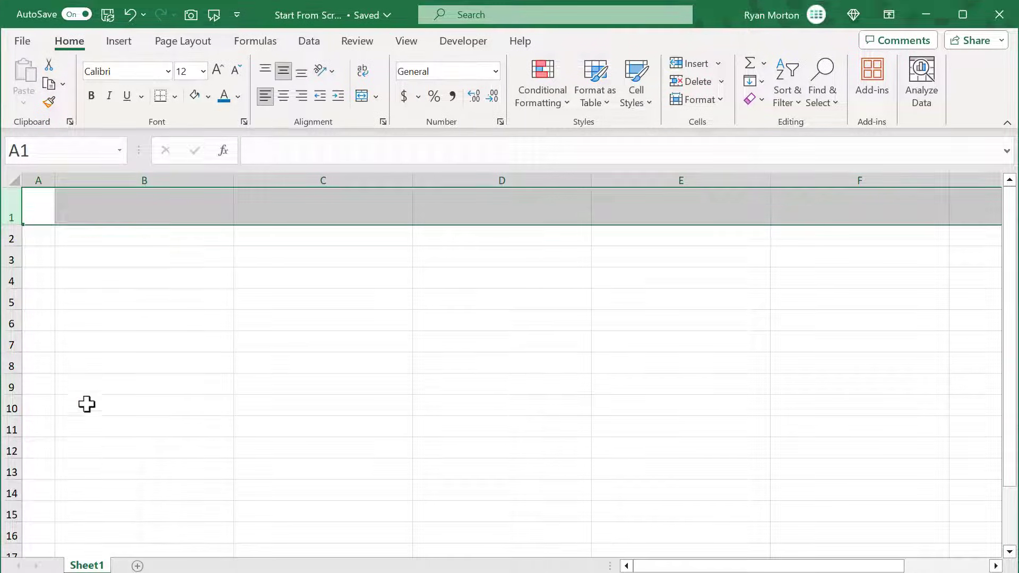
pyautogui.click(209, 96)
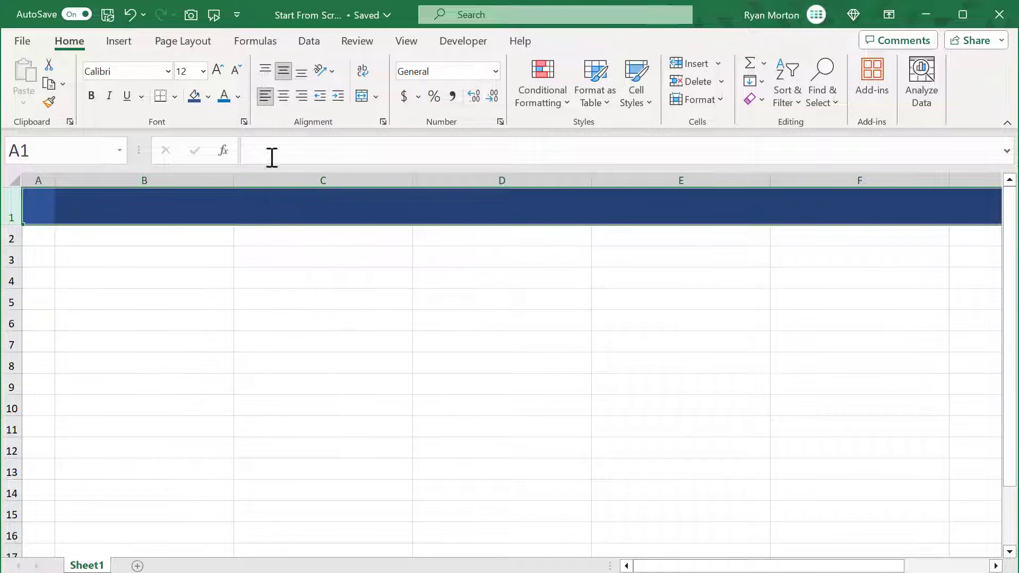
pyautogui.click(238, 96)
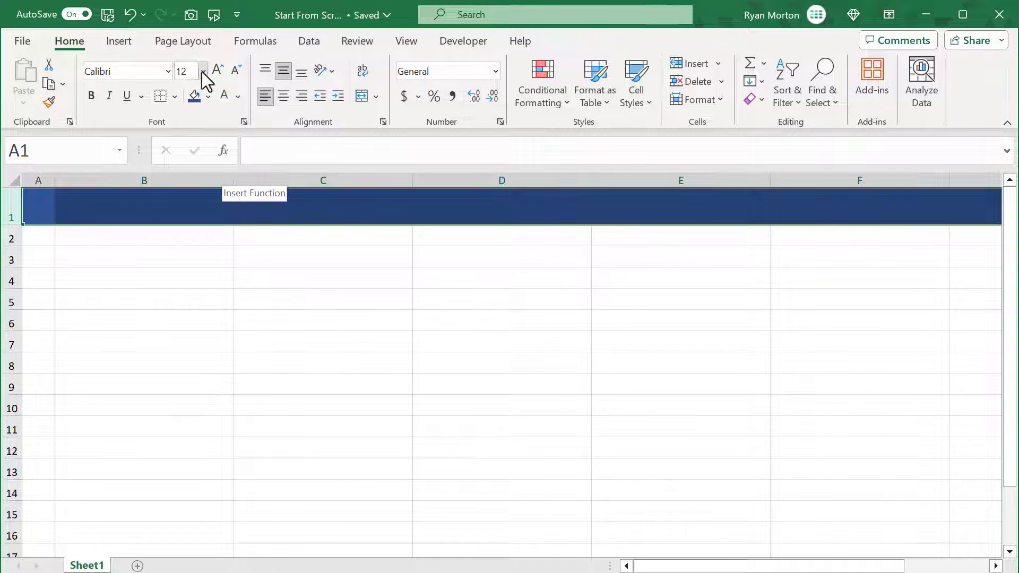
# Add the 18-point bold white title 'Database' in B1 and hide gridlines.
pyautogui.click(203, 65)
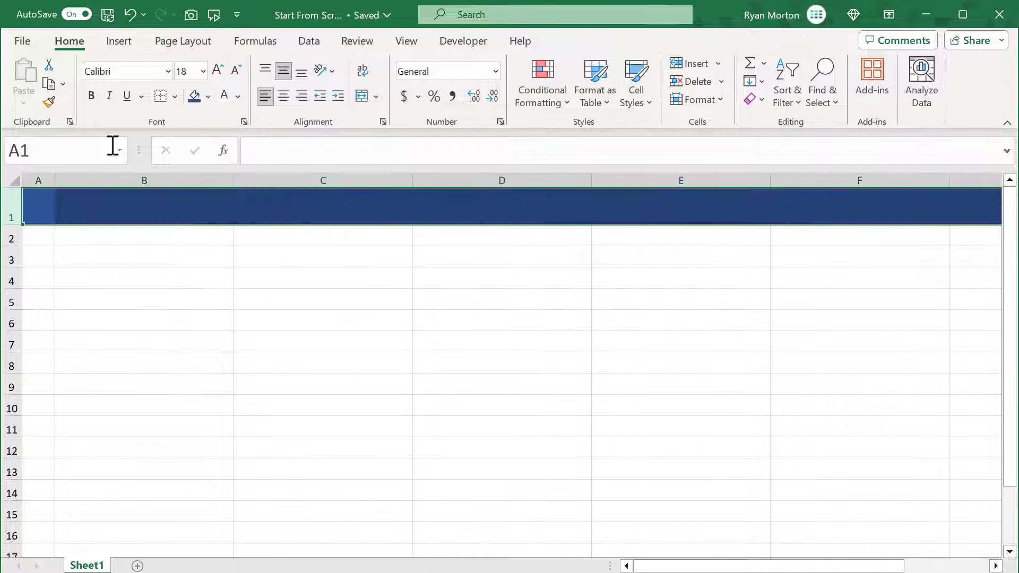
pyautogui.moveTo(61, 183)
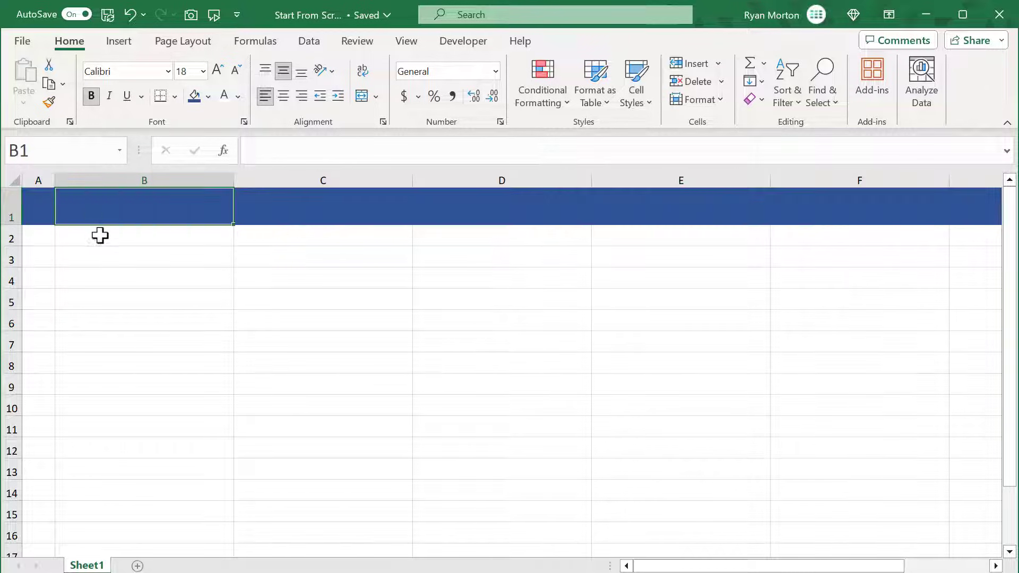
pyautogui.write('Database')
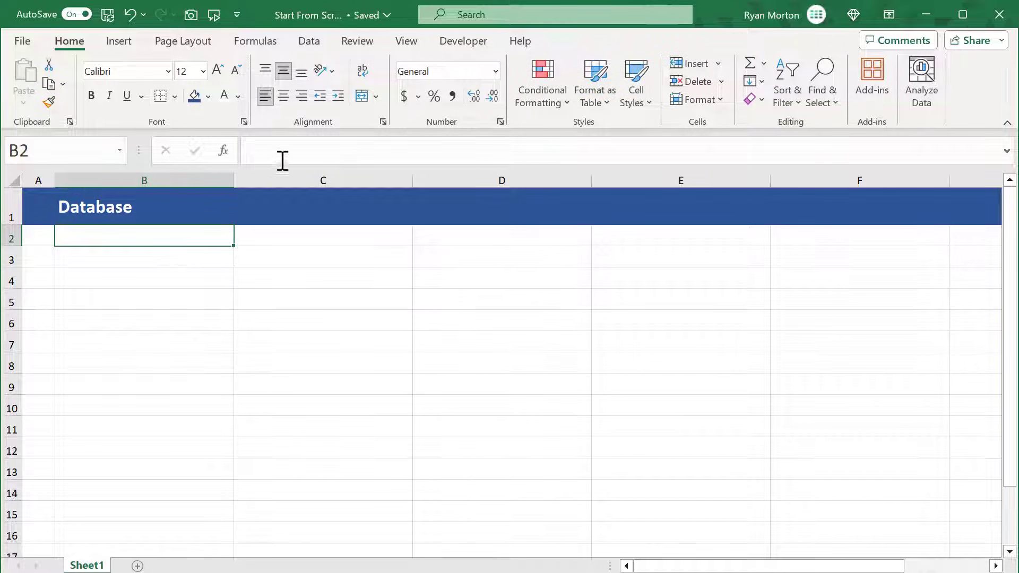
pyautogui.click(406, 40)
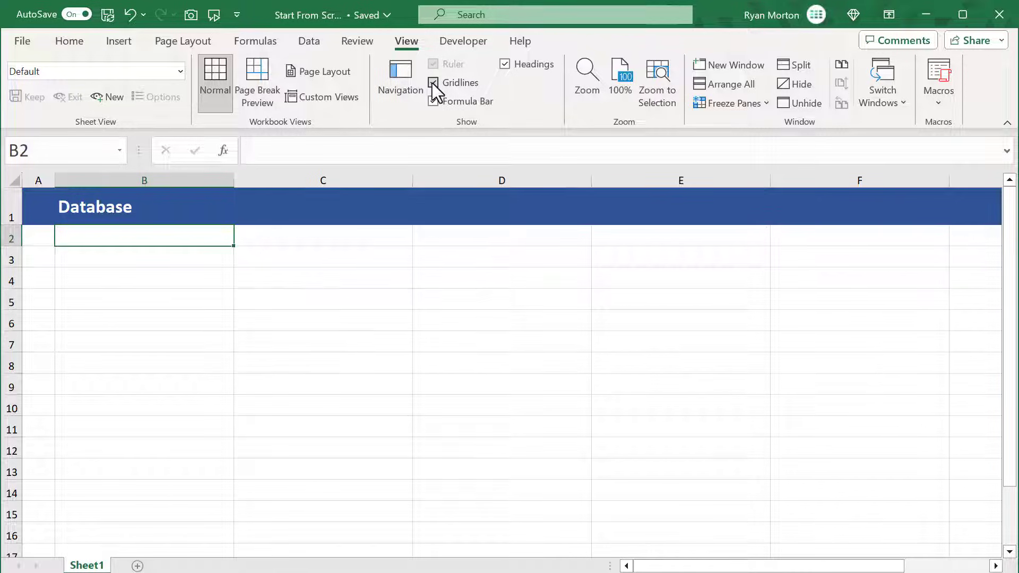
pyautogui.click(433, 83)
pyautogui.write('Database')
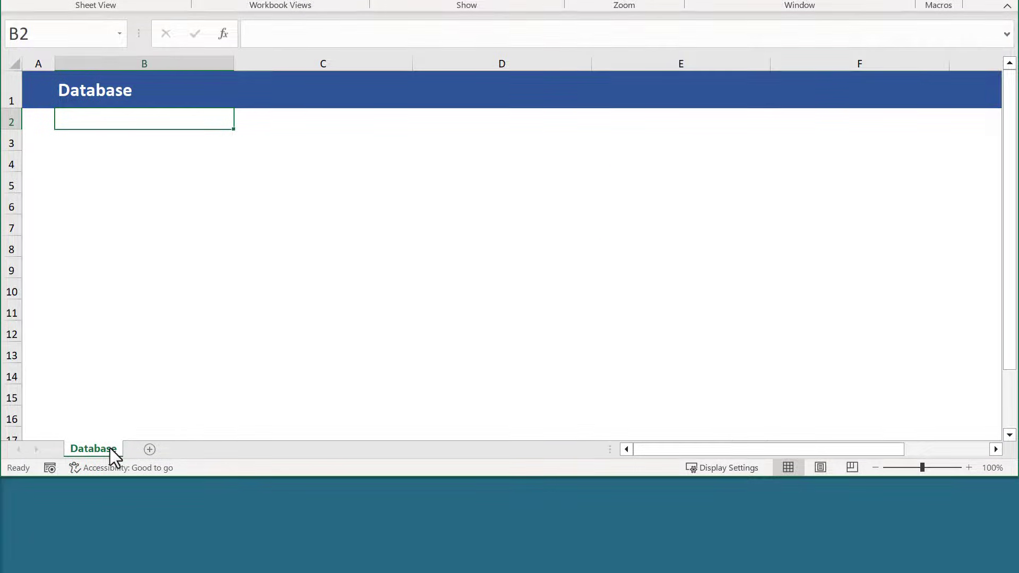
# Create a copy of the Database sheet via Move or Copy.
pyautogui.rightClick(91, 449)
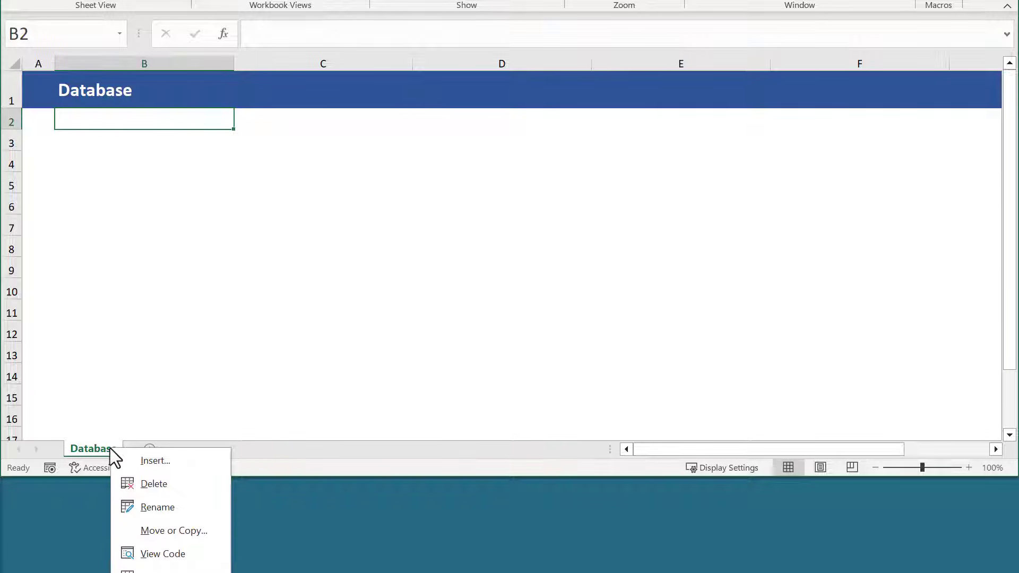
pyautogui.moveTo(164, 533)
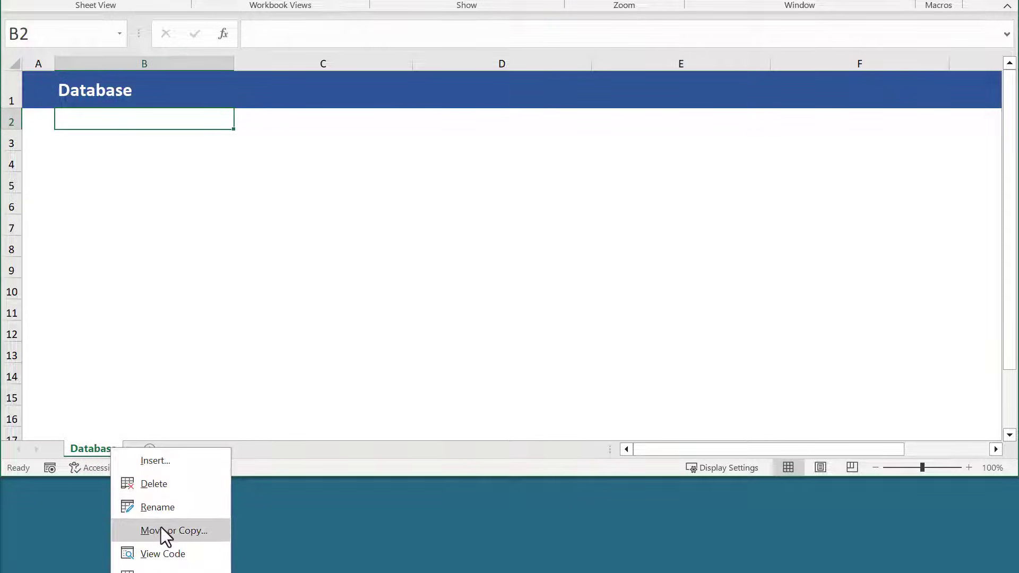
pyautogui.click(174, 530)
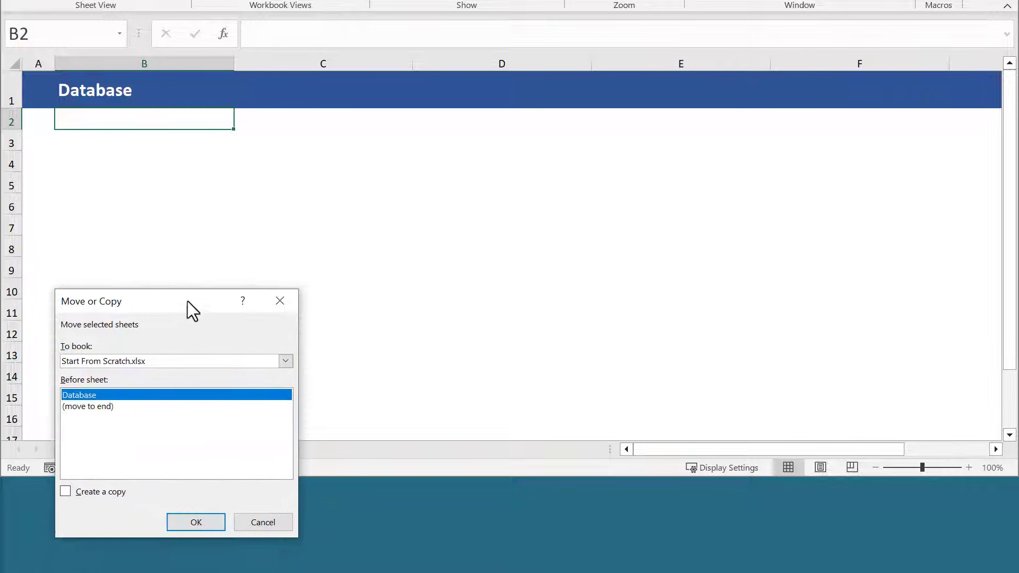
pyautogui.click(65, 491)
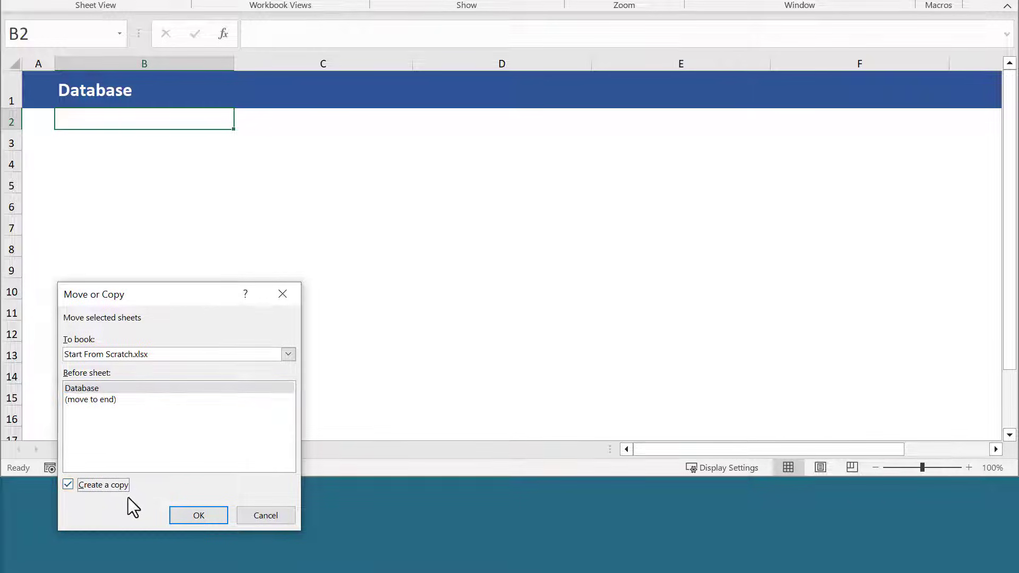
pyautogui.click(198, 514)
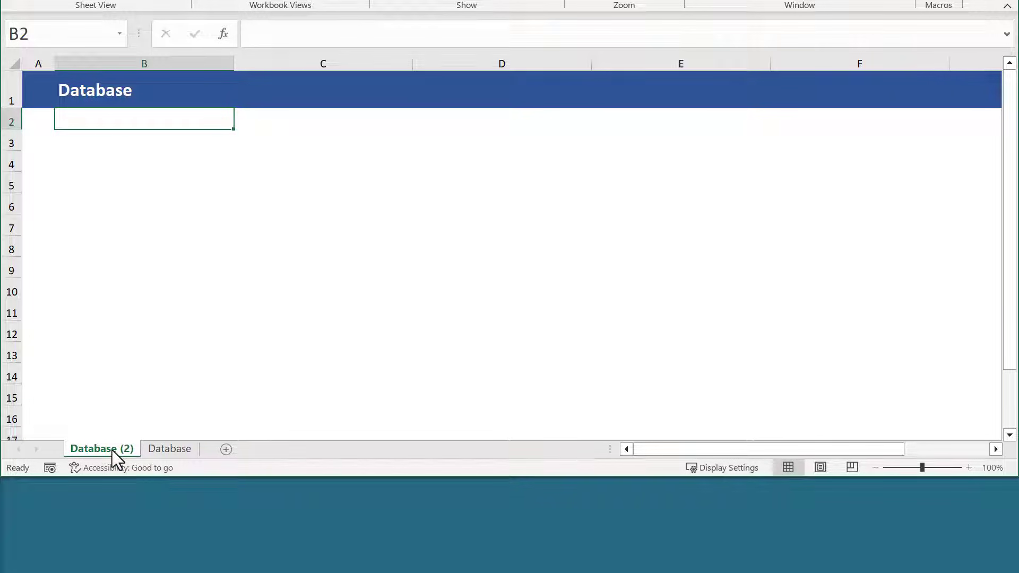
# Rename the copied sheet to Lookup and change its B1 title to Lookup.
pyautogui.doubleClick(102, 449)
pyautogui.write('Lookup')
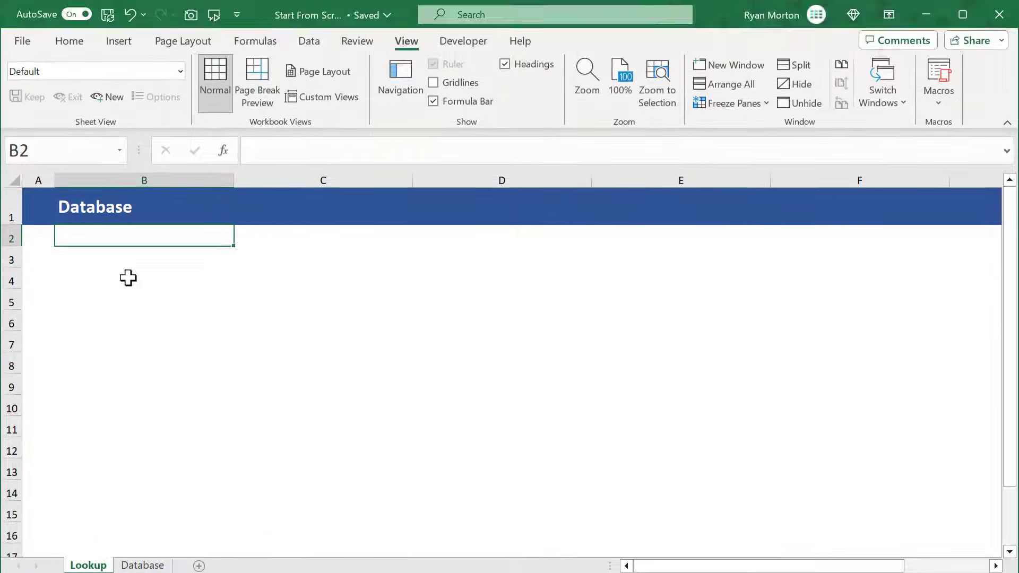
pyautogui.click(144, 207)
pyautogui.write('Lookup')
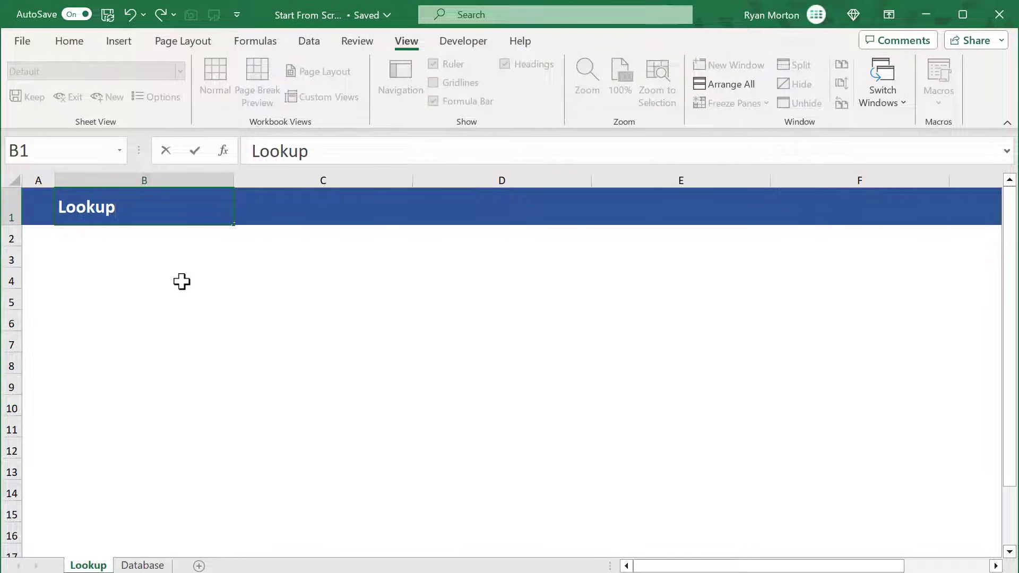
pyautogui.click(143, 235)
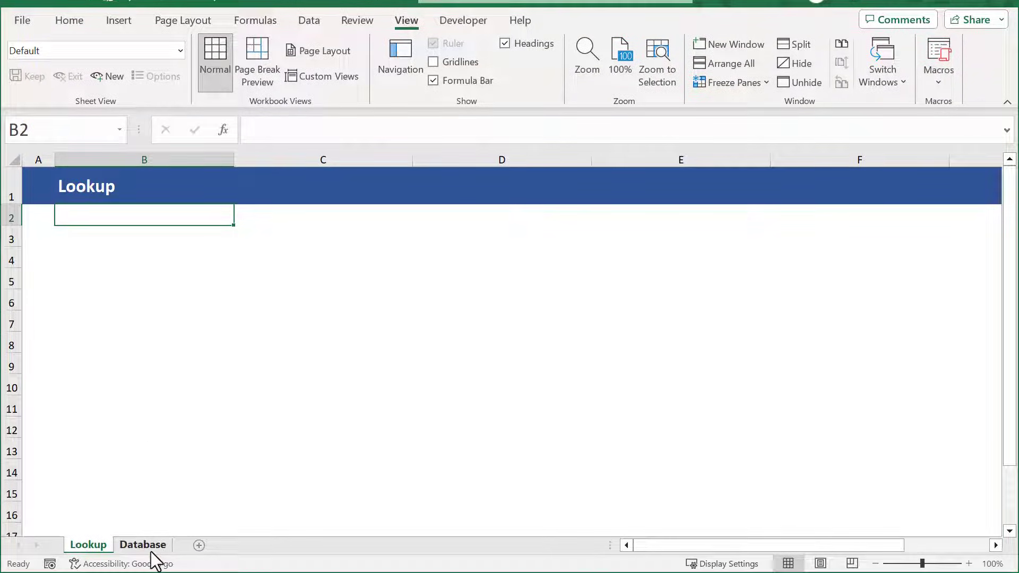
# On the Database sheet, enter headings Description, Username, Password, URL, Notes in B3:F3.
pyautogui.click(142, 545)
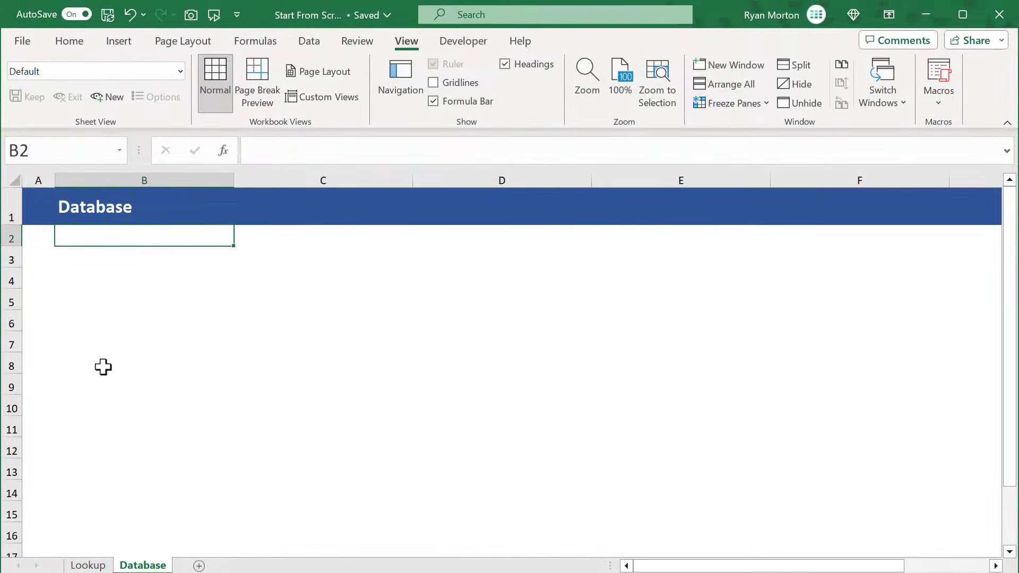
pyautogui.moveTo(103, 275)
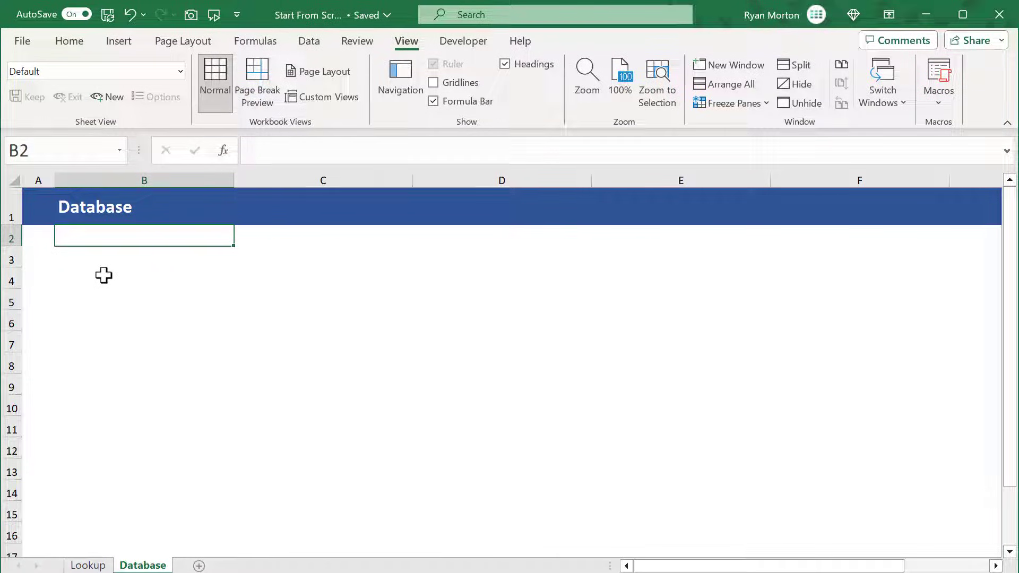
pyautogui.moveTo(165, 260)
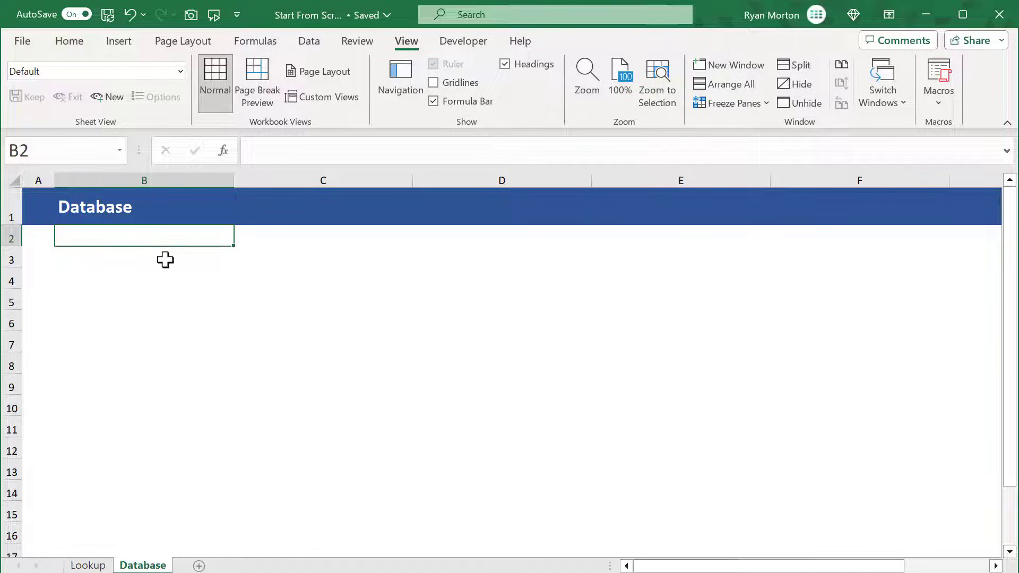
pyautogui.click(144, 257)
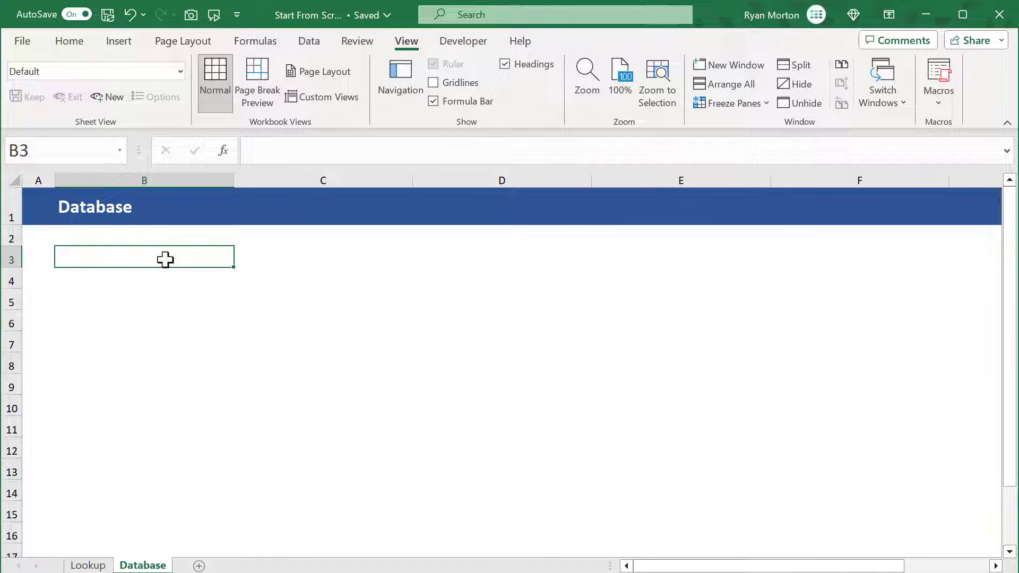
pyautogui.write('Description')
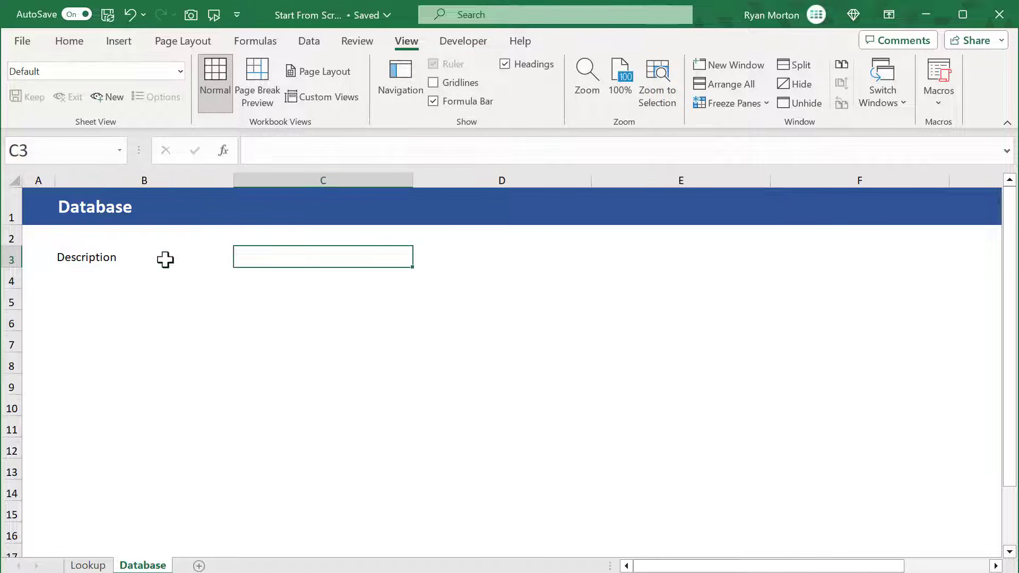
pyautogui.write('Username')
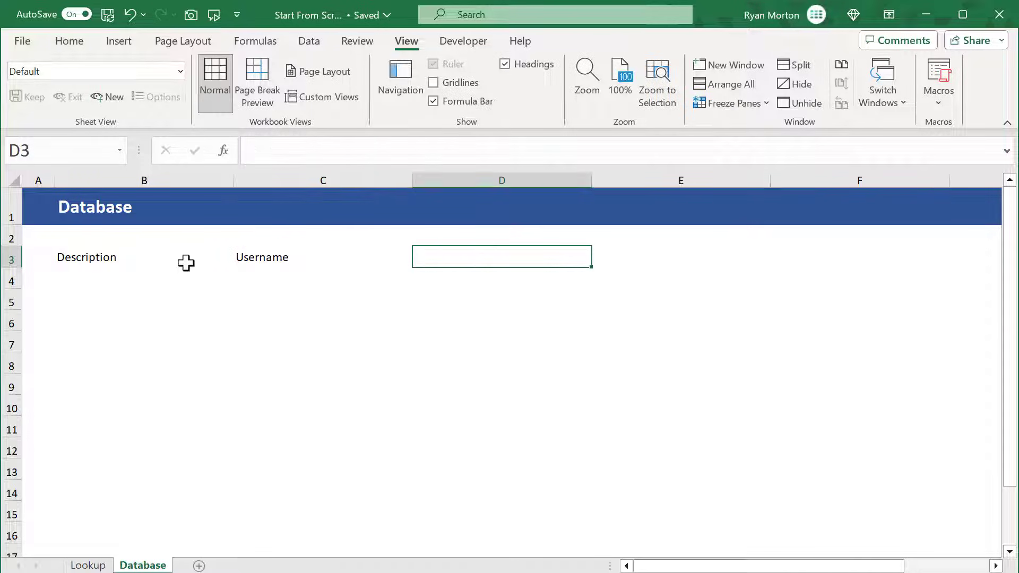
pyautogui.write('Passwor')
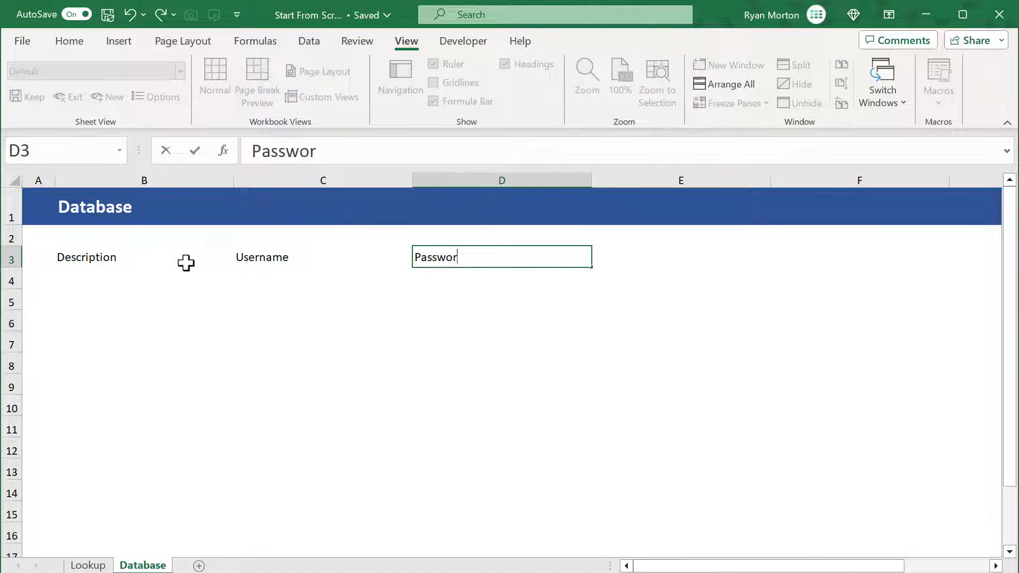
pyautogui.press('Tab')
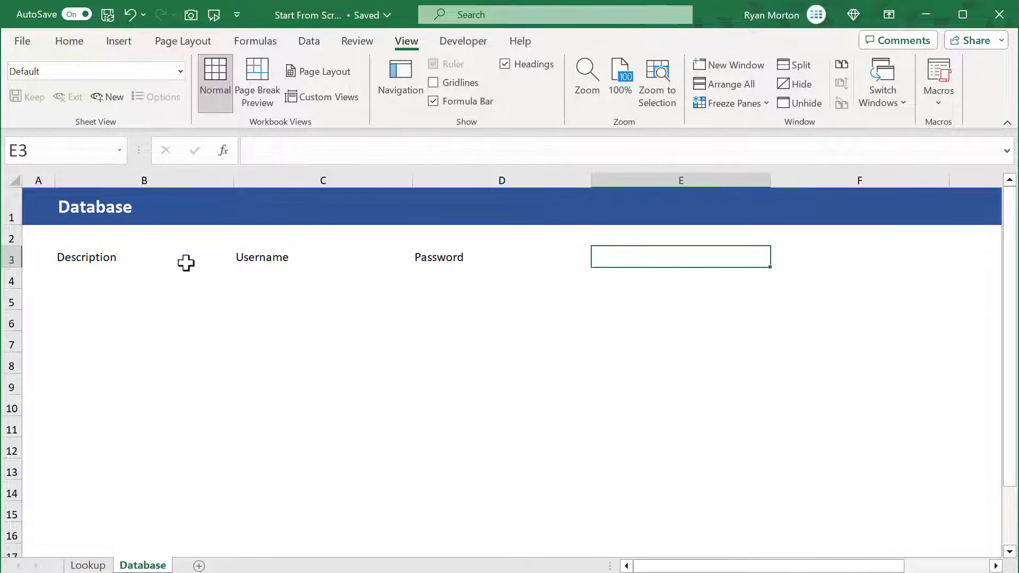
pyautogui.write('URL')
pyautogui.click(860, 257)
pyautogui.write('Notes')
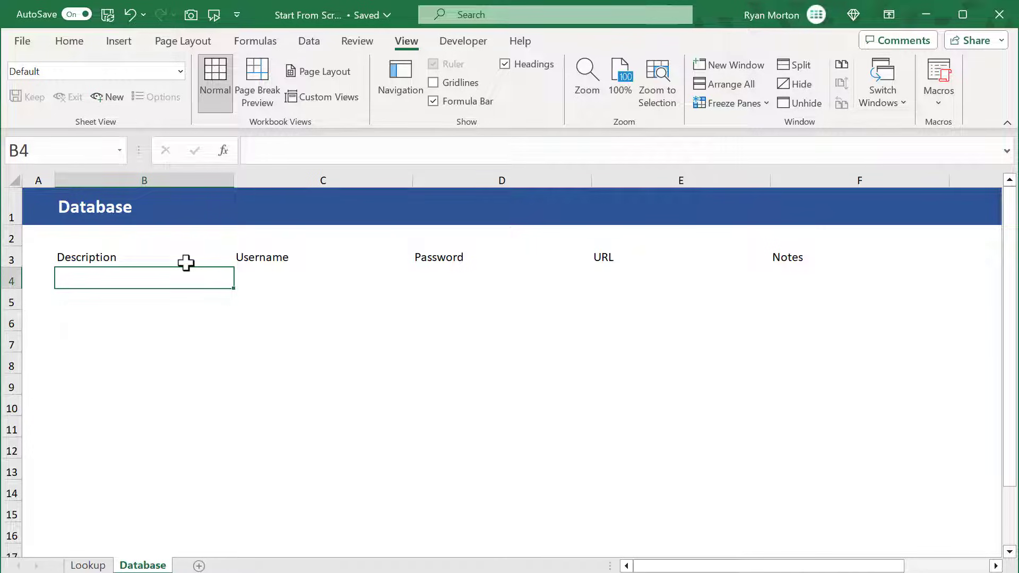
# Convert B3:F7 into a table with headers enabled.
pyautogui.click(142, 257)
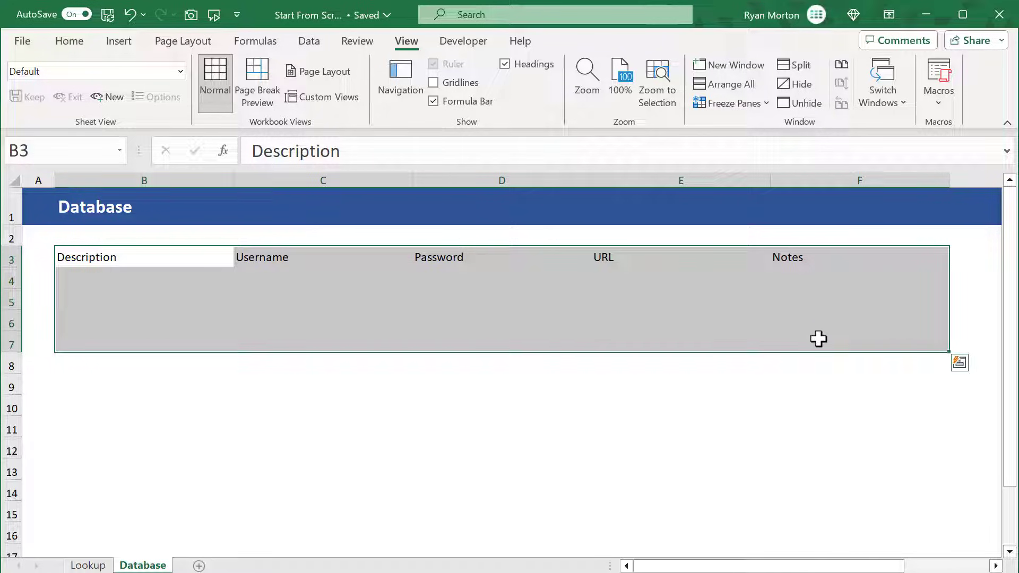
pyautogui.moveTo(154, 51)
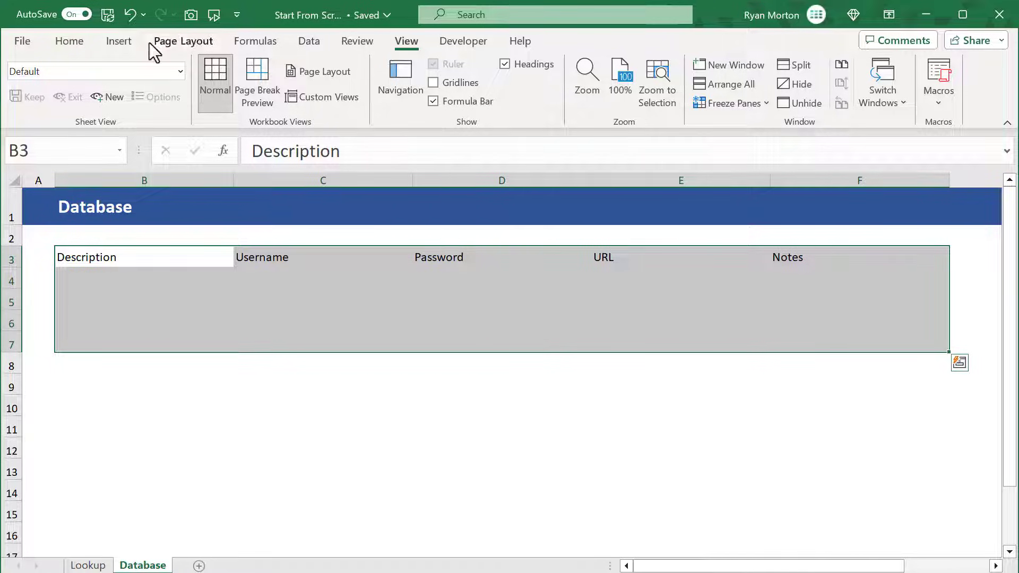
pyautogui.click(137, 76)
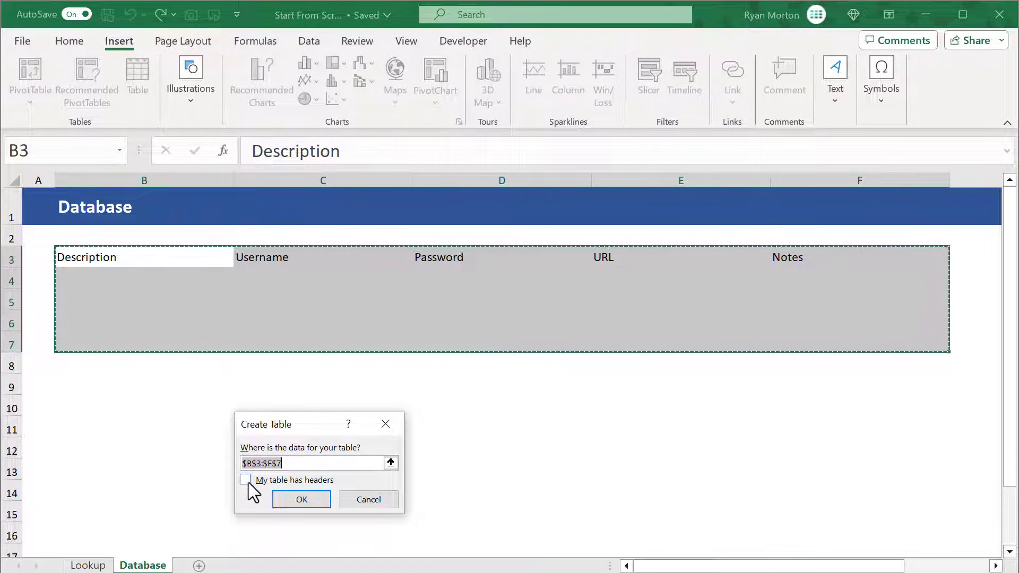
pyautogui.click(246, 480)
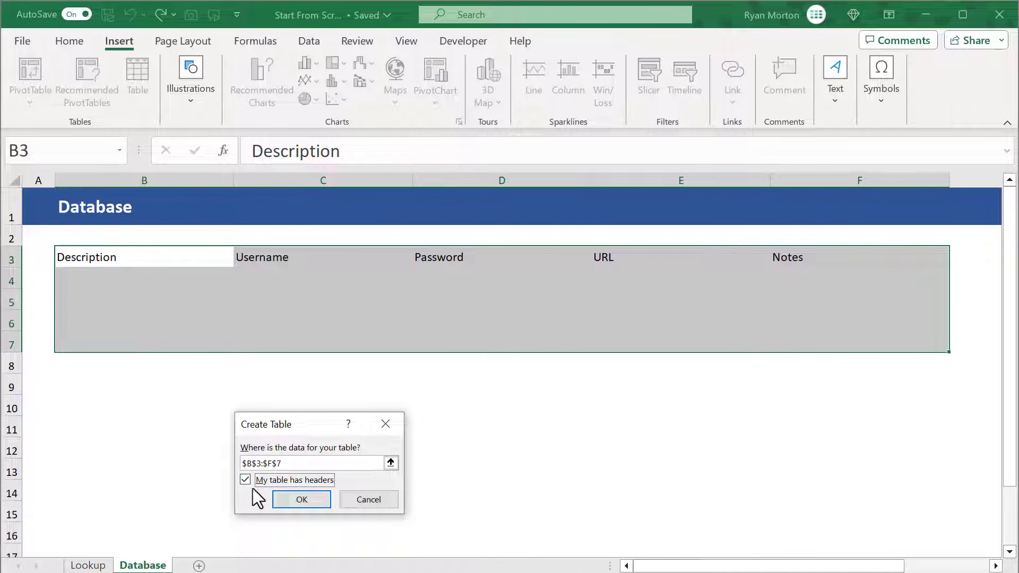
pyautogui.click(300, 499)
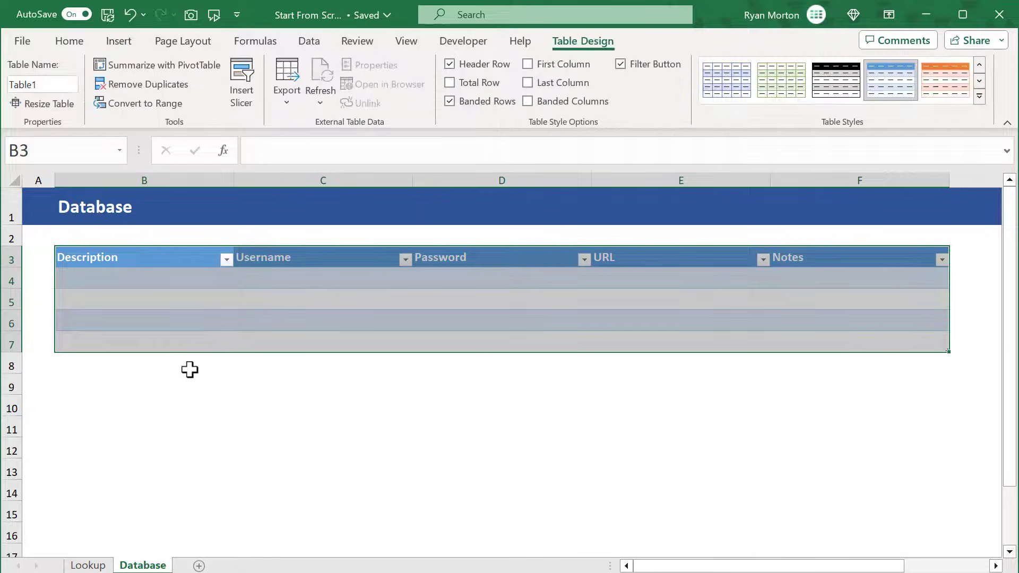
pyautogui.moveTo(173, 300)
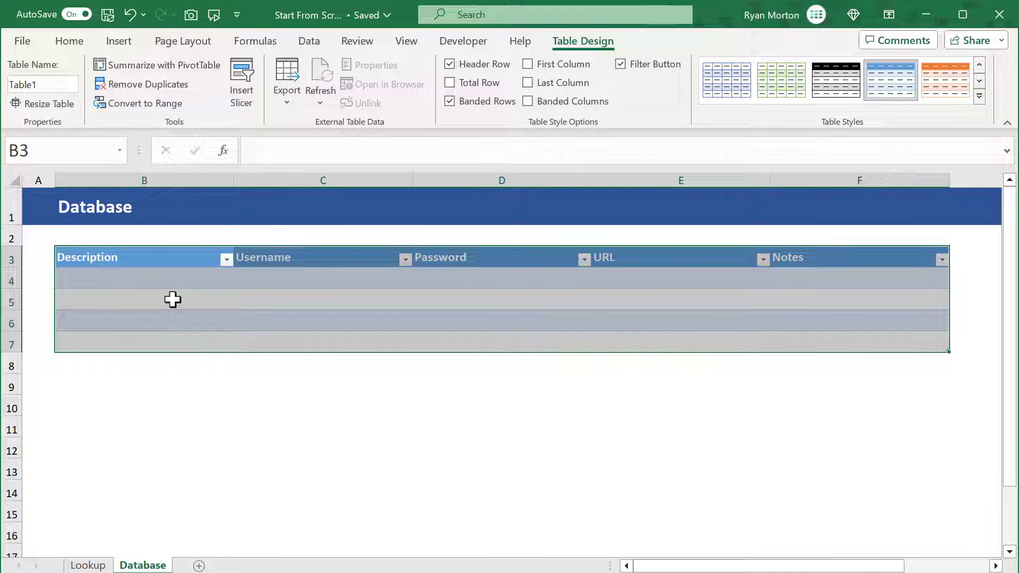
# Deselect the range to view the banded table with its filter buttons.
pyautogui.click(144, 299)
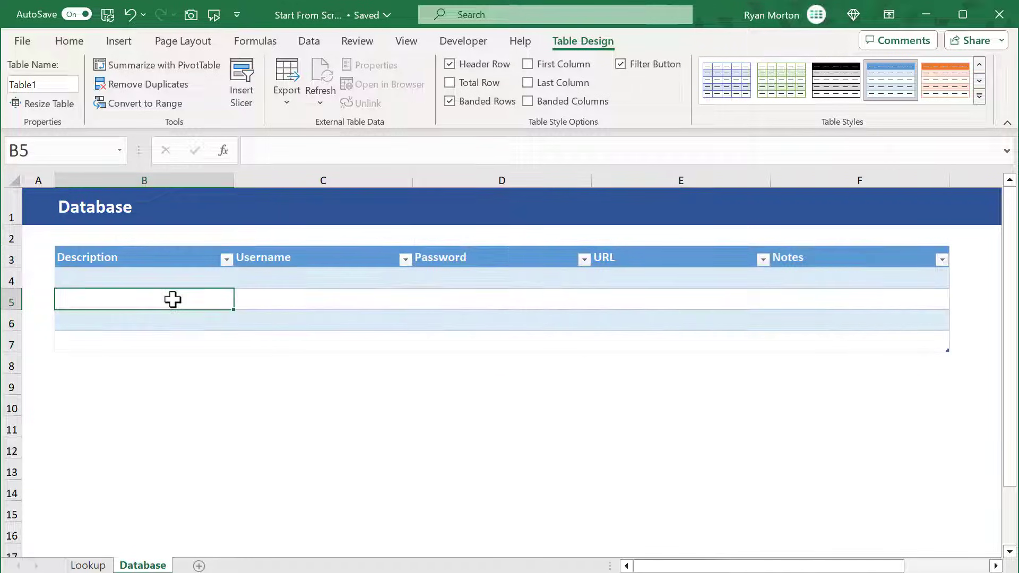
pyautogui.moveTo(556, 64)
pyautogui.write('Databas')
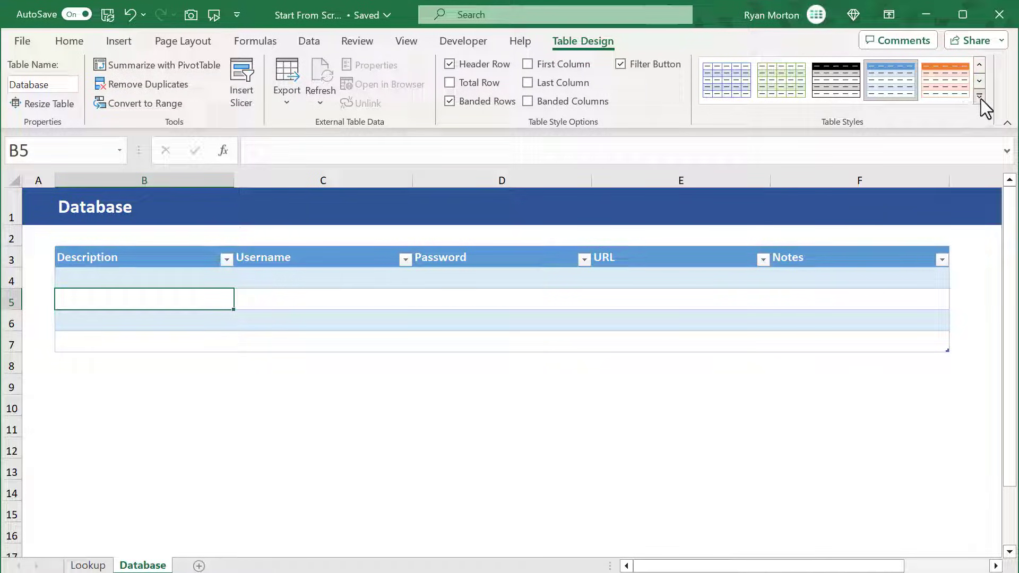
# Create a new custom table style with grey outline and inside borders on the whole table.
pyautogui.click(982, 98)
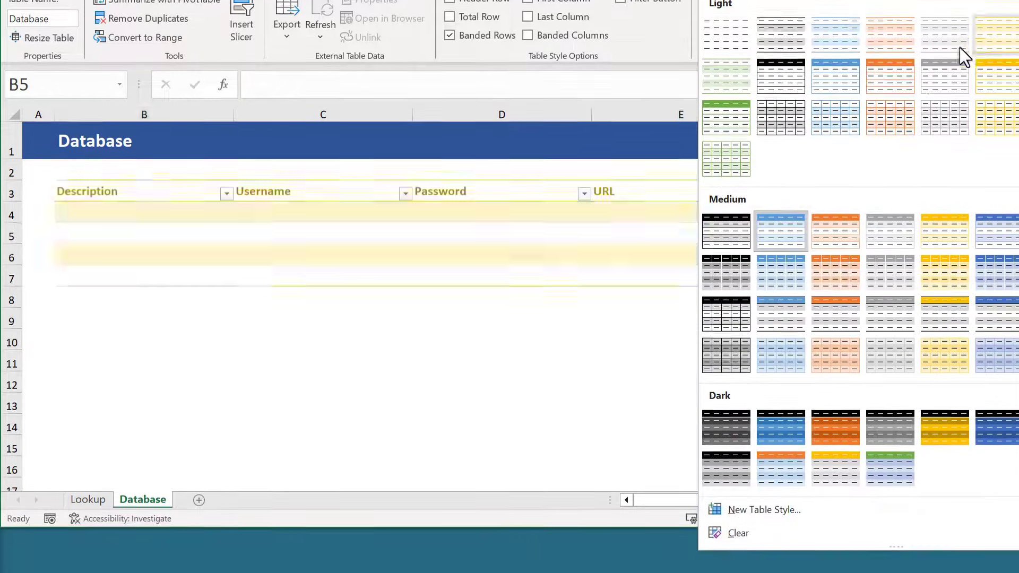
pyautogui.click(764, 509)
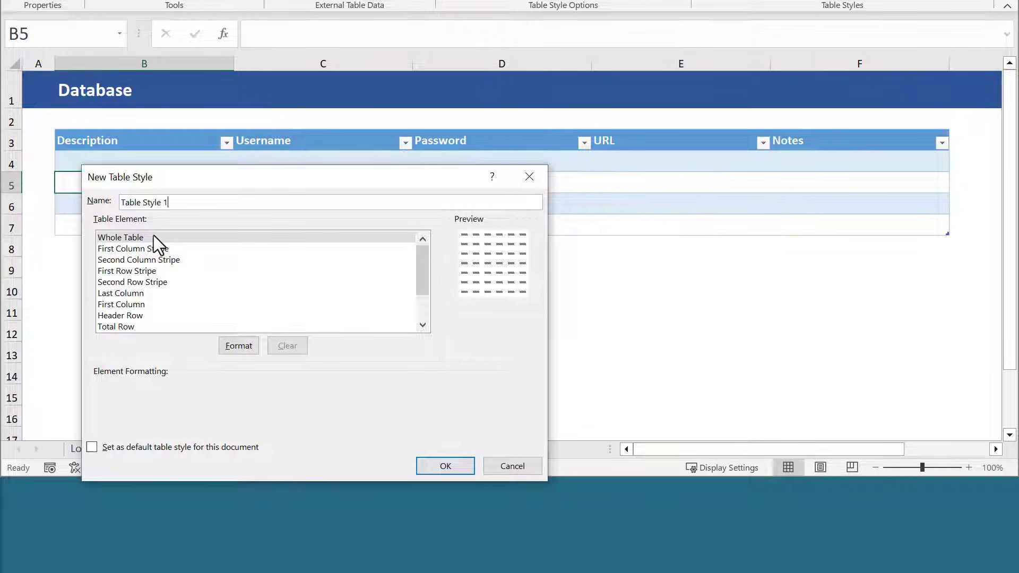
pyautogui.click(121, 237)
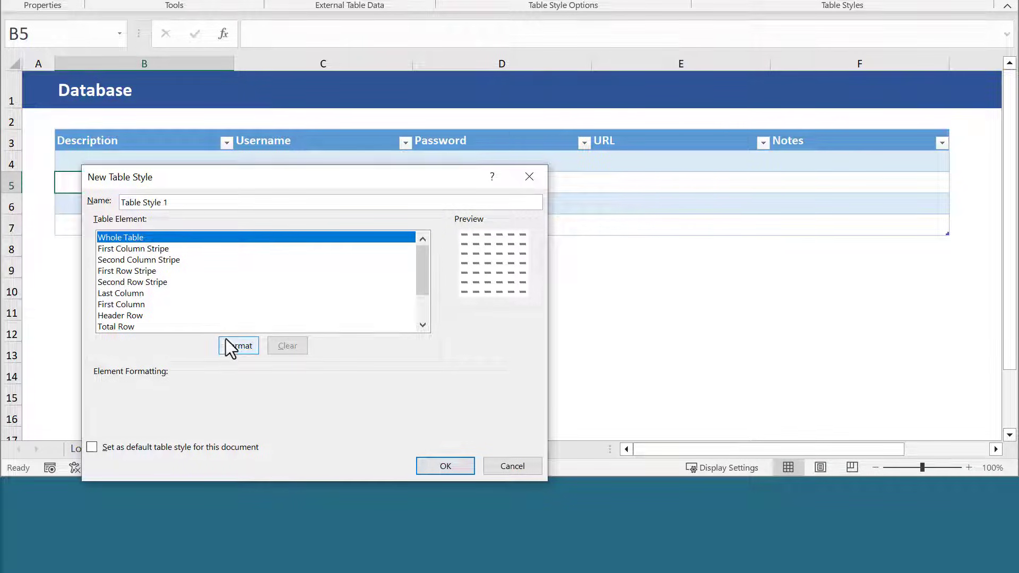
pyautogui.click(237, 344)
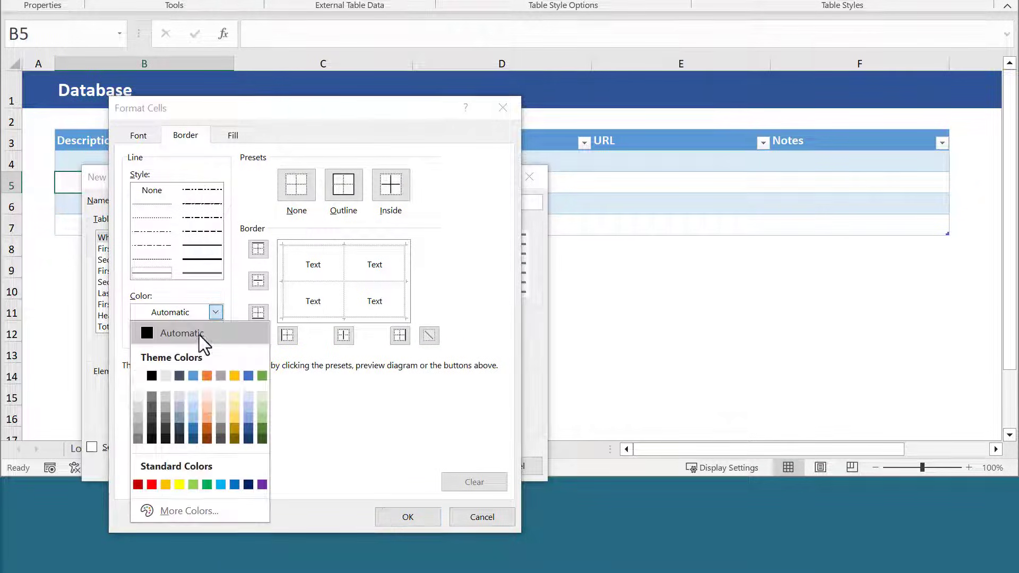
pyautogui.click(182, 333)
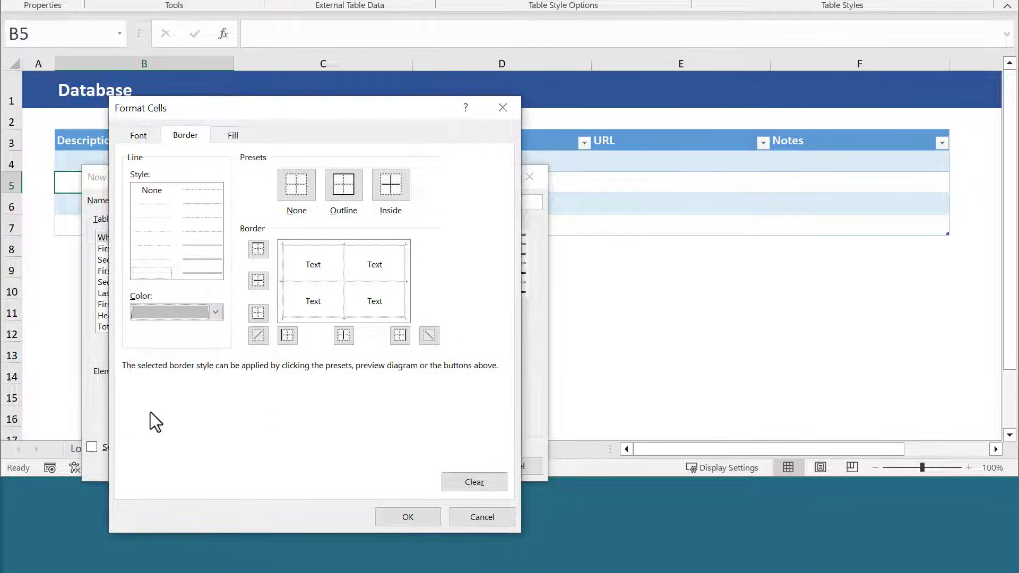
pyautogui.click(343, 185)
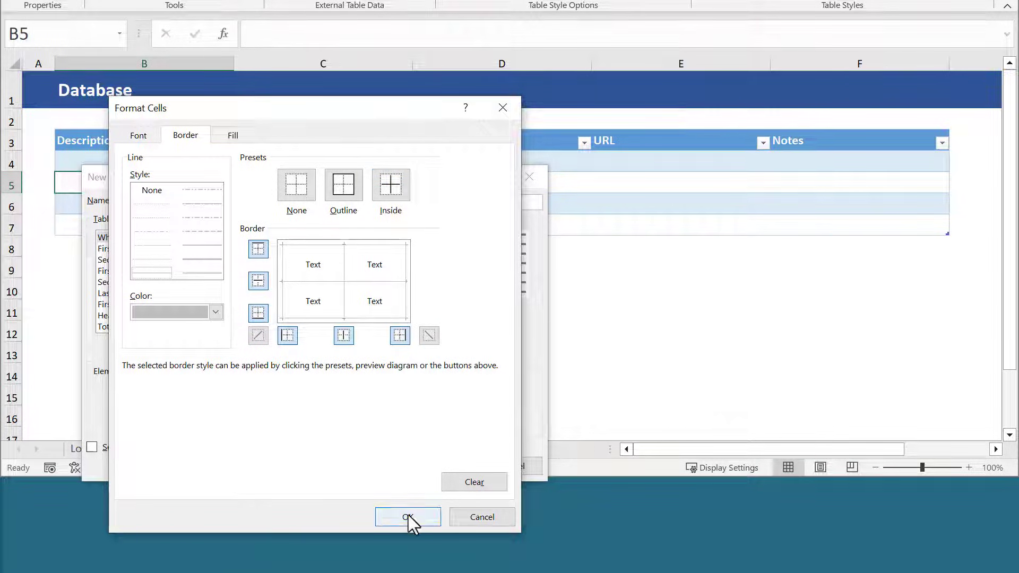
pyautogui.click(407, 516)
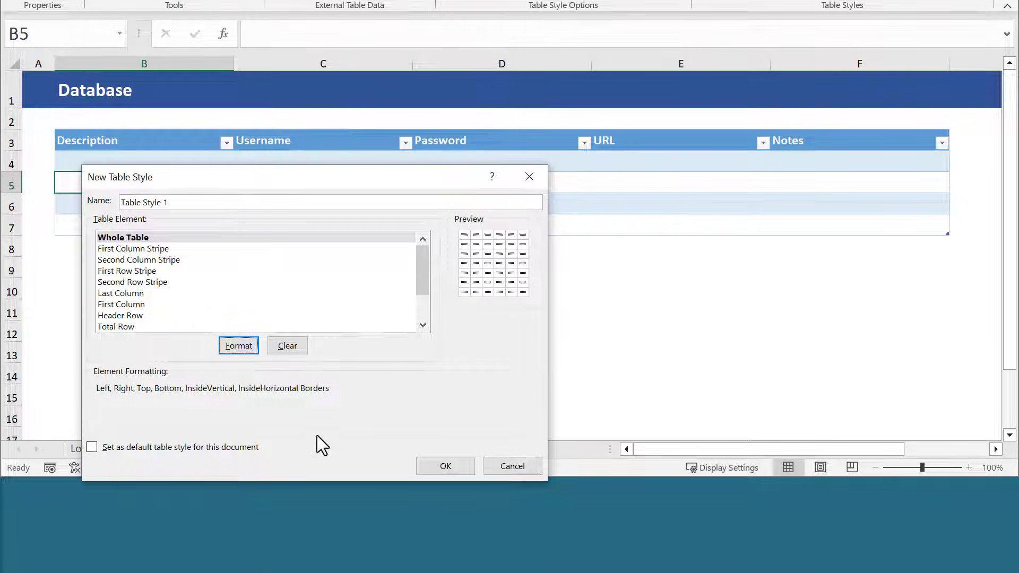
# Give Table Style 1's header row a light-blue fill and bold text, then save the style.
pyautogui.click(120, 315)
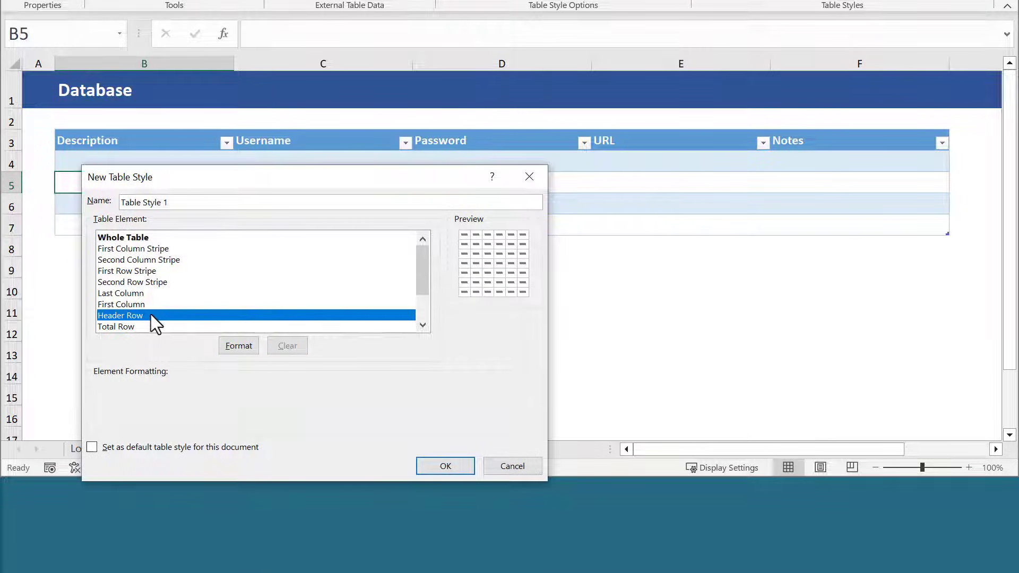
pyautogui.click(238, 345)
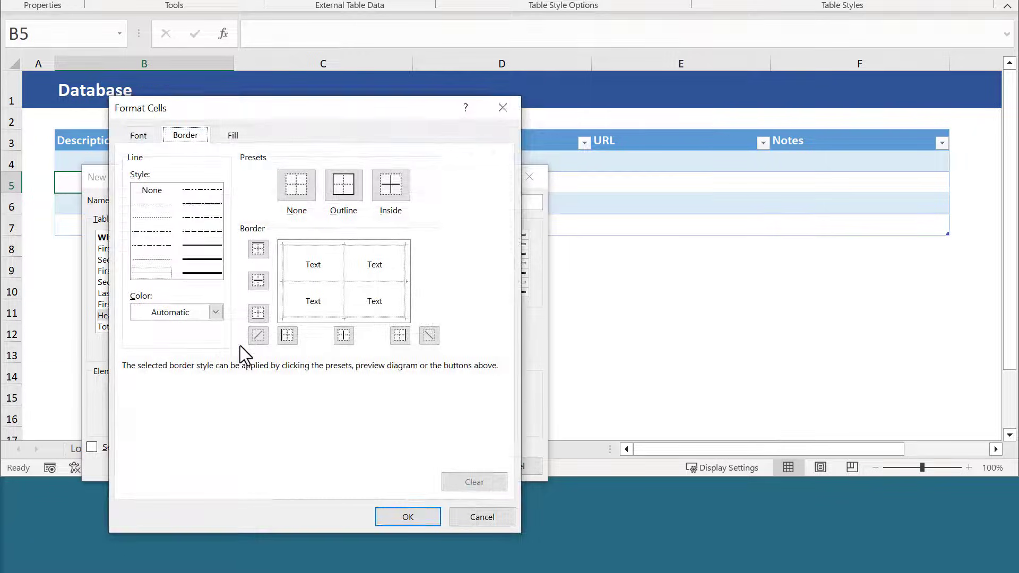
pyautogui.click(232, 135)
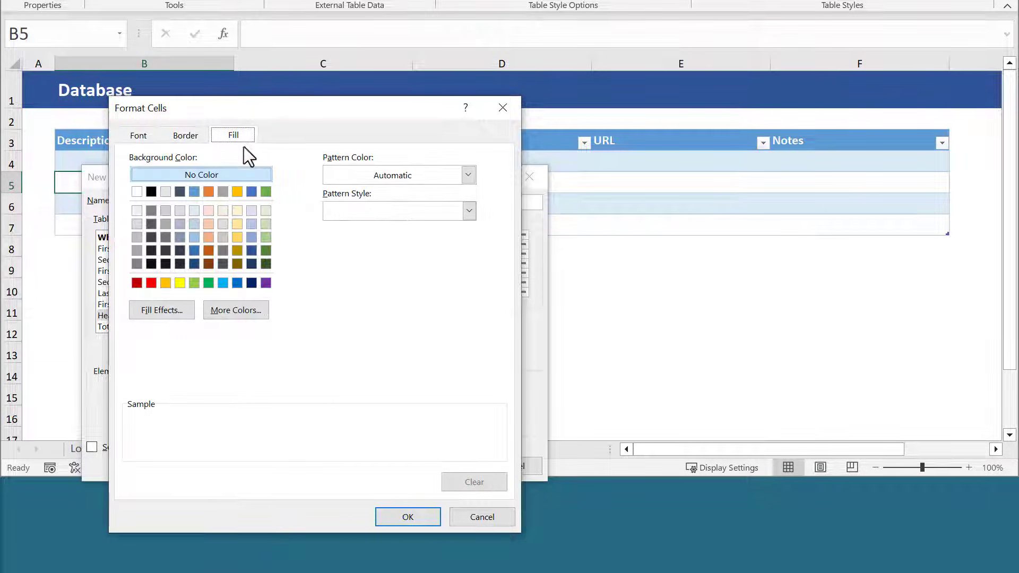
pyautogui.click(194, 210)
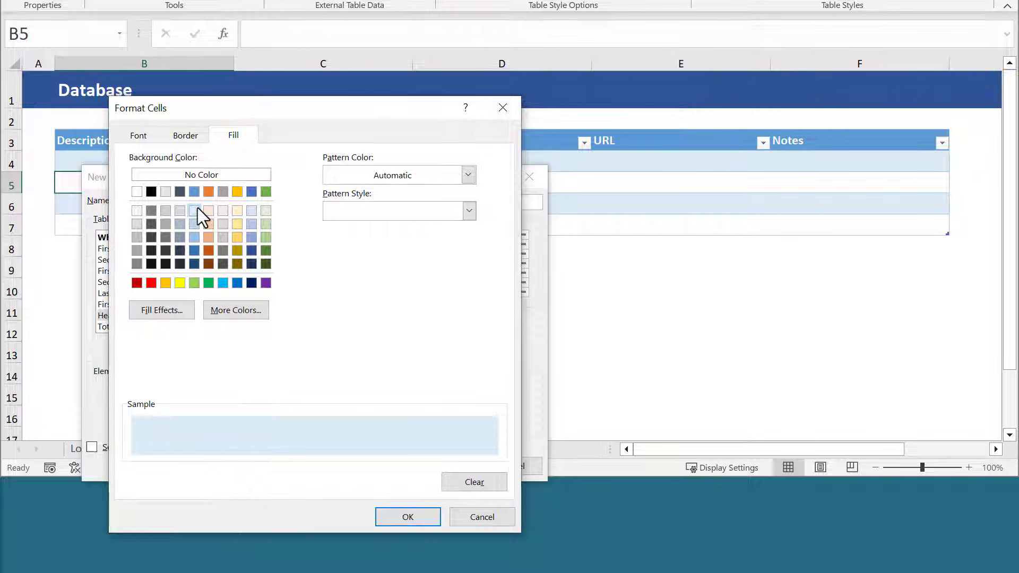
pyautogui.click(138, 135)
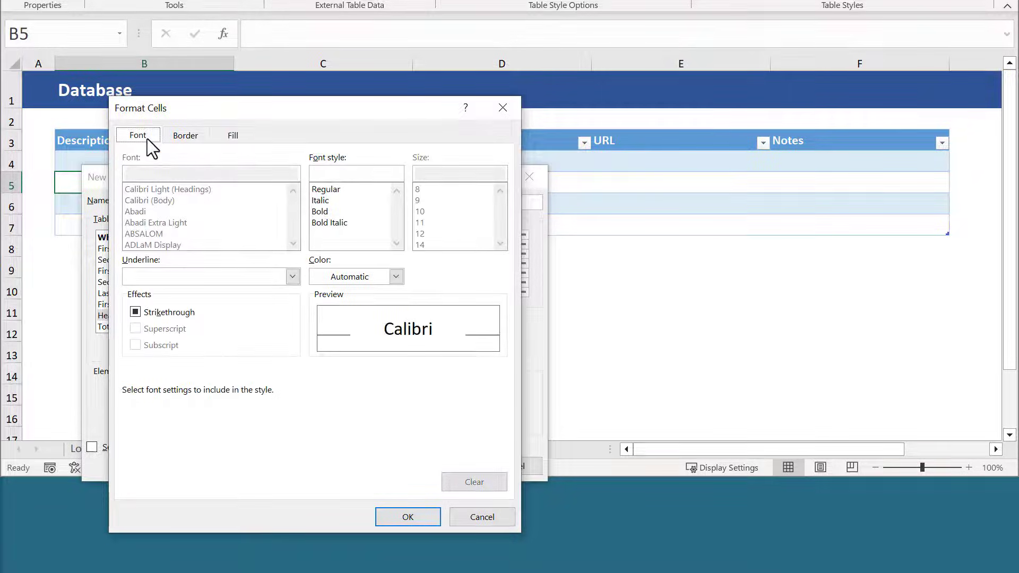
pyautogui.moveTo(321, 220)
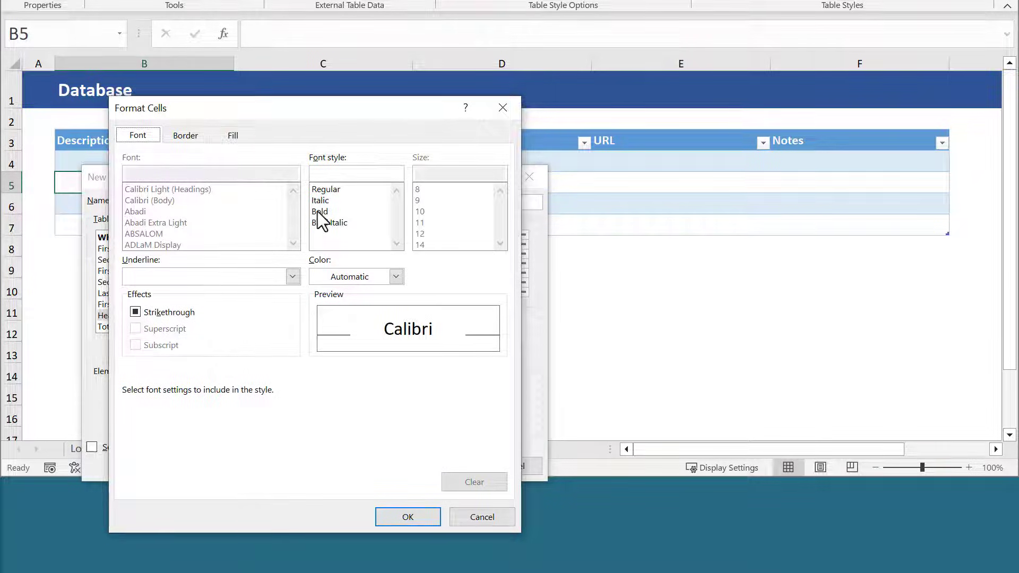
pyautogui.click(321, 211)
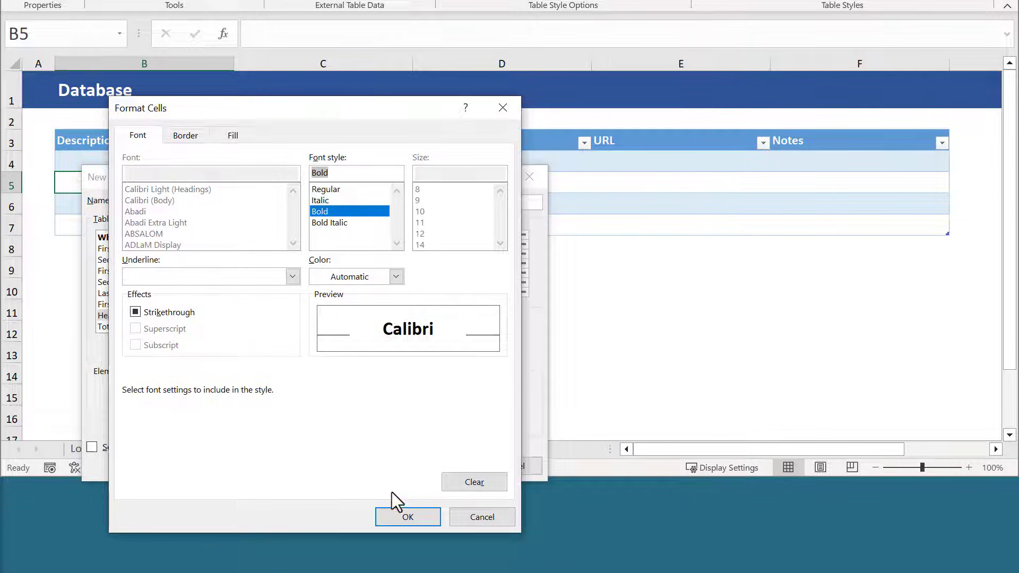
pyautogui.click(408, 517)
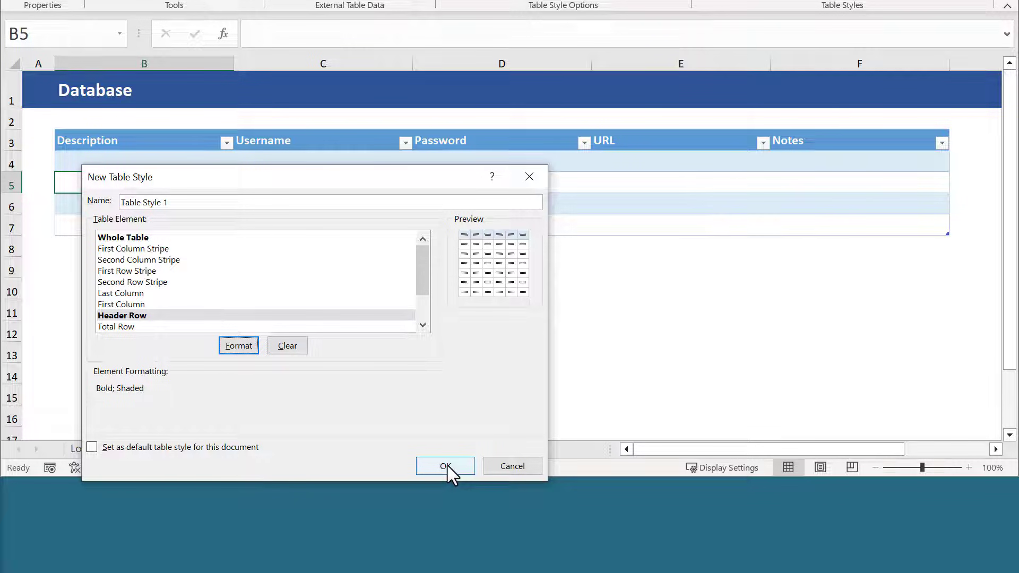
pyautogui.click(445, 466)
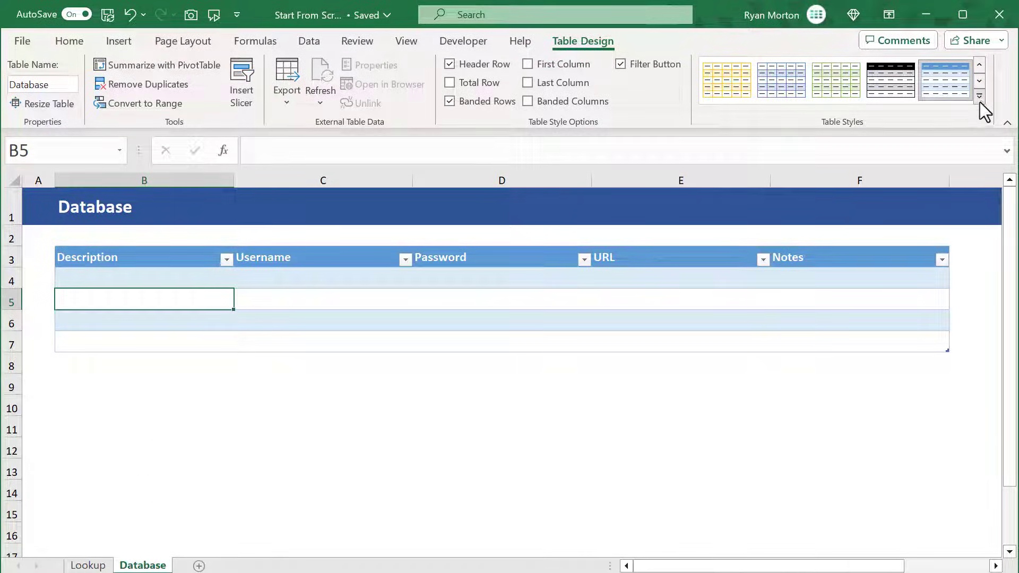
# Expand the Table Styles gallery to pick the custom bordered style.
pyautogui.click(978, 96)
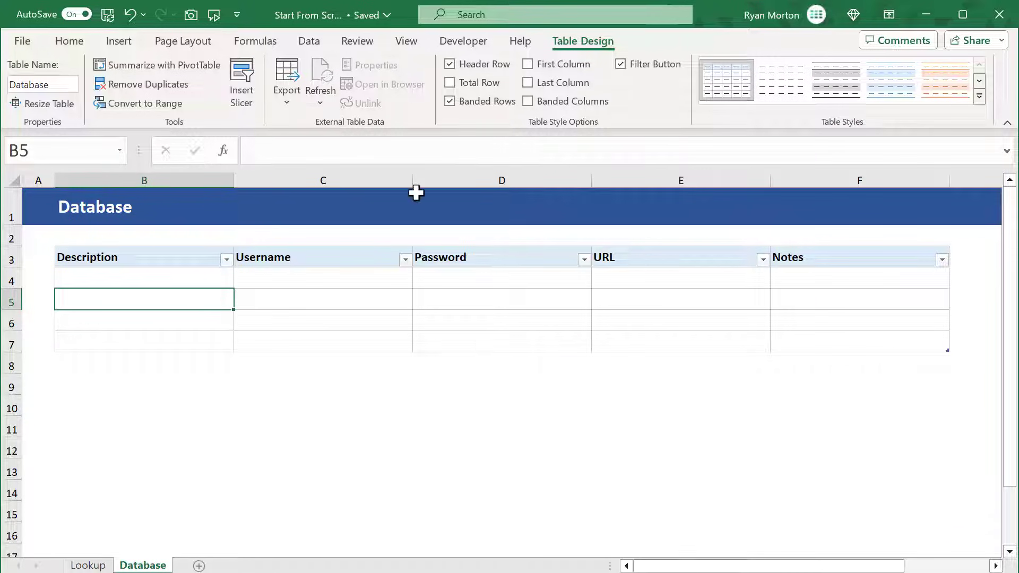
pyautogui.moveTo(209, 298)
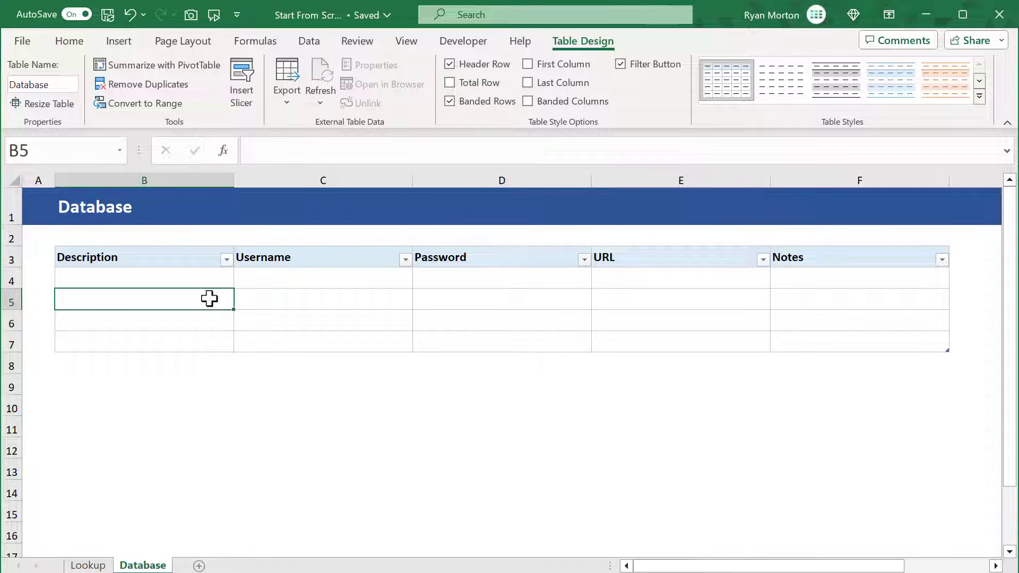
pyautogui.moveTo(199, 273)
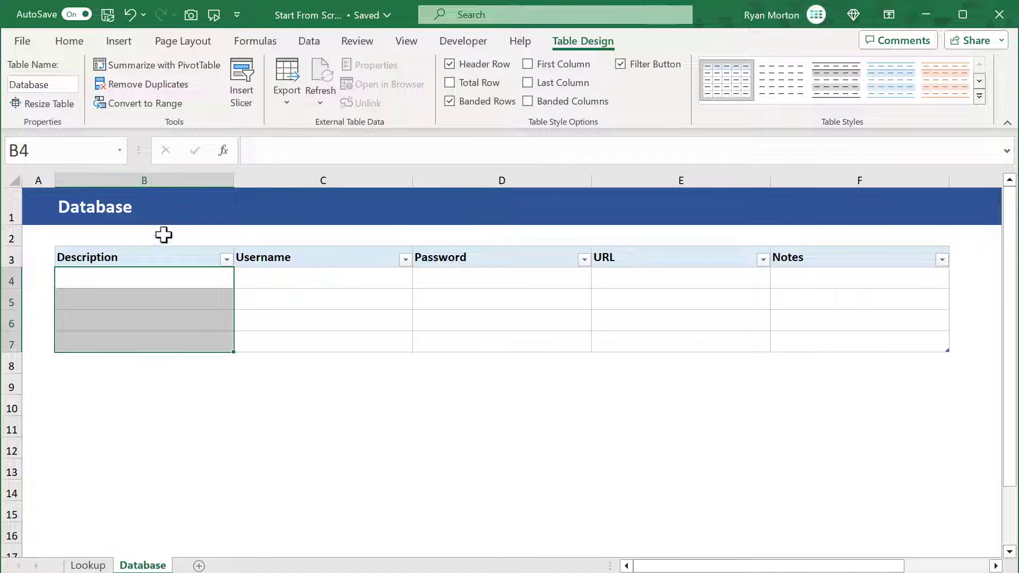
# Select the first table data cell to start entering the account details.
pyautogui.click(153, 300)
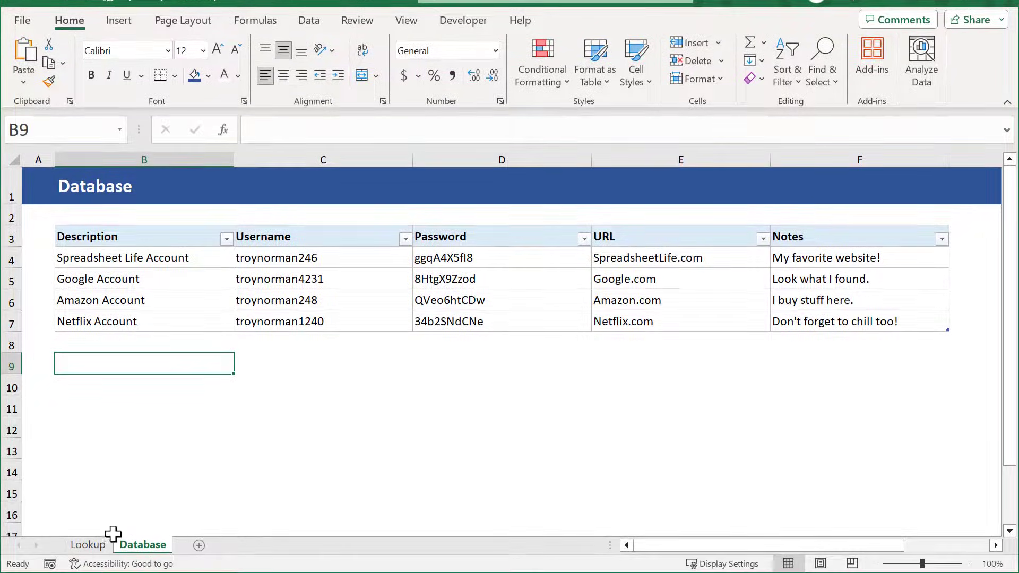
# Open the Lookup sheet from the sheet tabs.
pyautogui.click(87, 544)
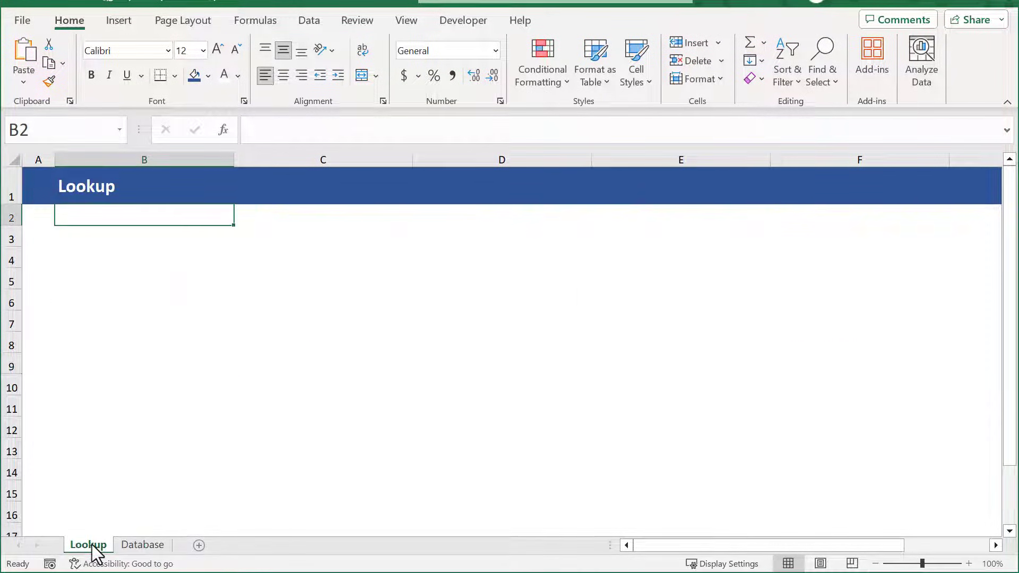
pyautogui.moveTo(160, 286)
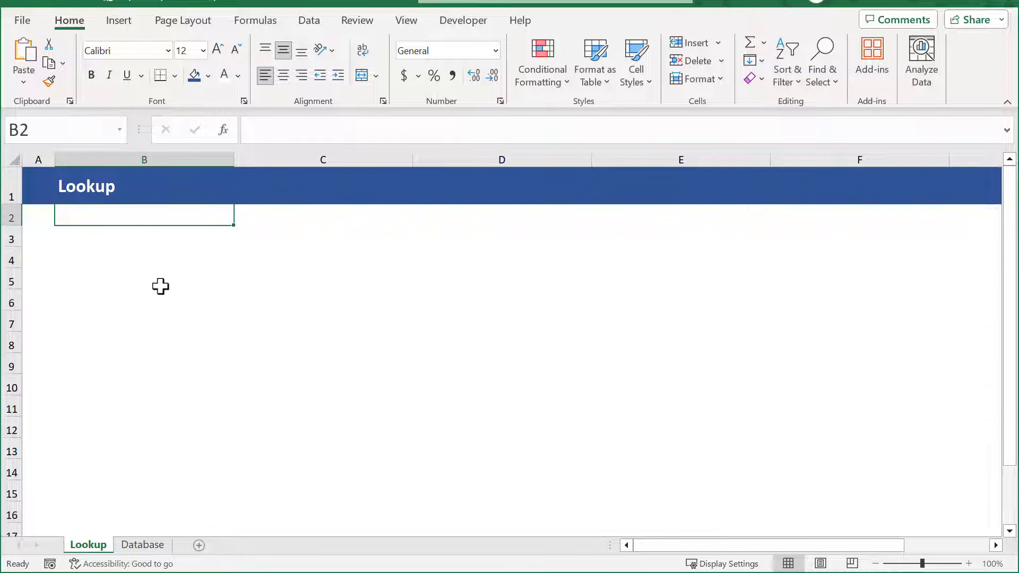
pyautogui.moveTo(163, 271)
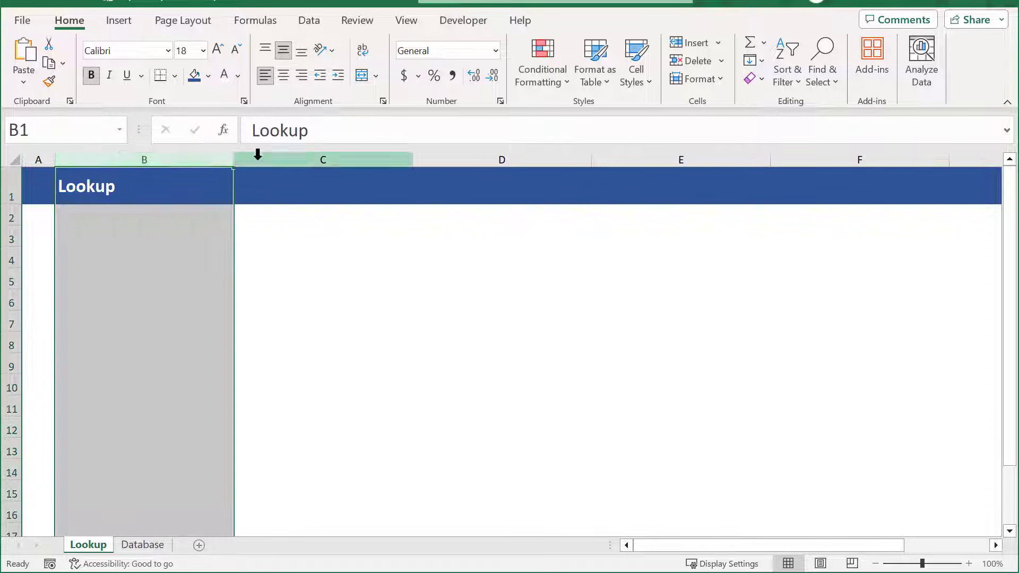
# Set columns B, E and H to a column width of 5.
pyautogui.press('ctrl')
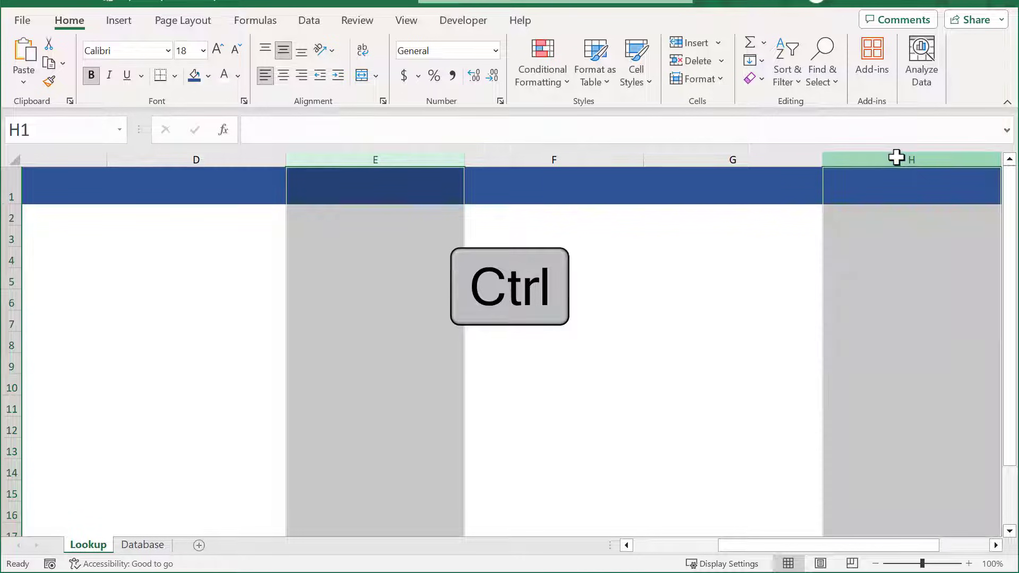
pyautogui.rightClick(910, 158)
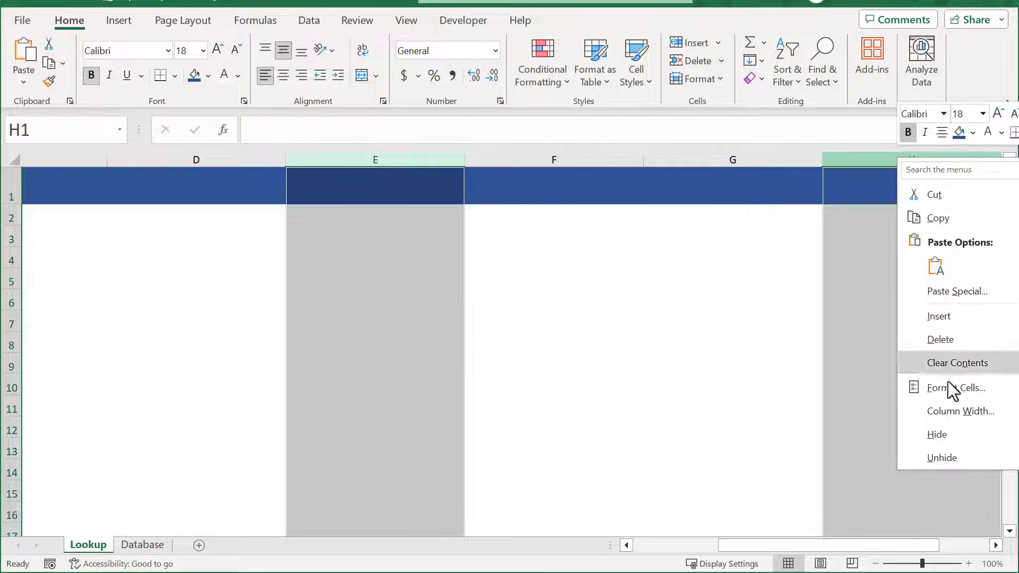
pyautogui.click(960, 411)
pyautogui.write('5')
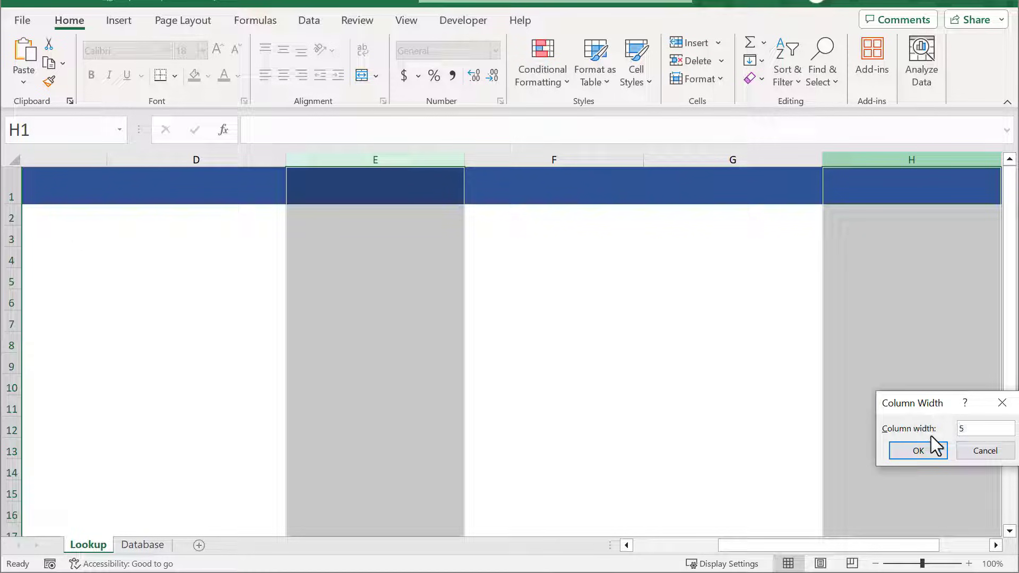
pyautogui.click(917, 450)
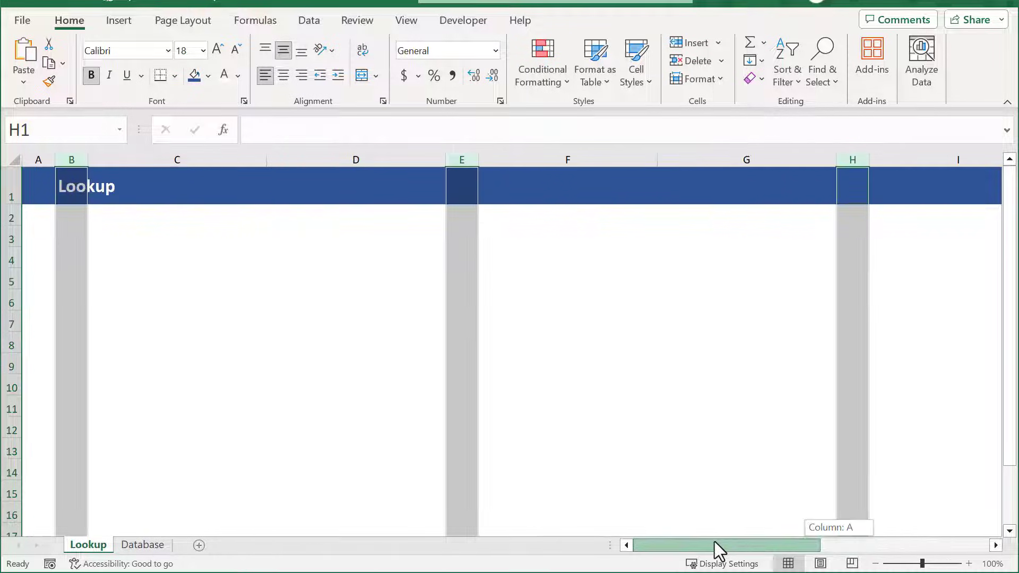
# Set column C to a column width of 30.
pyautogui.rightClick(176, 159)
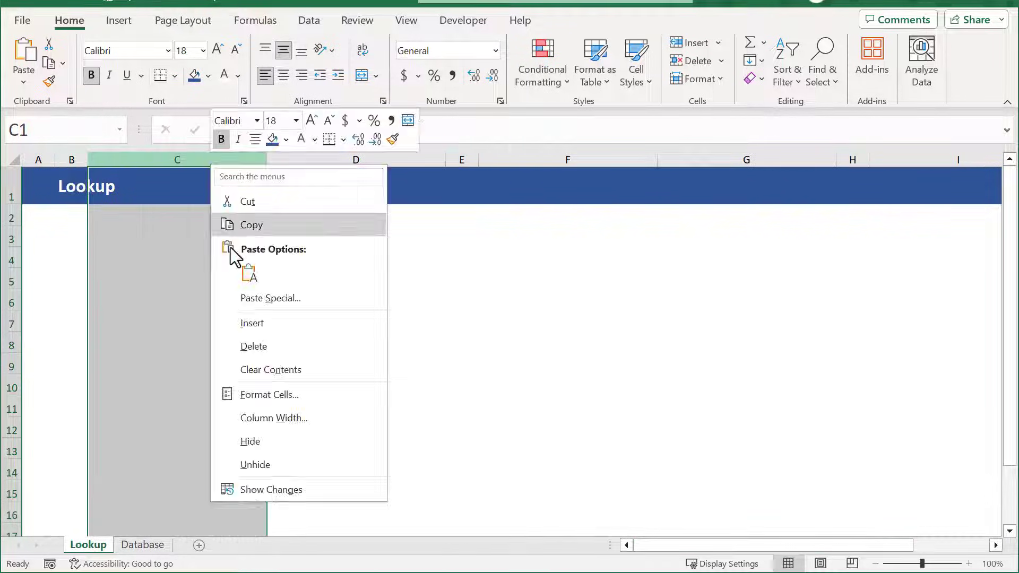
pyautogui.click(274, 417)
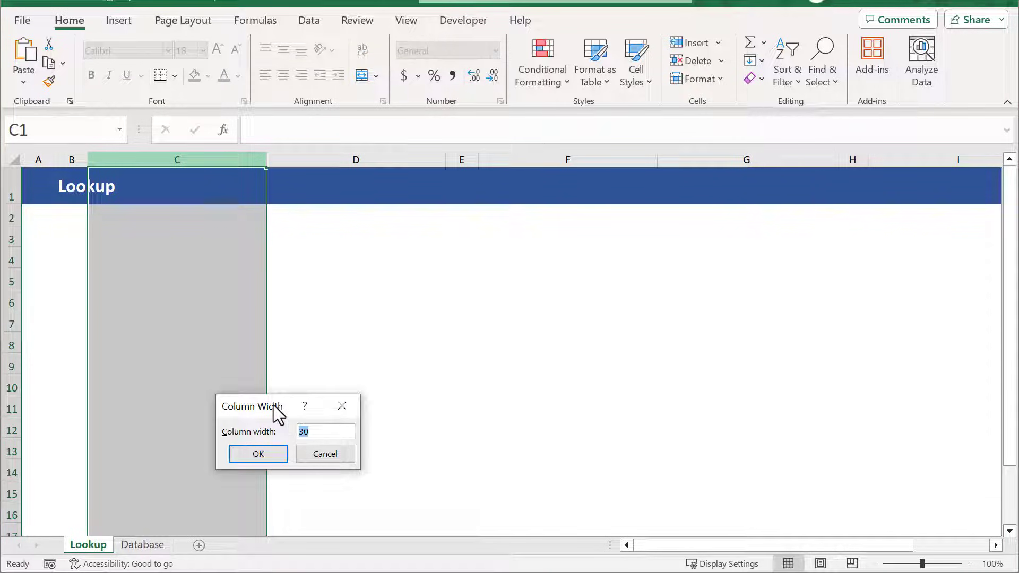
pyautogui.click(258, 454)
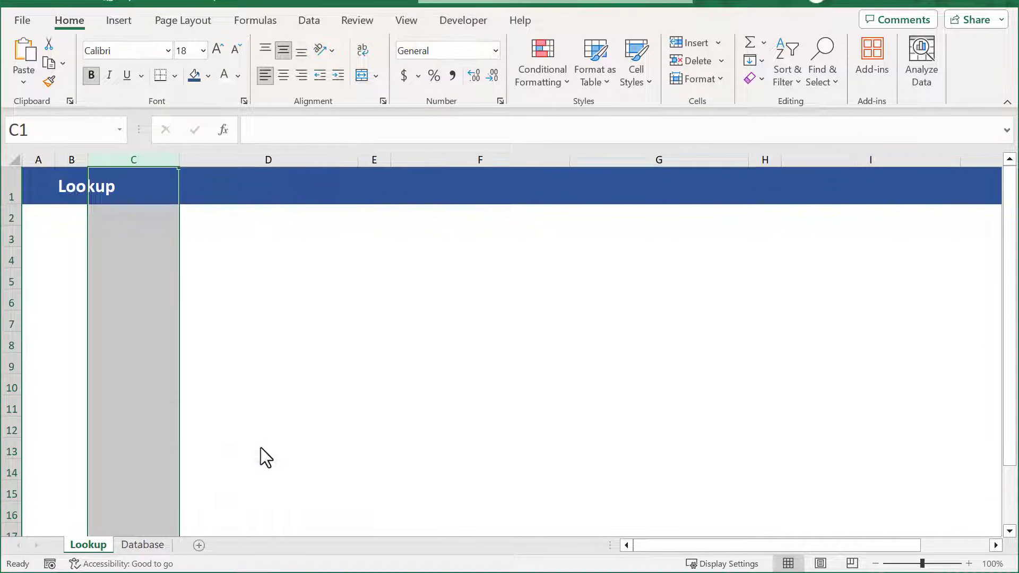
pyautogui.click(479, 159)
pyautogui.write('10')
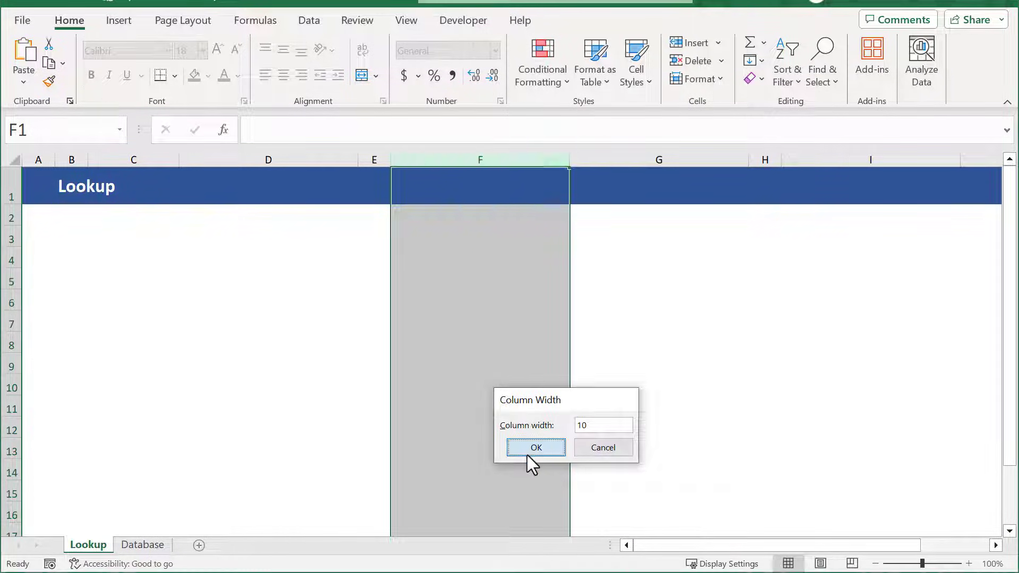
# Set column F width to 10 and fill B4:H10 light grey.
pyautogui.click(535, 447)
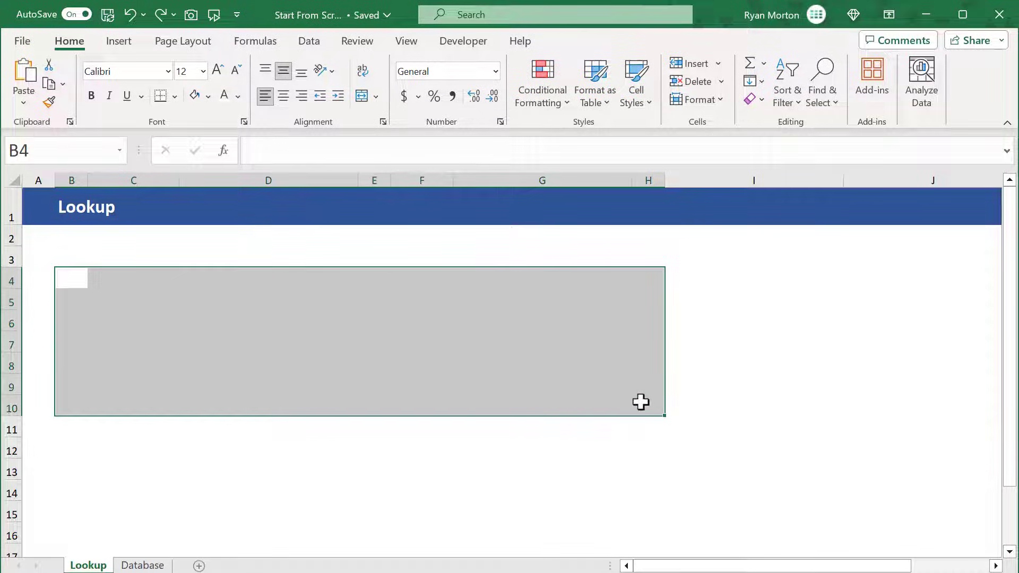
pyautogui.click(208, 95)
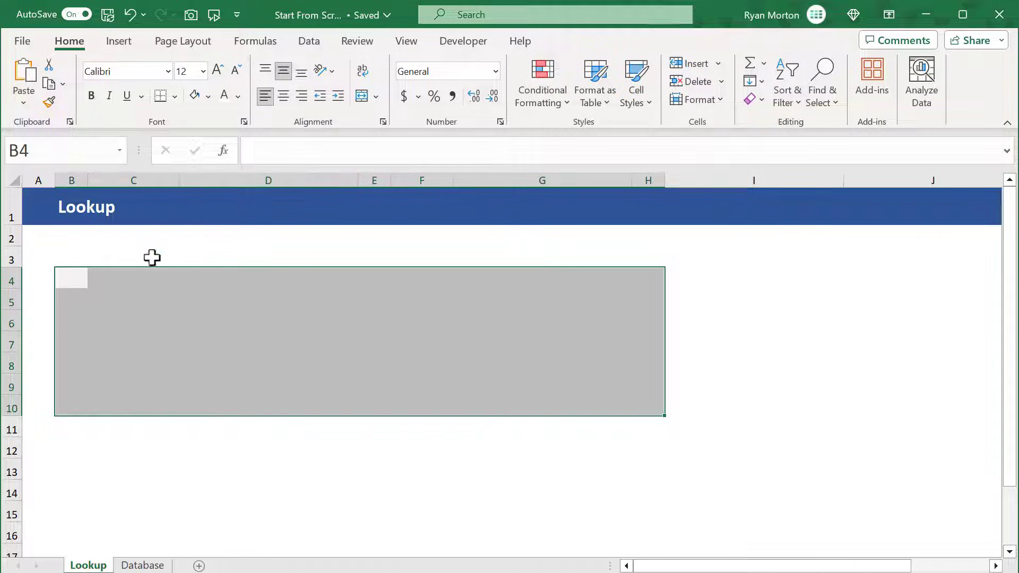
pyautogui.click(133, 298)
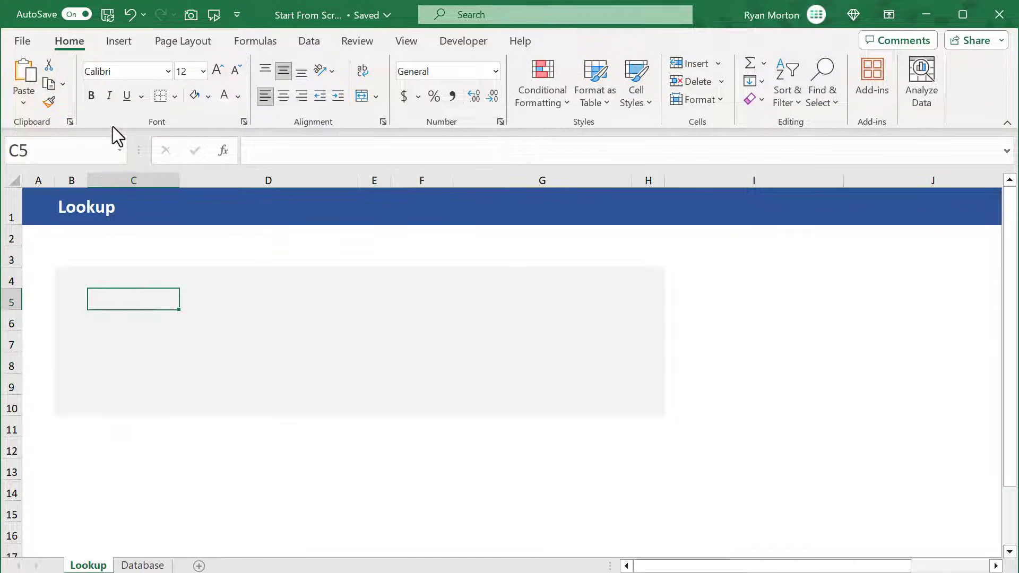
# Enter bold labels Description:, Username: and Password: in C5, C7 and C9.
pyautogui.write('De')
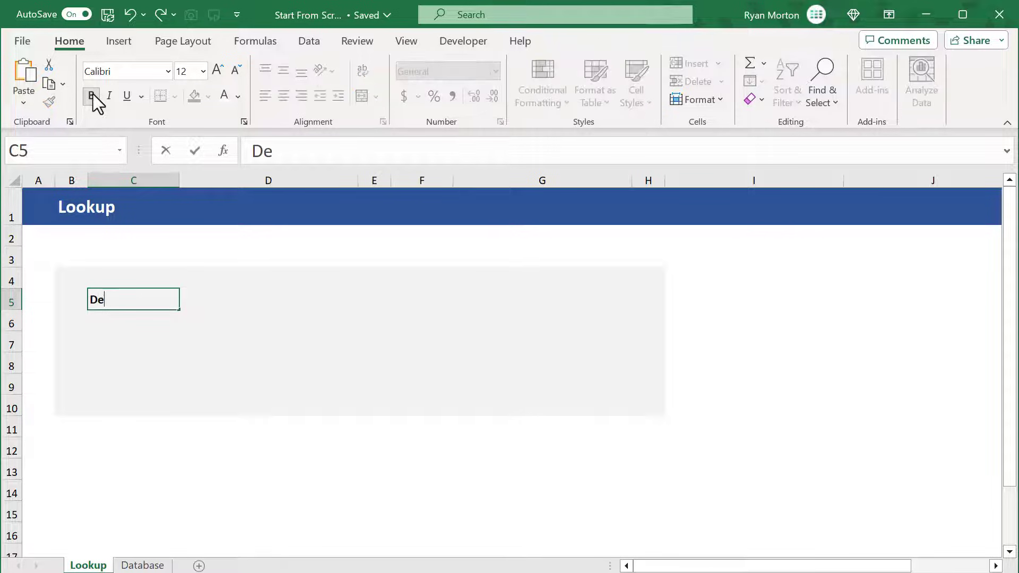
pyautogui.write('scription:')
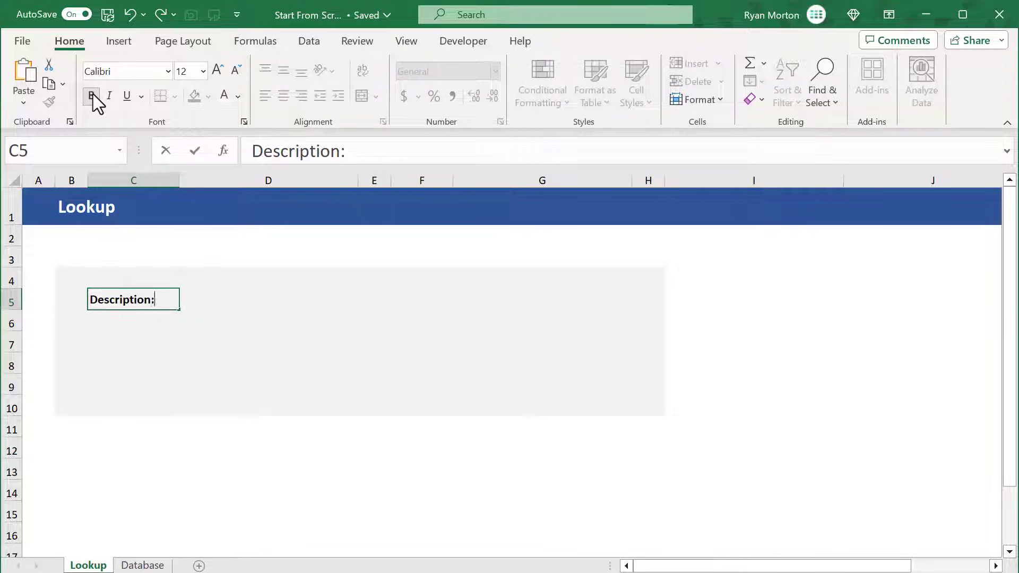
pyautogui.press('Return')
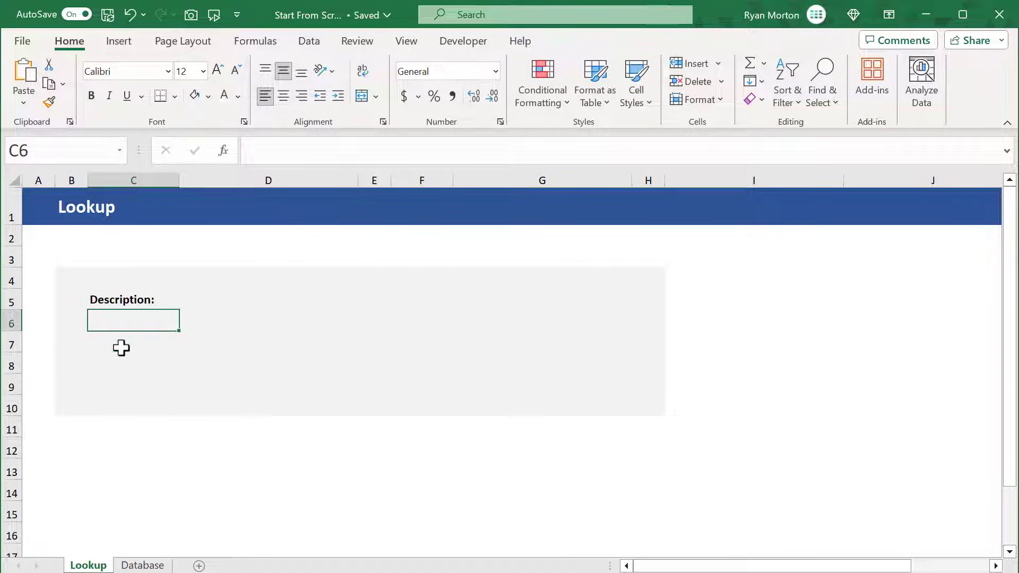
pyautogui.click(133, 341)
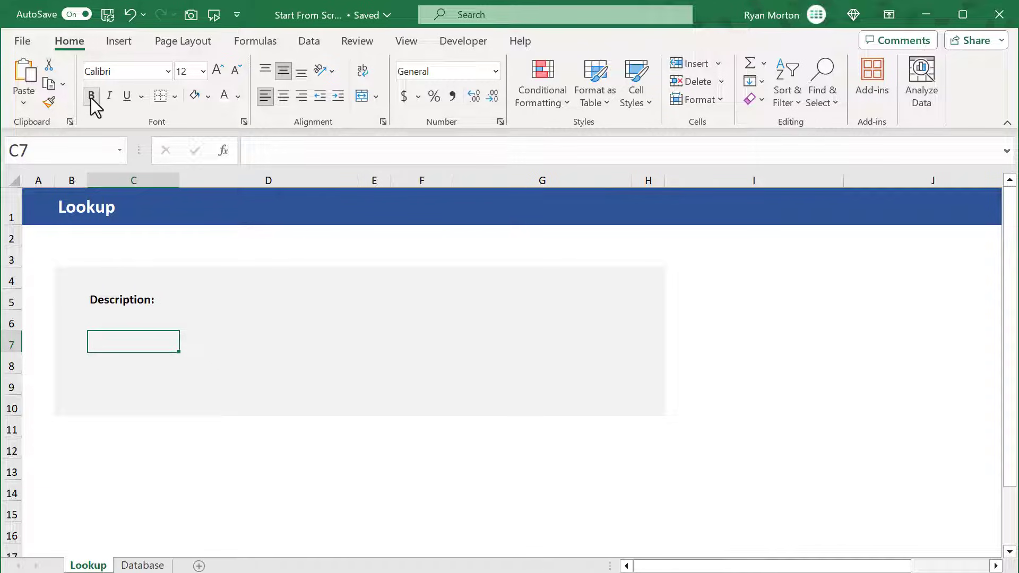
pyautogui.write('Username:')
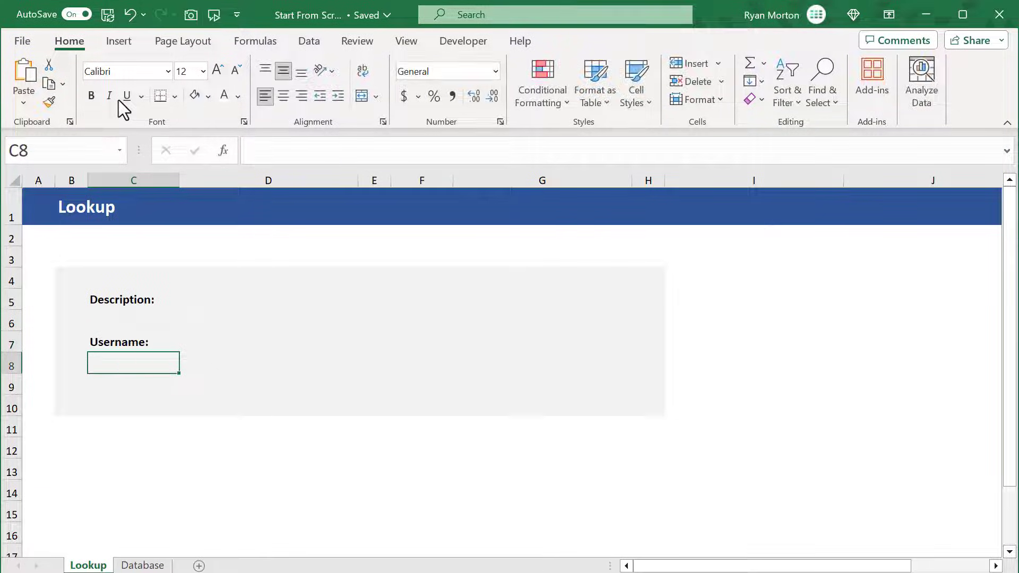
pyautogui.click(132, 383)
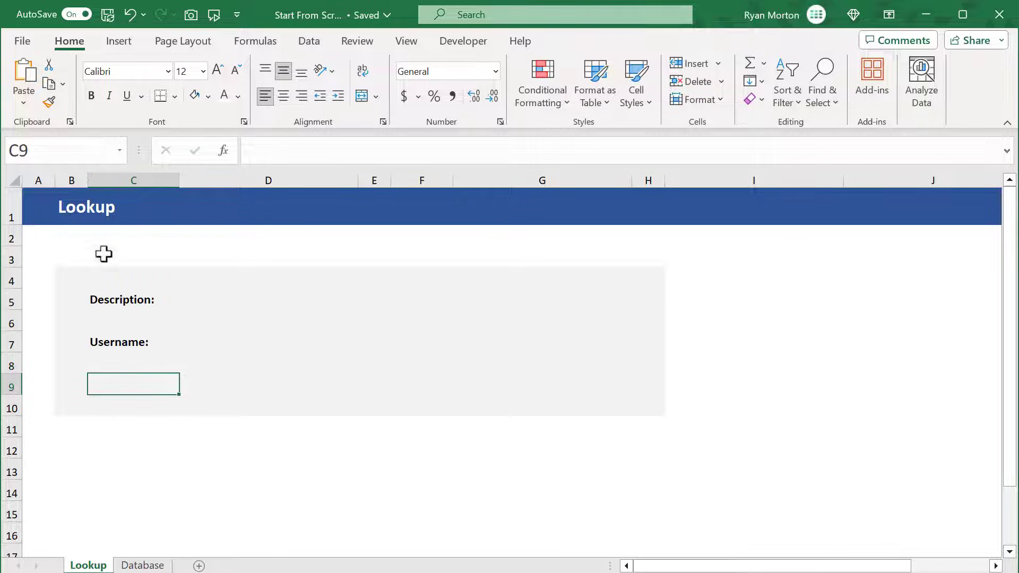
pyautogui.write('P')
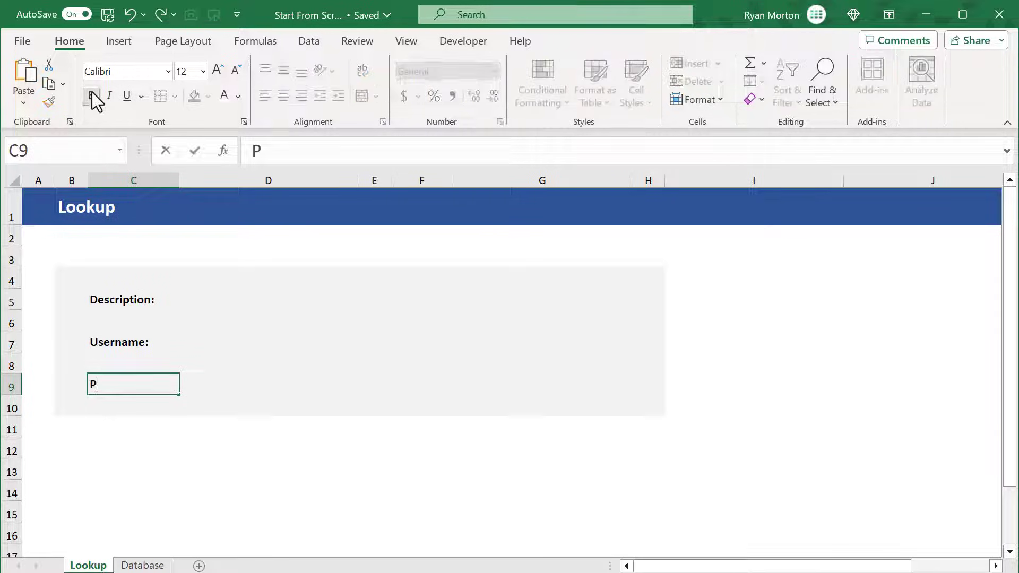
pyautogui.write('assword:')
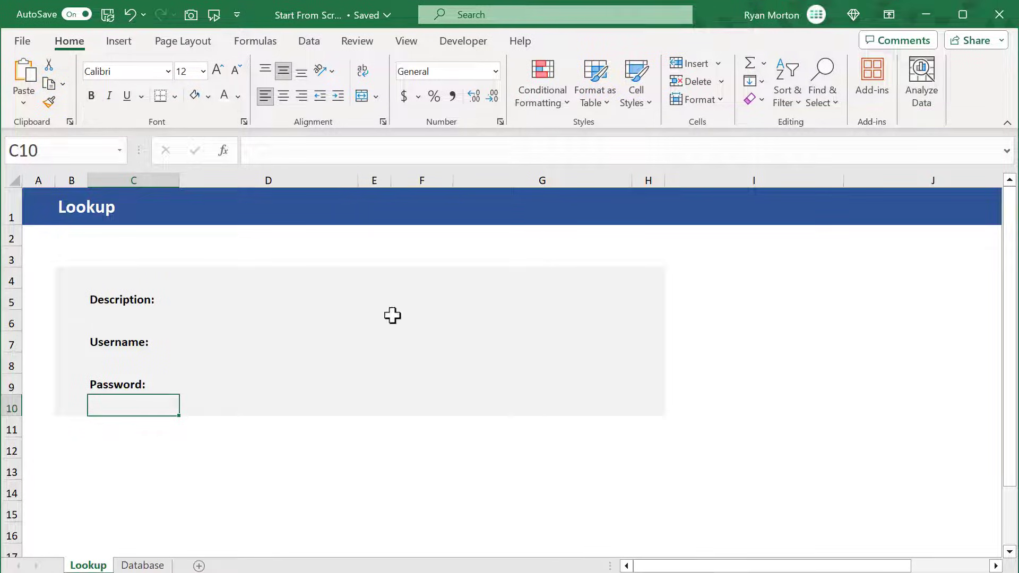
# Enter bold labels URL: and Notes: in F7 and F9.
pyautogui.click(420, 341)
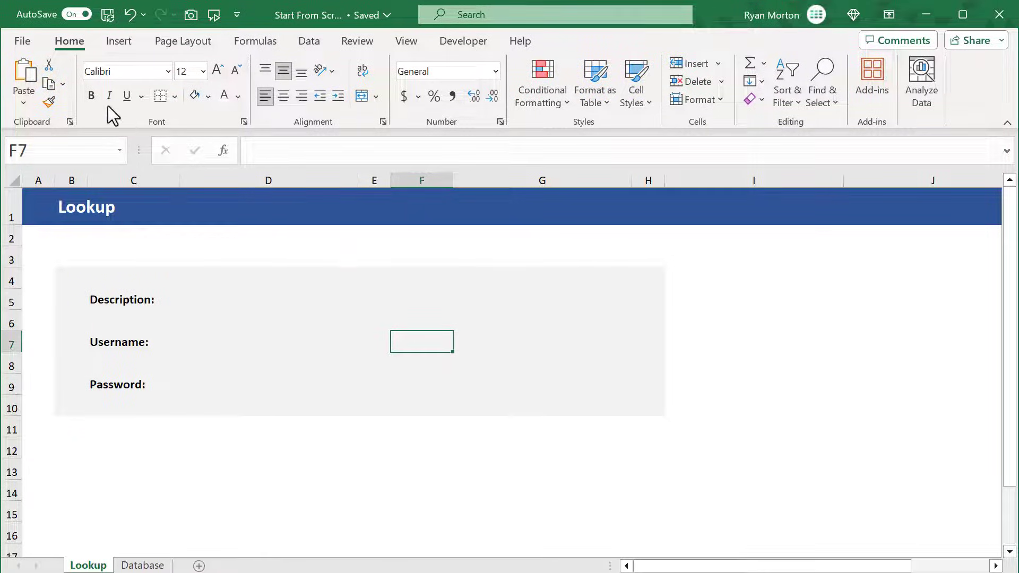
pyautogui.write('URL')
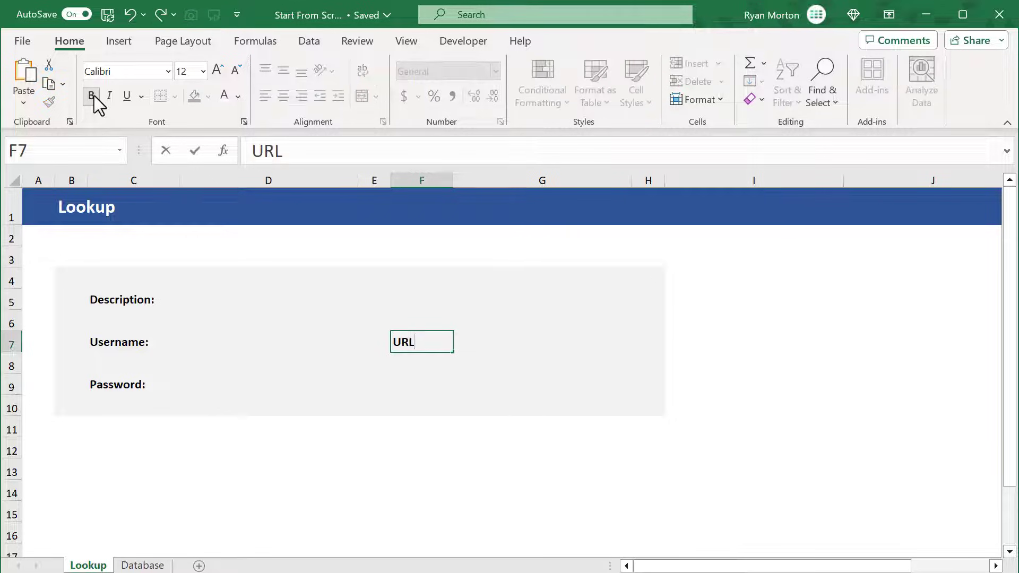
pyautogui.press('Return')
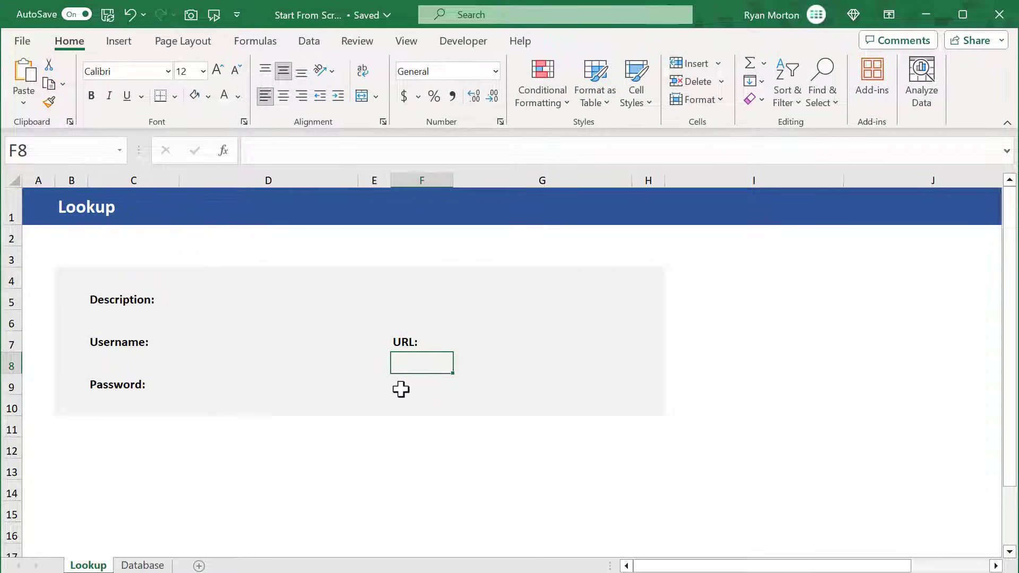
pyautogui.click(421, 385)
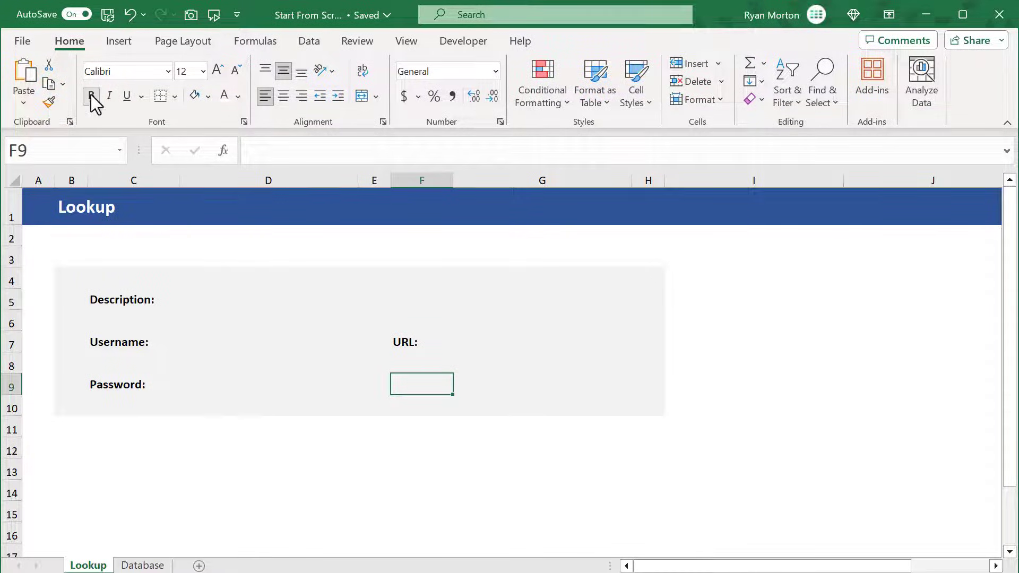
pyautogui.write('Notes:')
pyautogui.write('10')
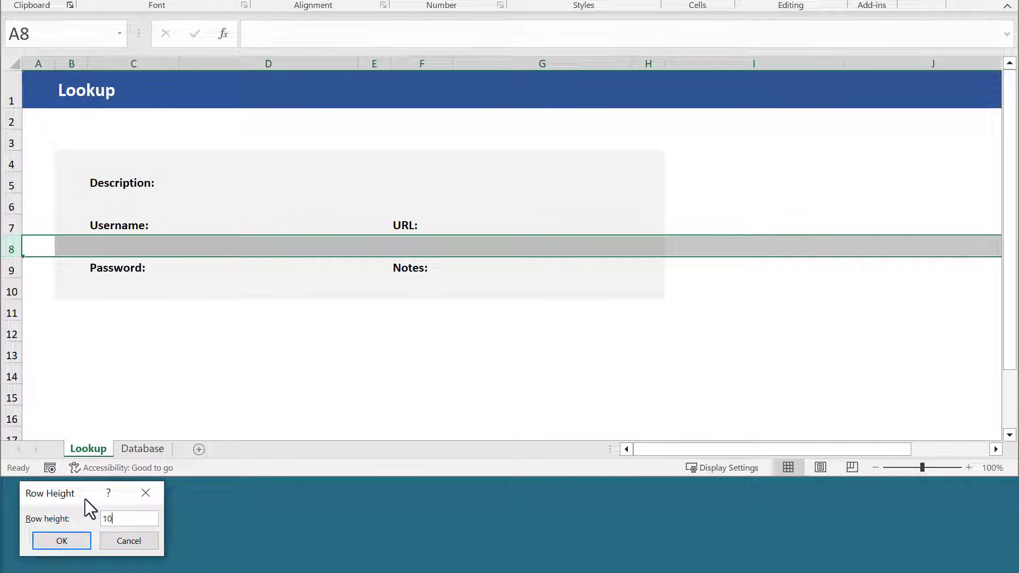
# Set row 8 height to 10.
pyautogui.click(61, 540)
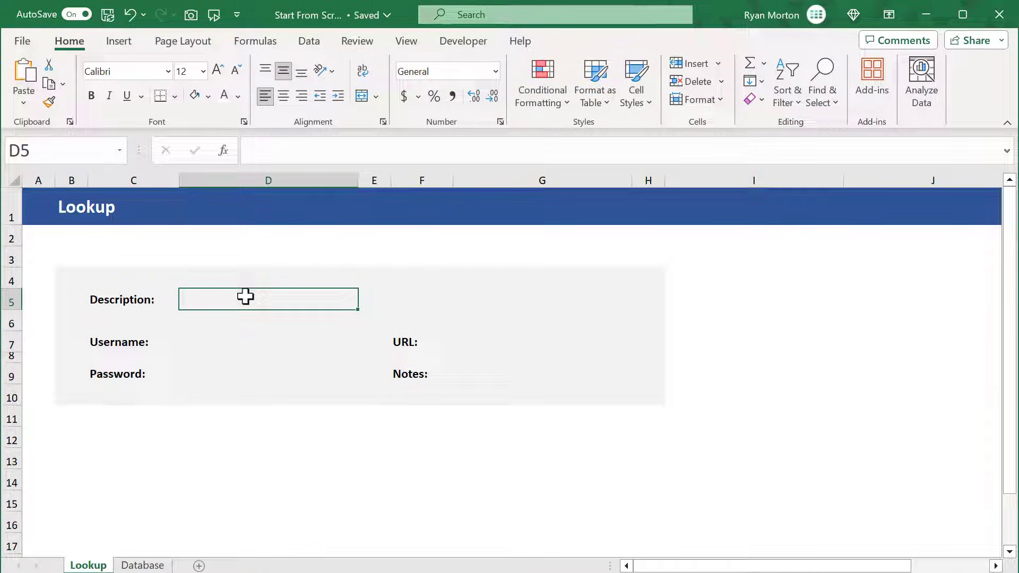
pyautogui.moveTo(209, 116)
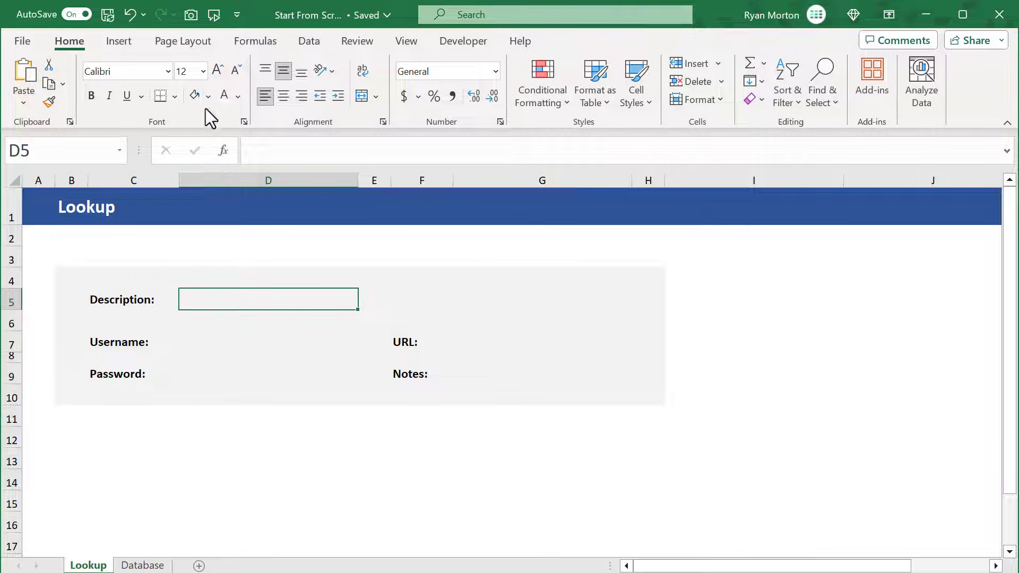
# Fill D5 light blue and fill D7, D9, G7 and G9 white.
pyautogui.click(208, 96)
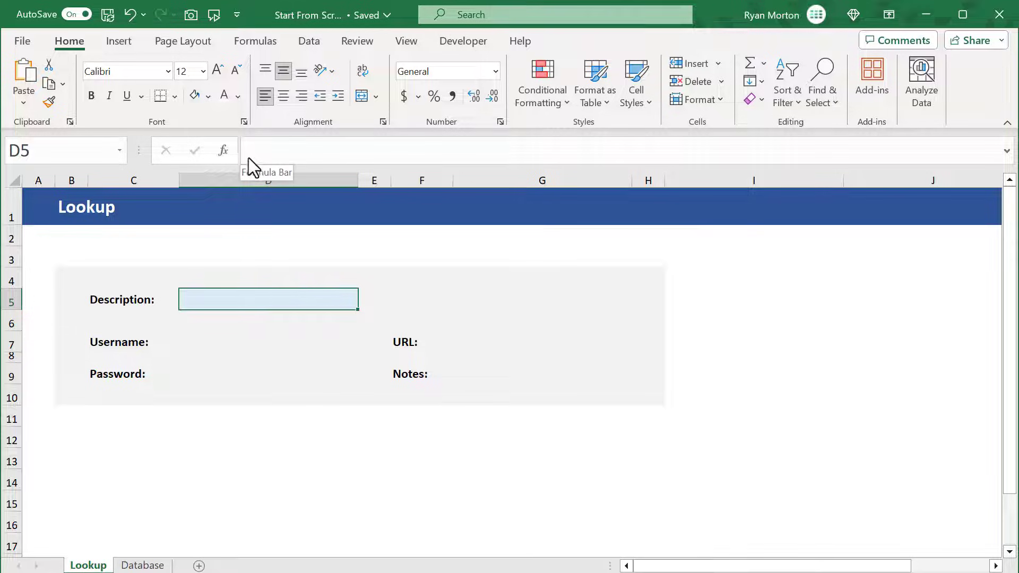
pyautogui.moveTo(260, 345)
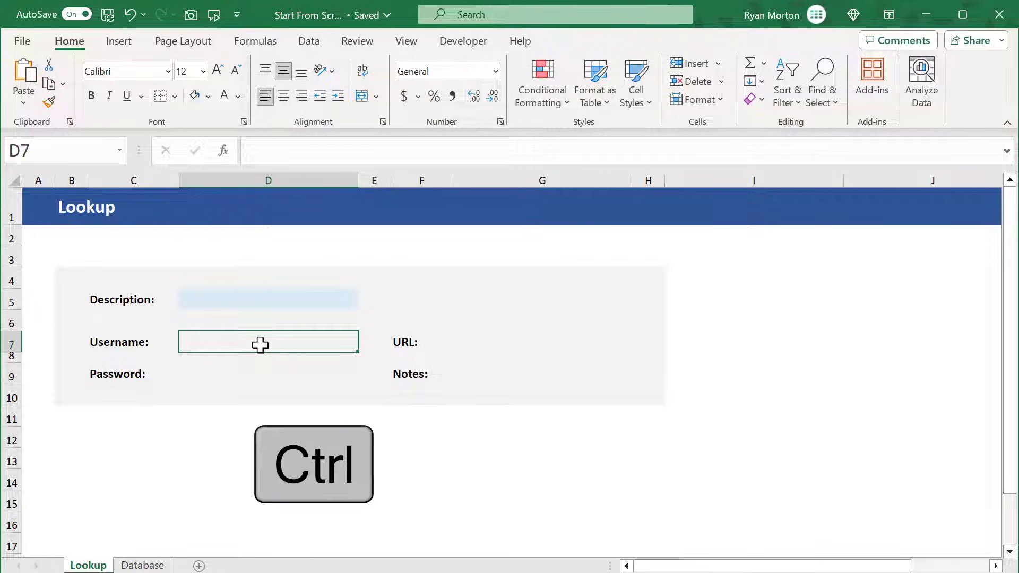
pyautogui.moveTo(255, 373)
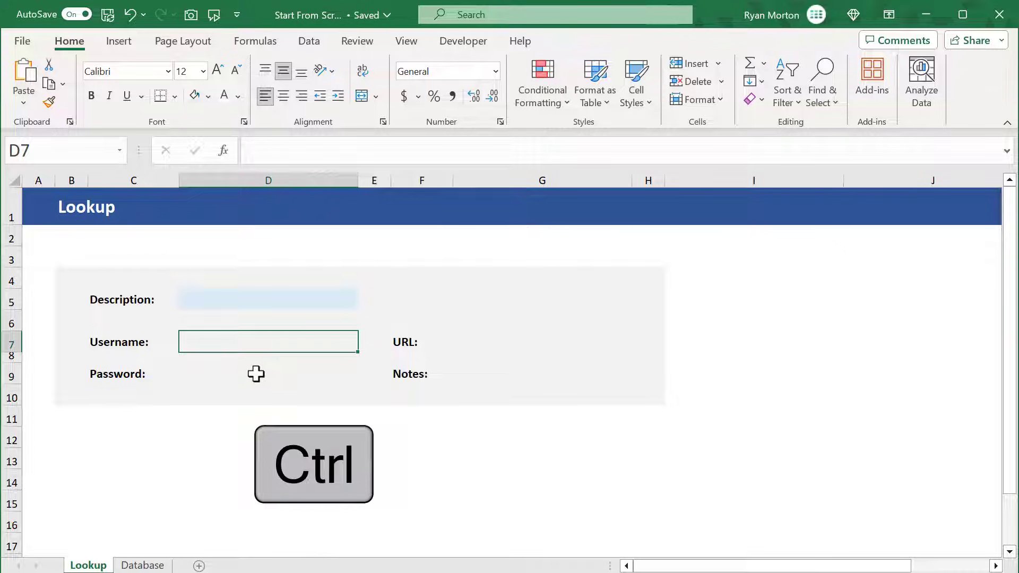
pyautogui.click(541, 341)
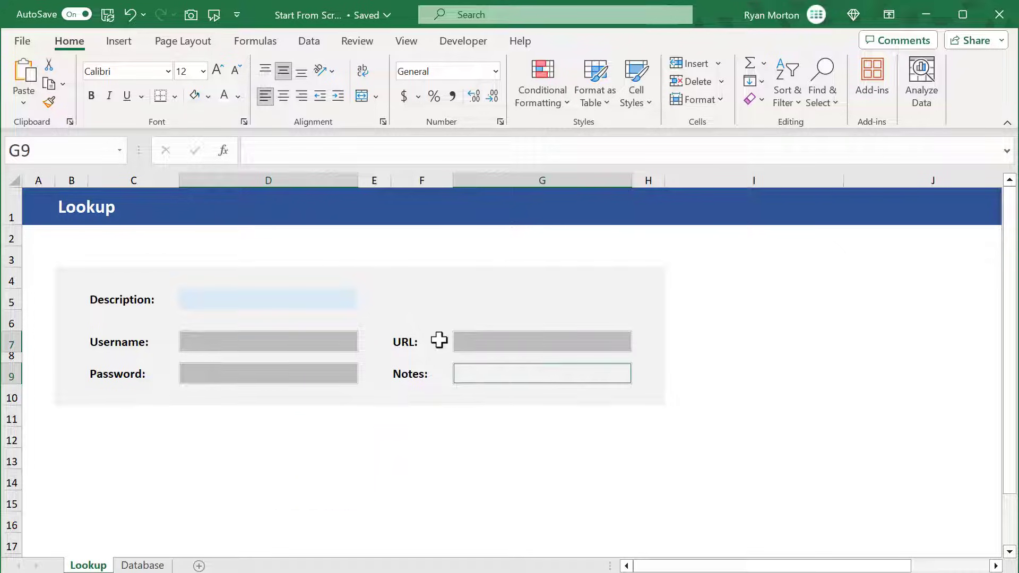
pyautogui.click(208, 96)
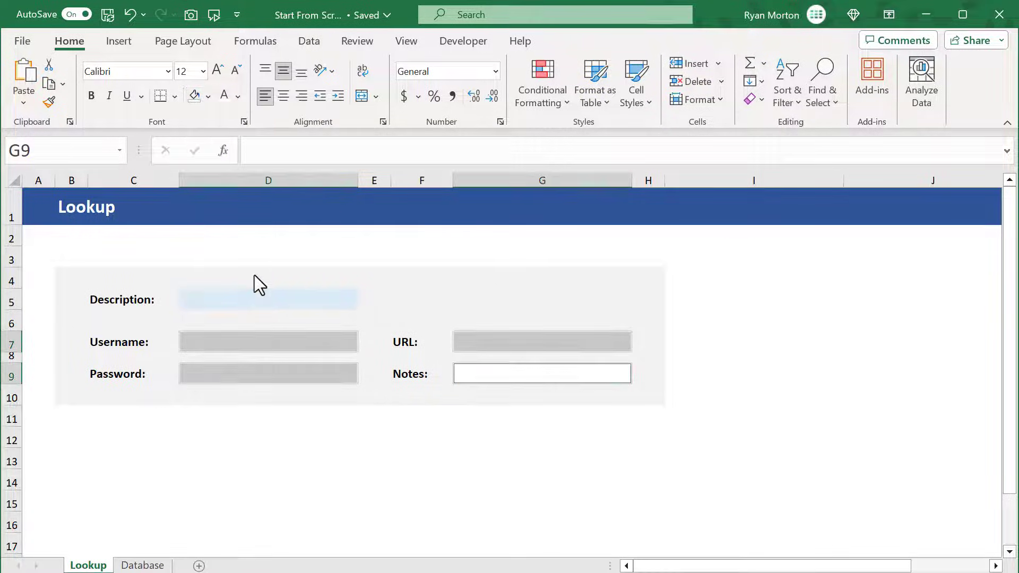
pyautogui.moveTo(238, 238)
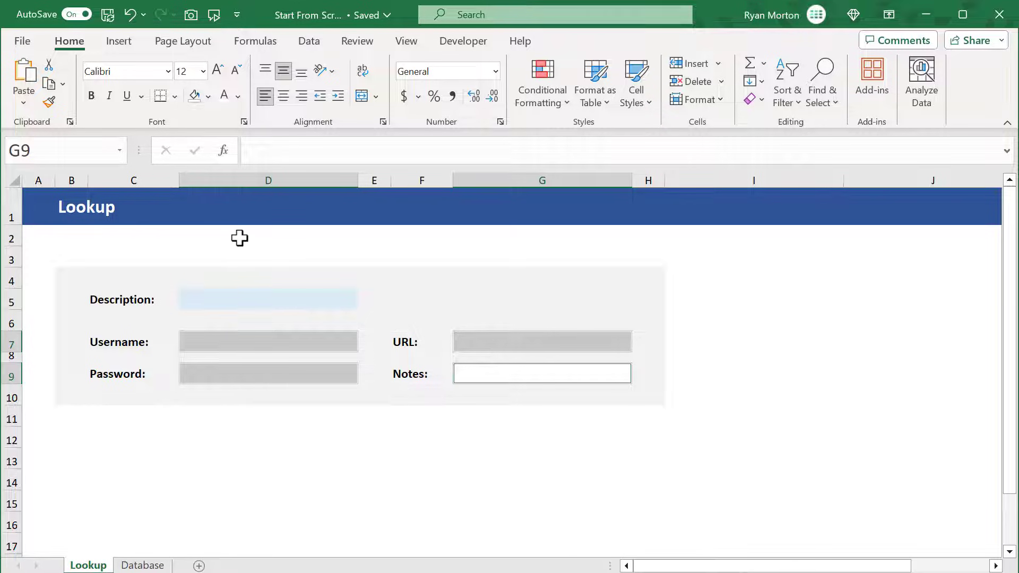
# Apply a thin grey outline border to value cells D7, D9, G7 and G9.
pyautogui.click(162, 96)
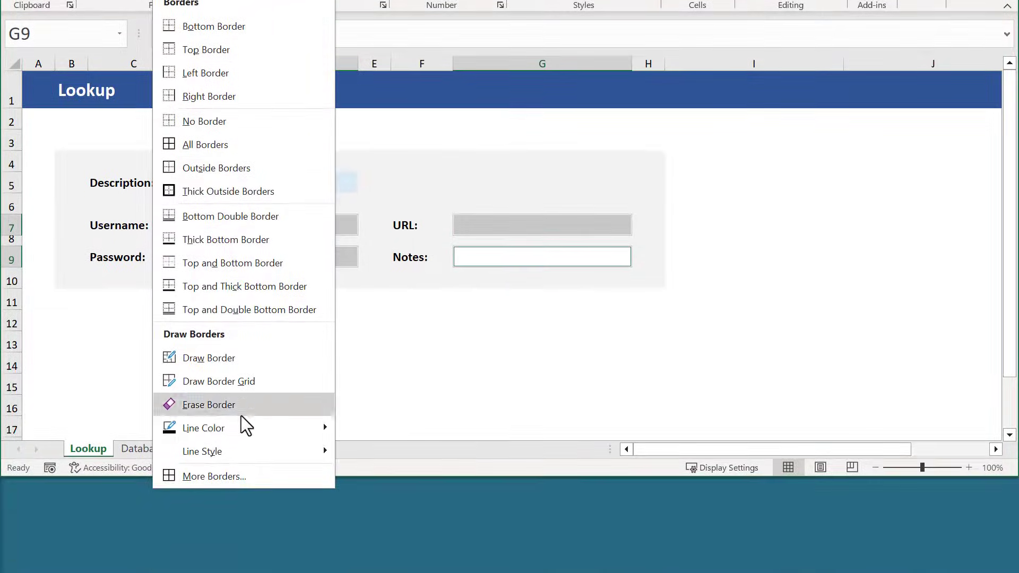
pyautogui.click(214, 477)
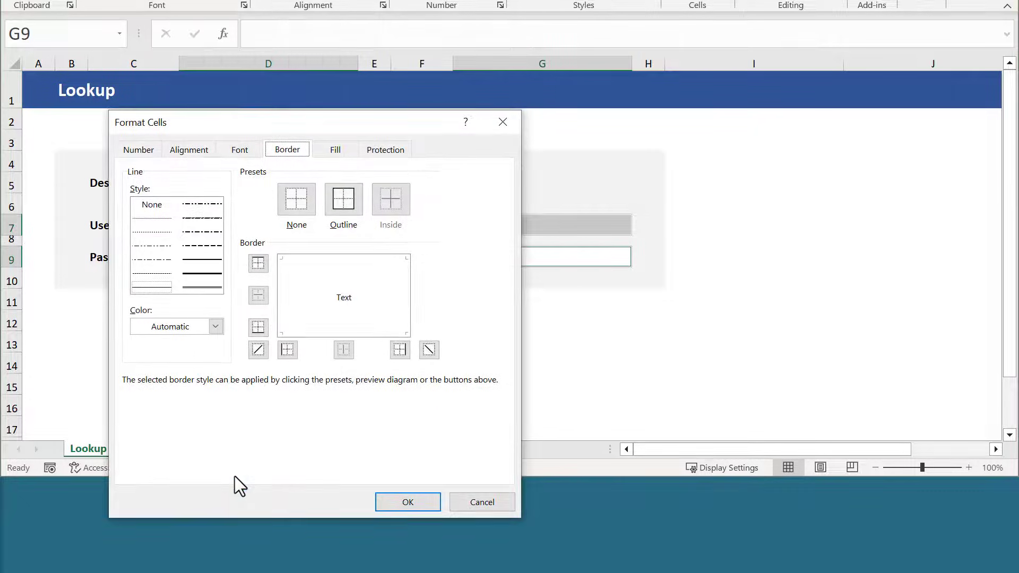
pyautogui.click(215, 326)
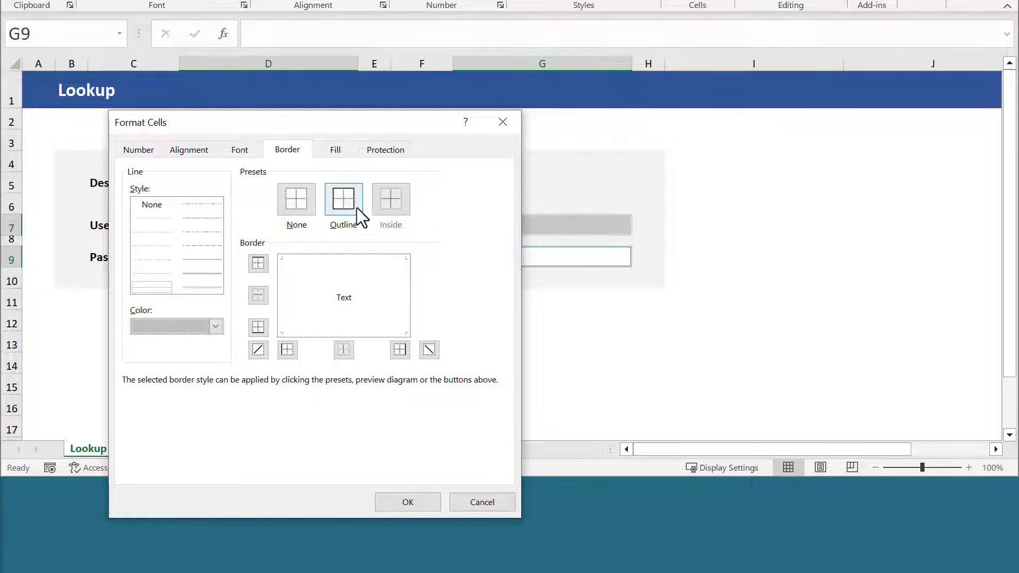
pyautogui.click(344, 199)
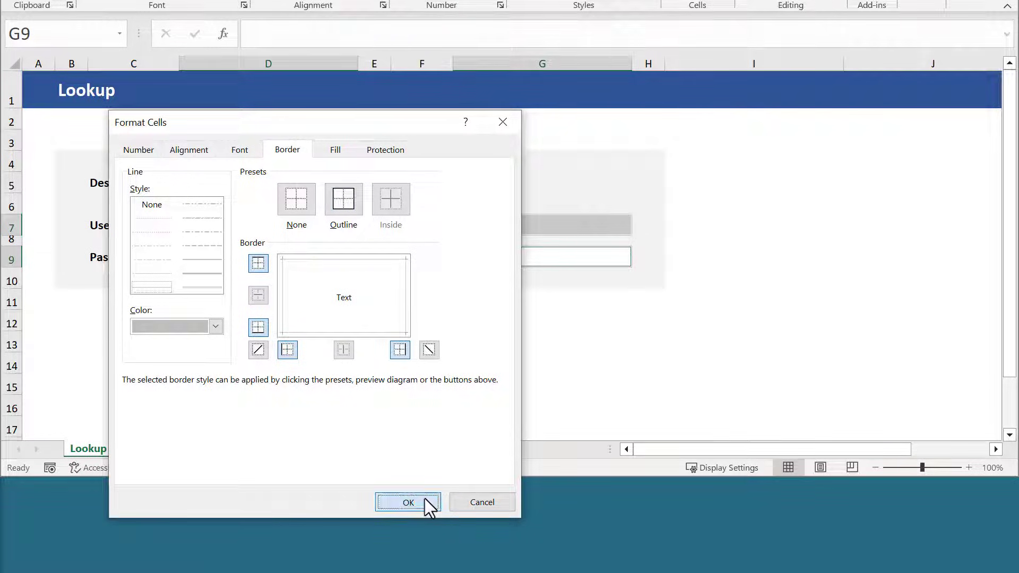
pyautogui.click(407, 502)
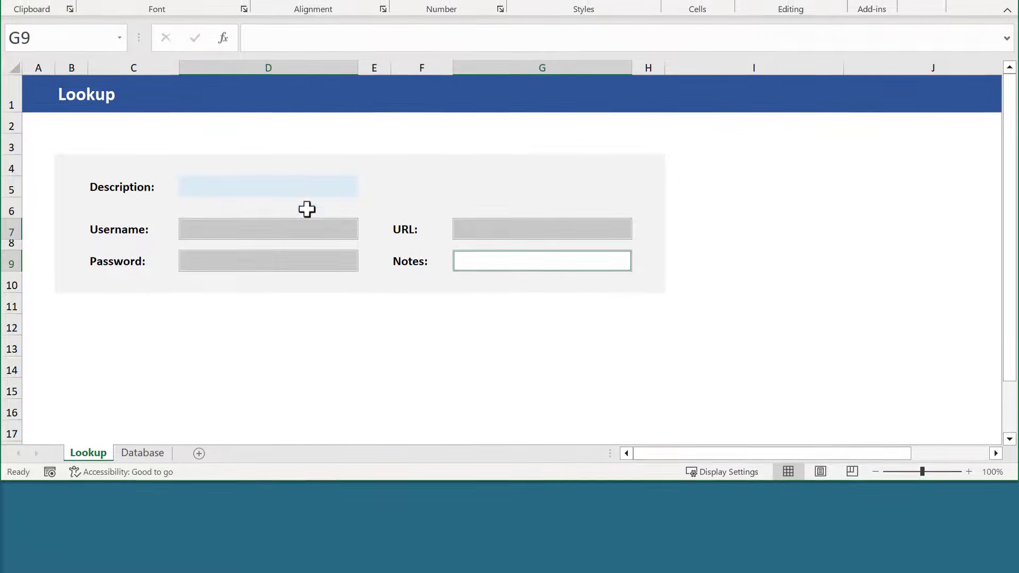
# Apply a light blue outline border to Description cell D5.
pyautogui.click(176, 96)
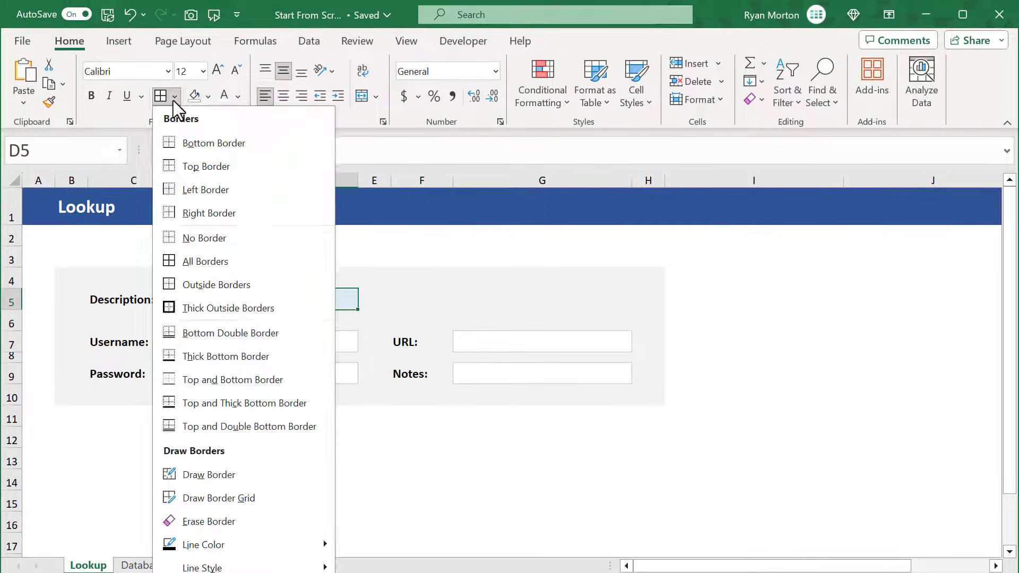
pyautogui.scroll(-3)
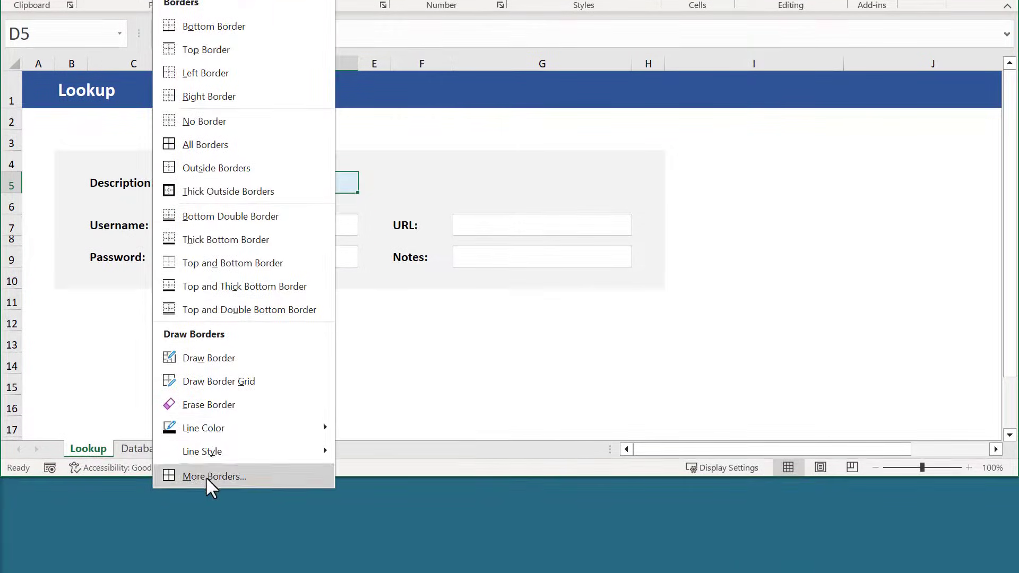
pyautogui.click(214, 477)
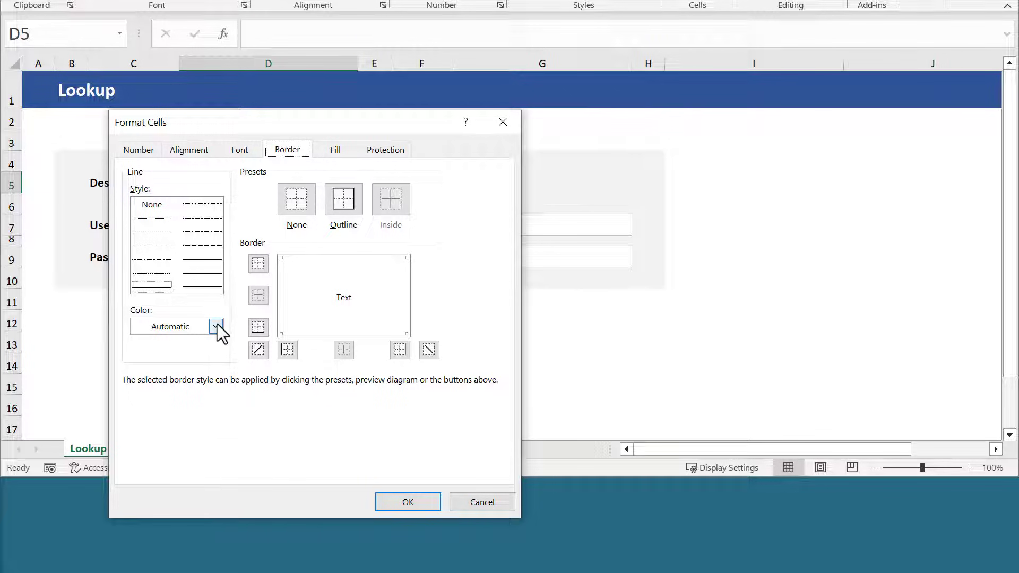
pyautogui.click(215, 327)
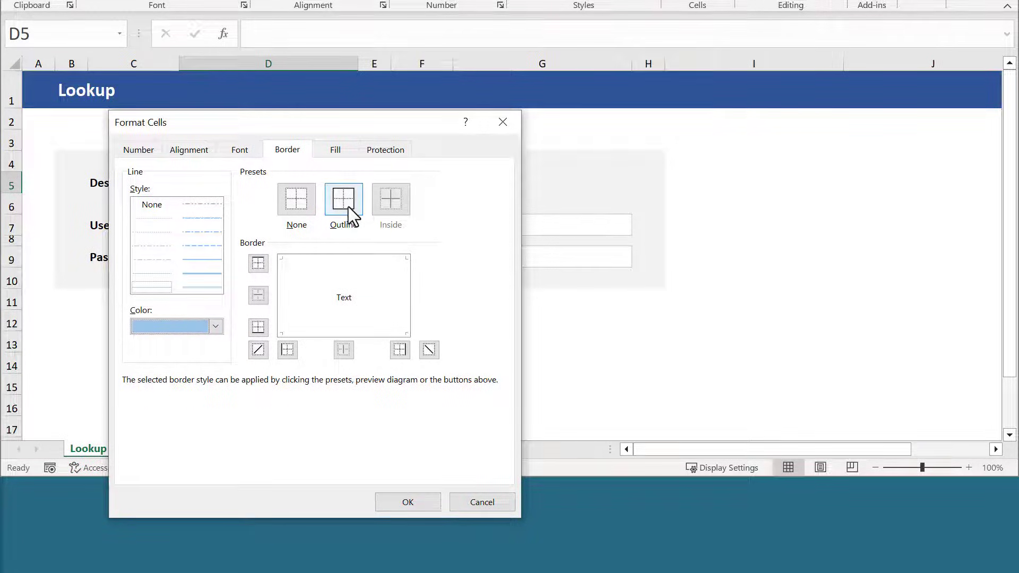
pyautogui.click(344, 199)
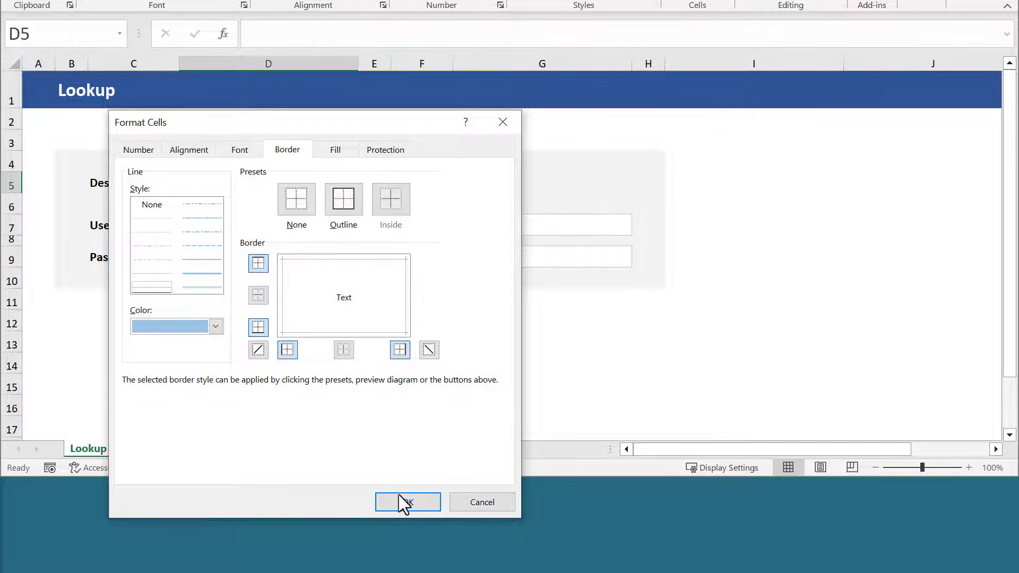
pyautogui.click(408, 501)
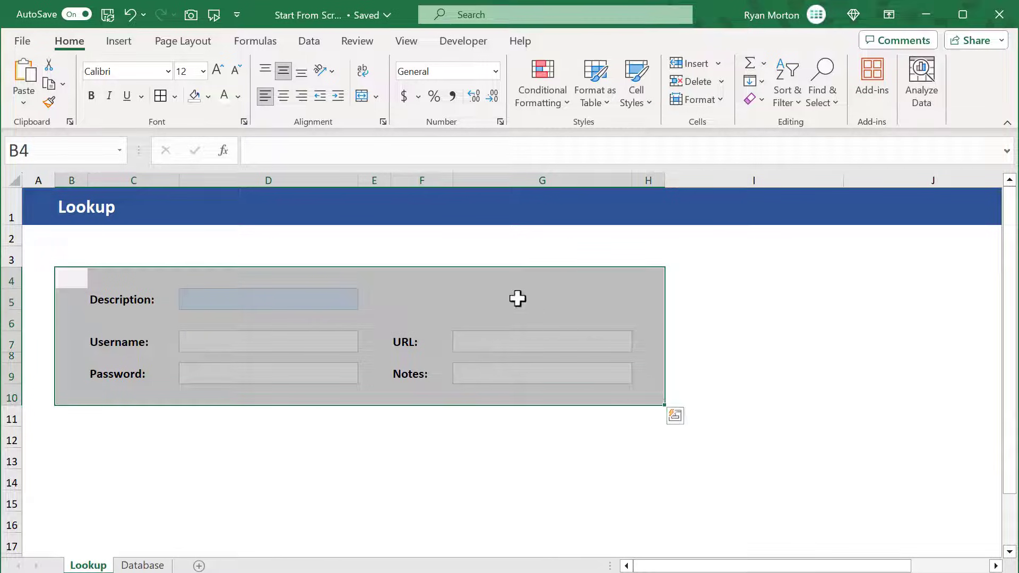
# Apply a grey outline border around the B4:H10 panel.
pyautogui.click(174, 94)
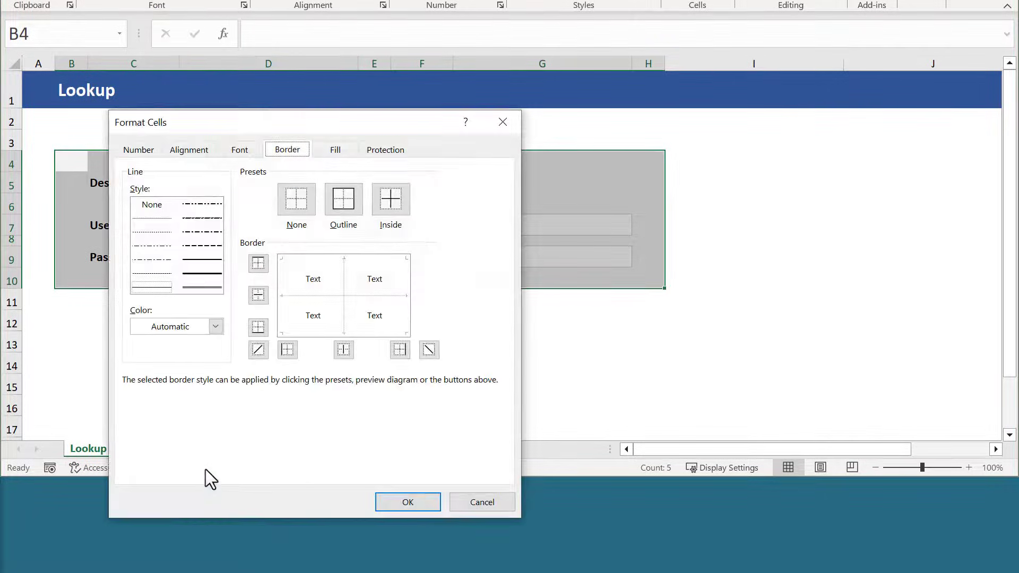
pyautogui.click(215, 326)
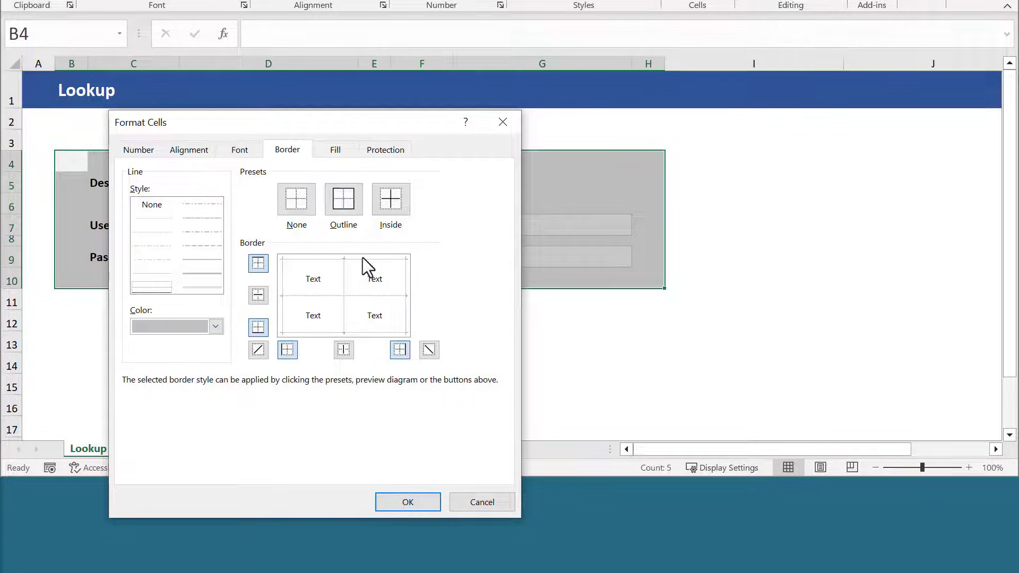
pyautogui.click(407, 502)
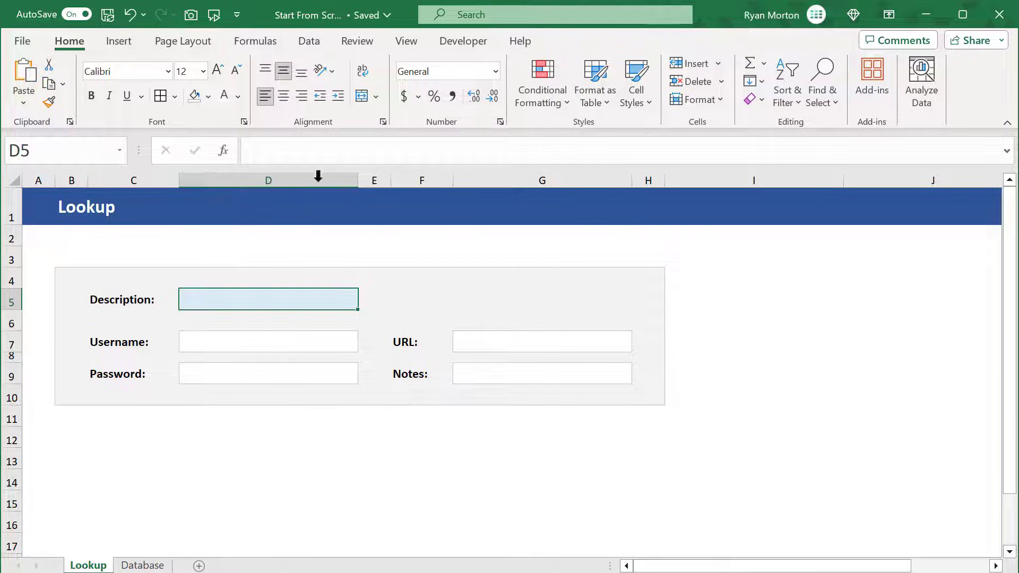
# Add List validation to D5 with source =DescriptionList, then choose Google Account.
pyautogui.click(309, 40)
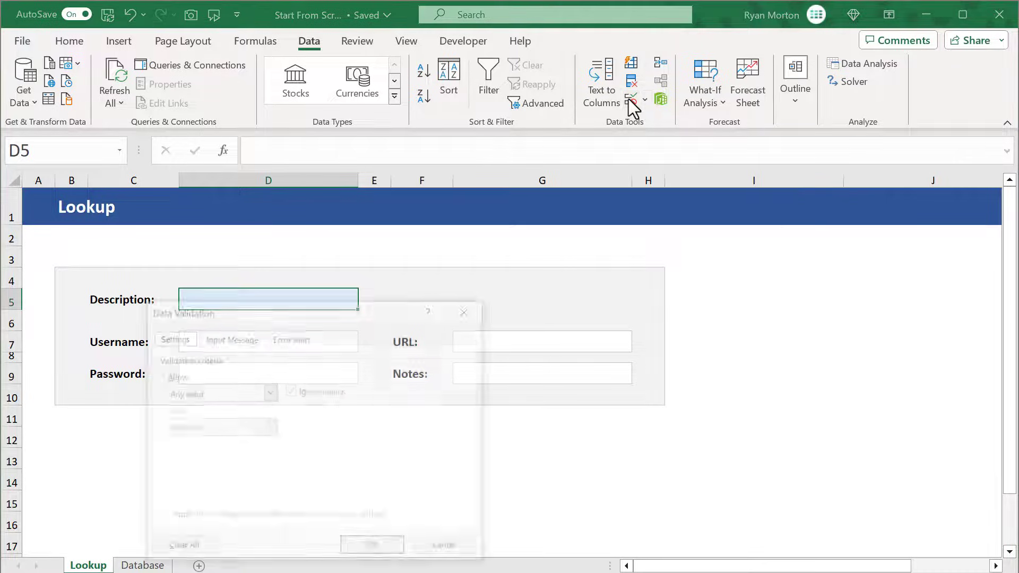
pyautogui.click(630, 81)
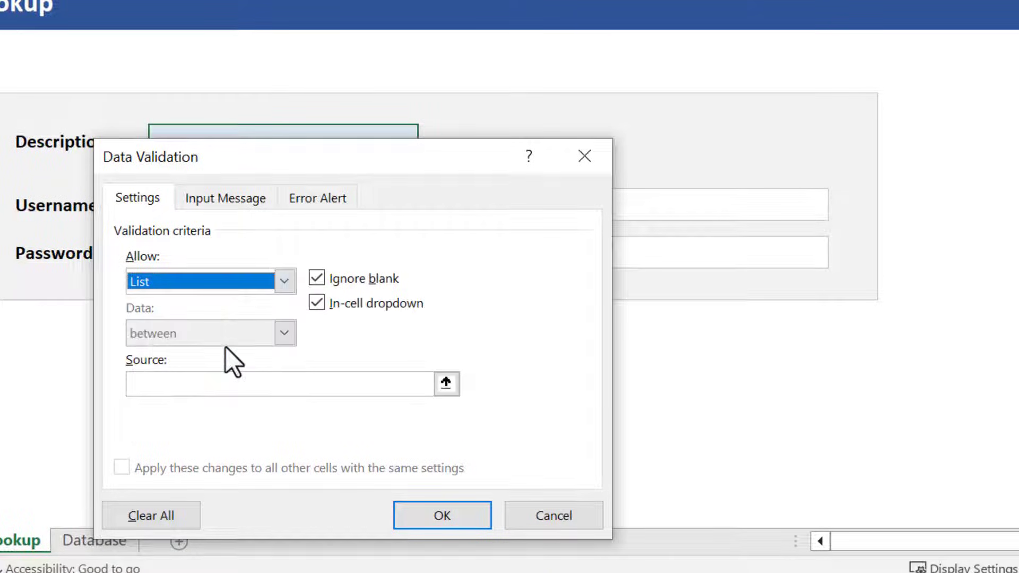
pyautogui.click(286, 383)
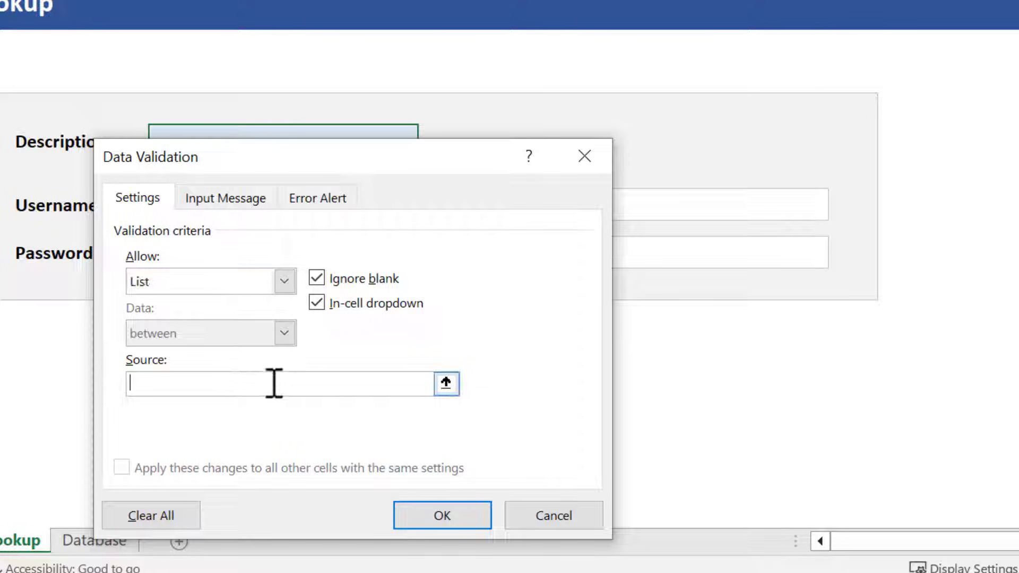
pyautogui.write('=D')
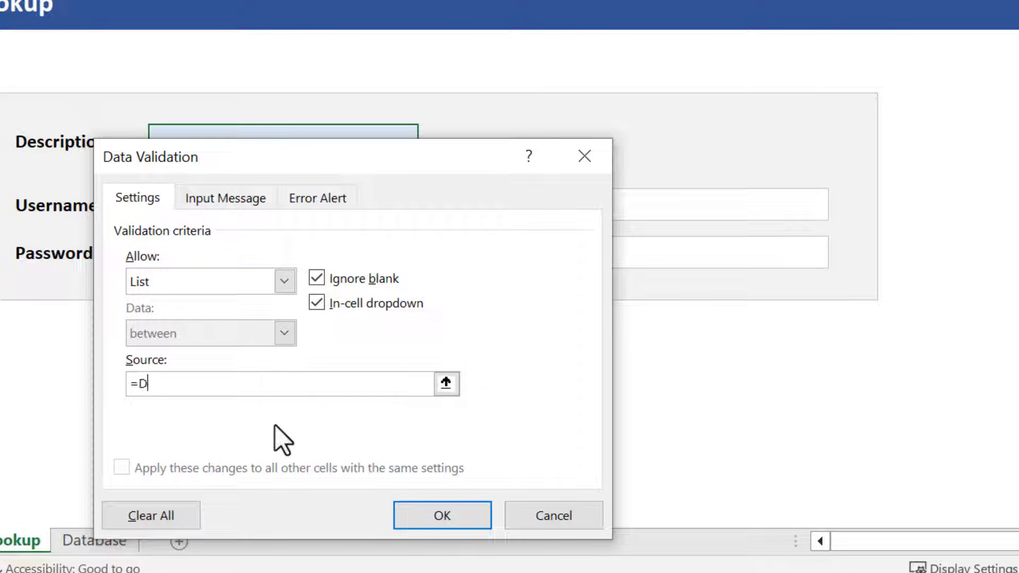
pyautogui.write('escription')
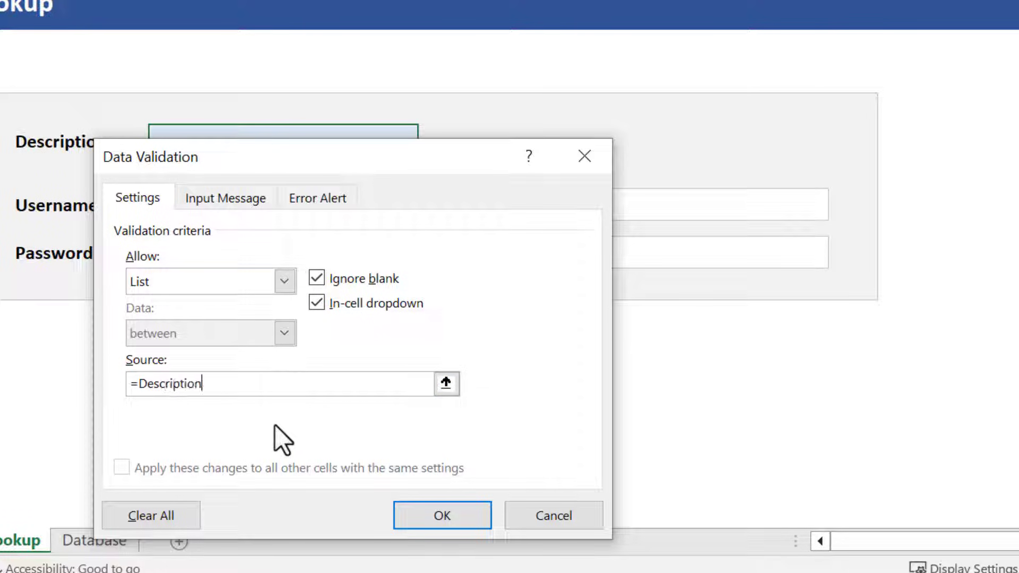
pyautogui.write('List')
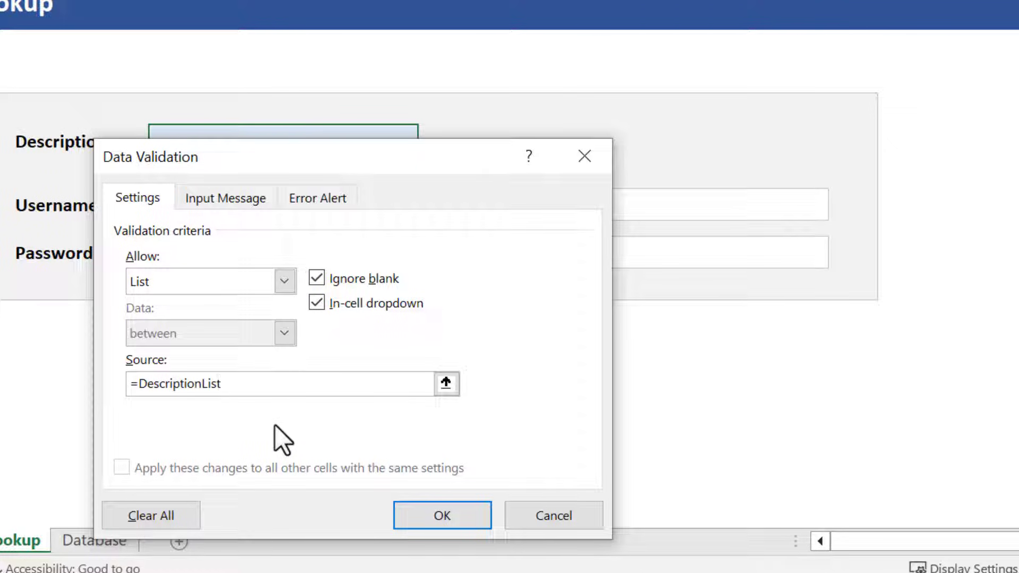
pyautogui.moveTo(316, 467)
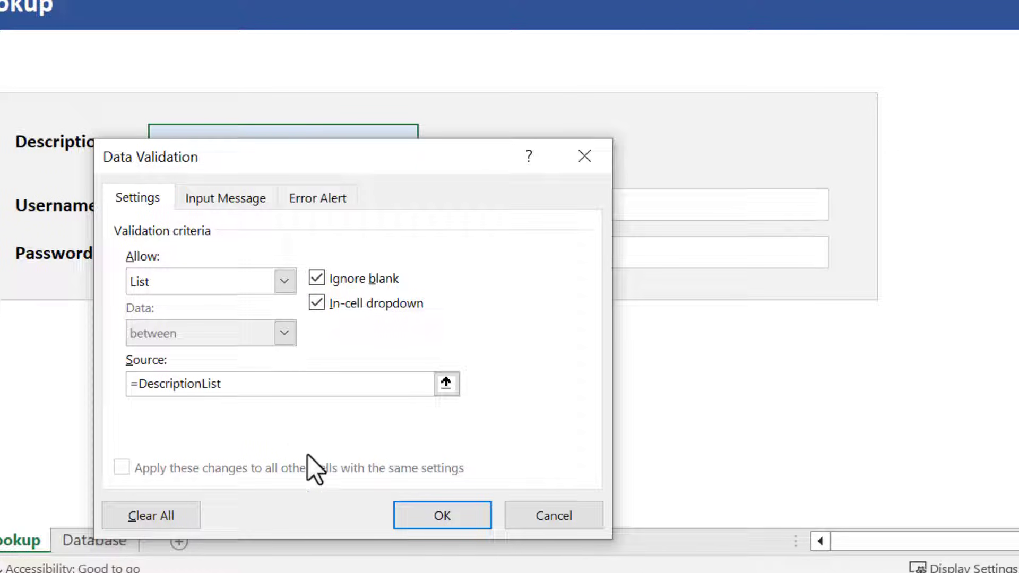
pyautogui.click(441, 515)
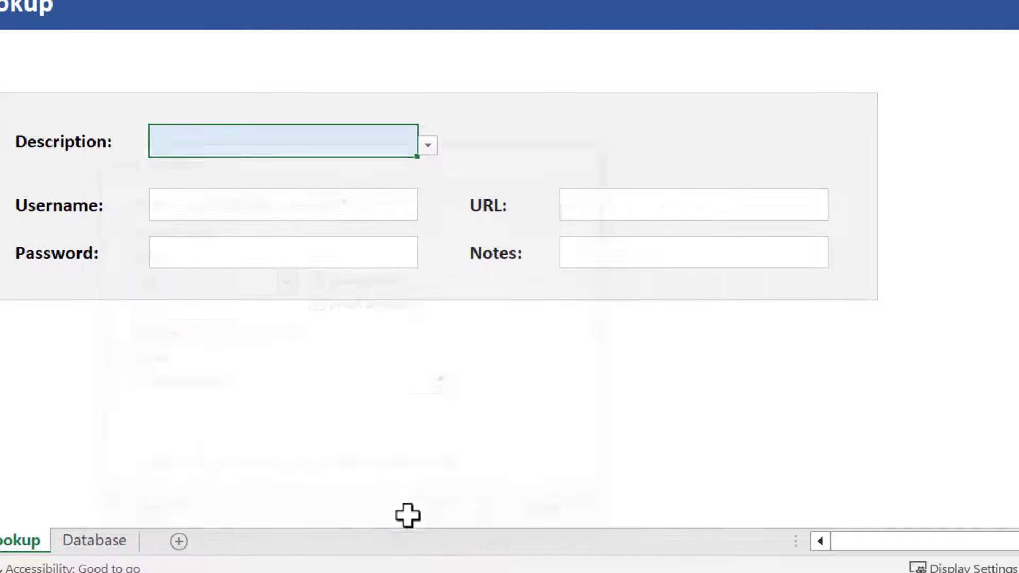
pyautogui.click(364, 300)
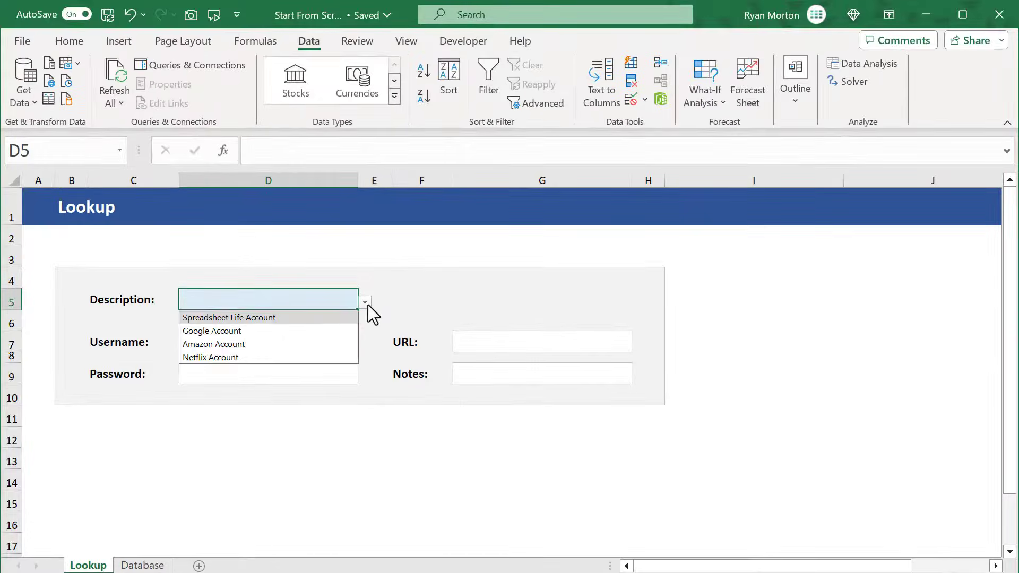
pyautogui.moveTo(318, 341)
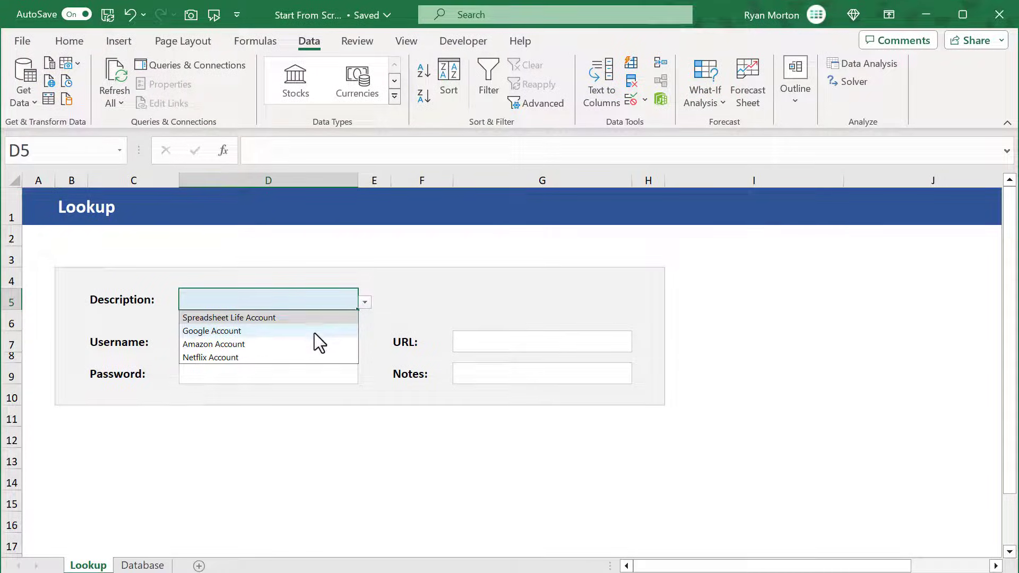
pyautogui.click(211, 331)
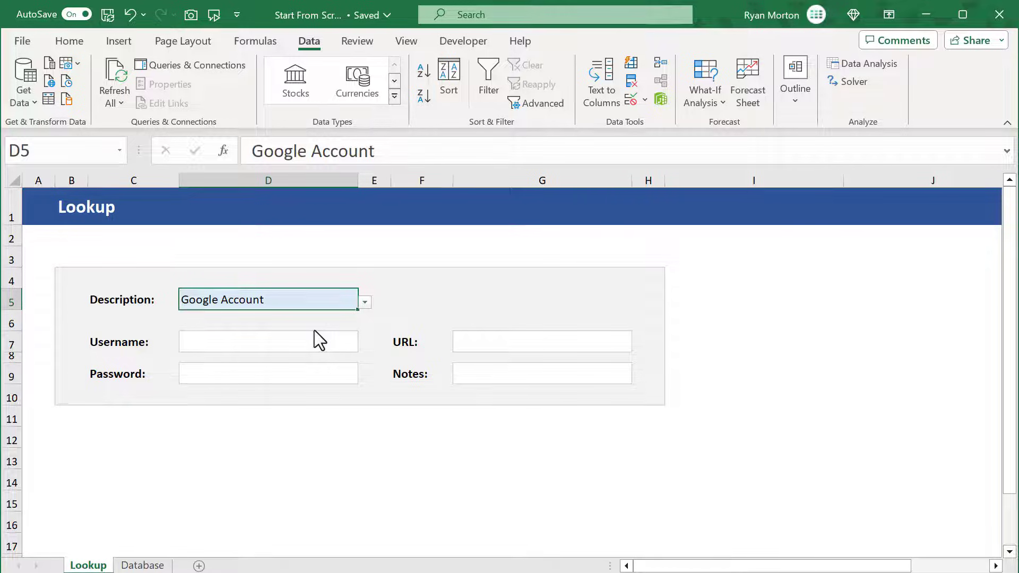
# Enter =VLOOKUP($D$5,Database,2,FALSE) in the Username field, returning troynorman4231.
pyautogui.click(267, 341)
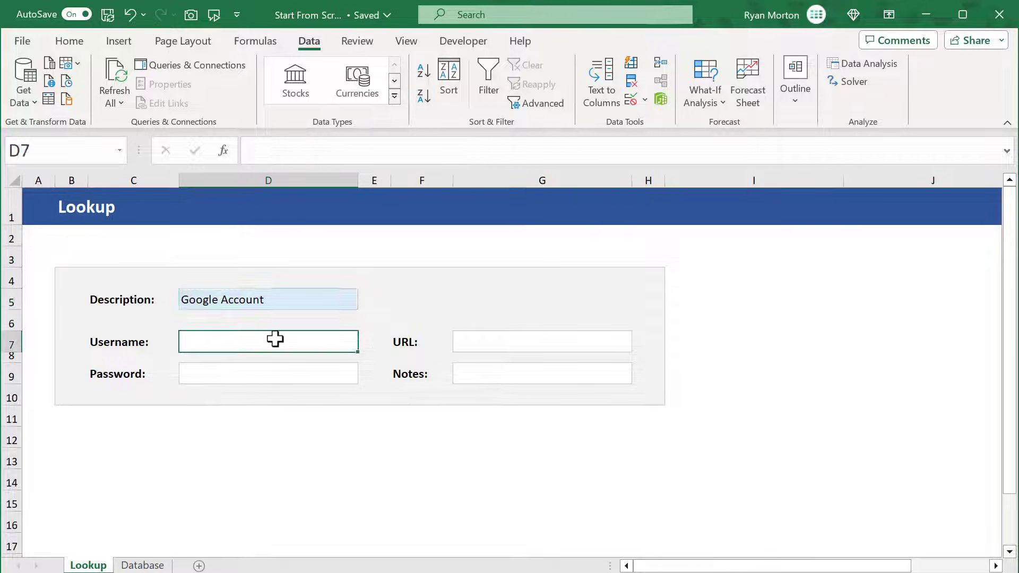
pyautogui.moveTo(316, 315)
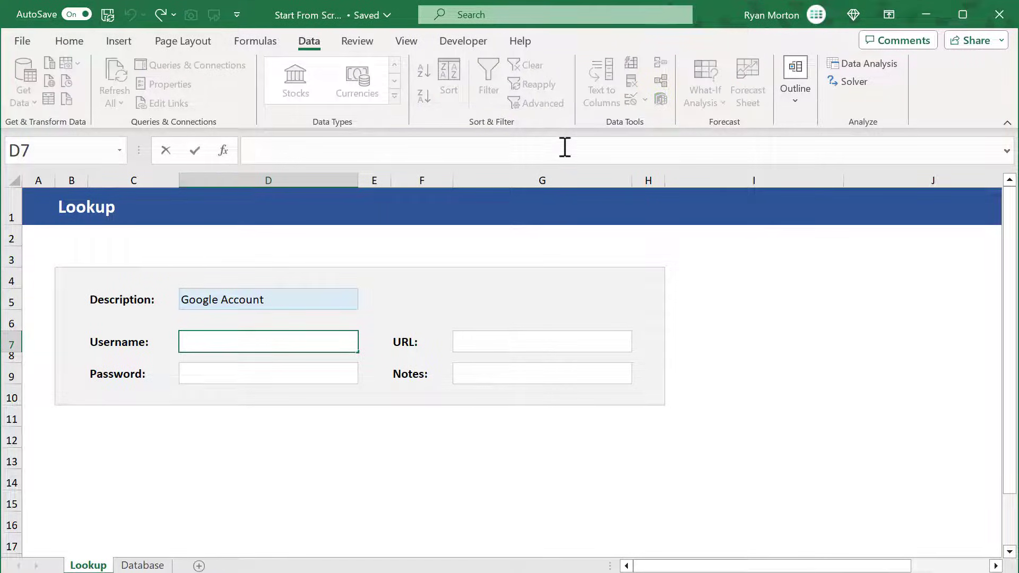
pyautogui.write('=')
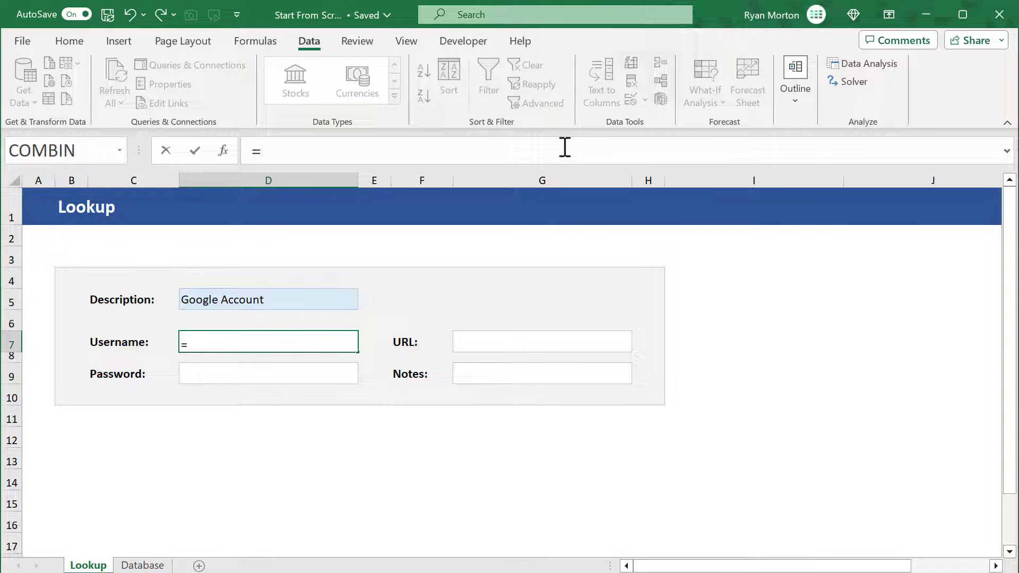
pyautogui.write('VLOOKUP(')
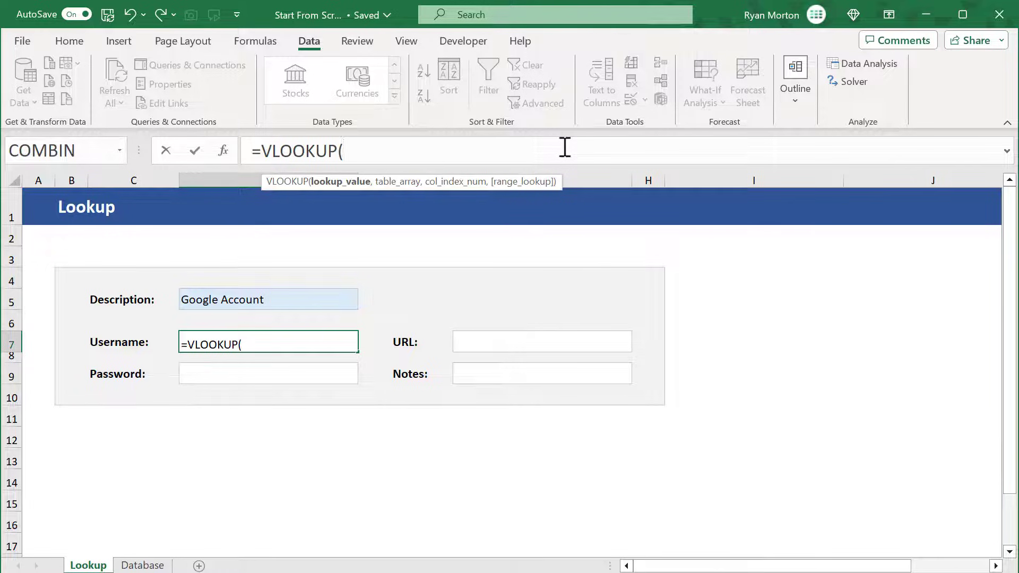
pyautogui.click(267, 299)
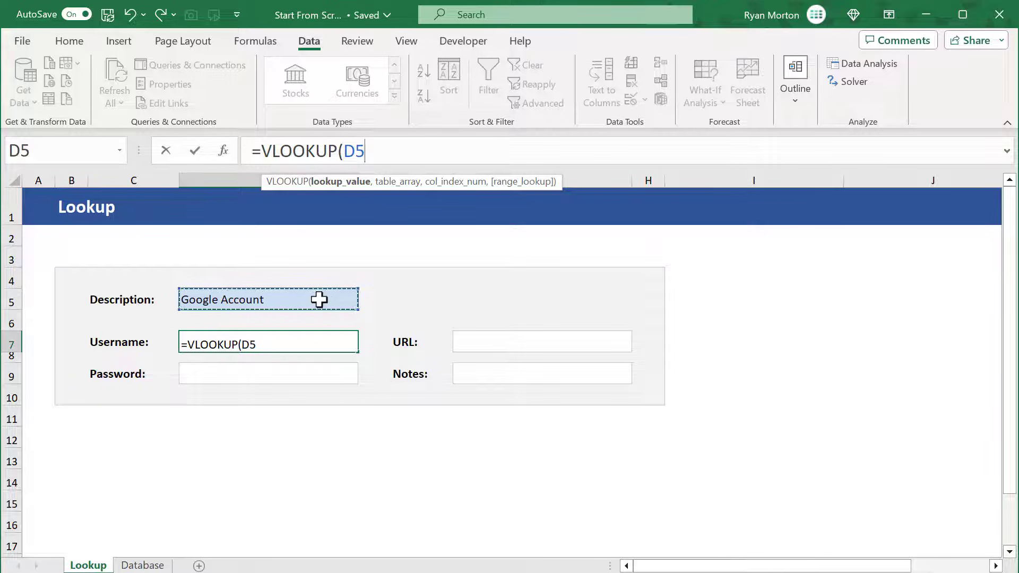
pyautogui.press('f4')
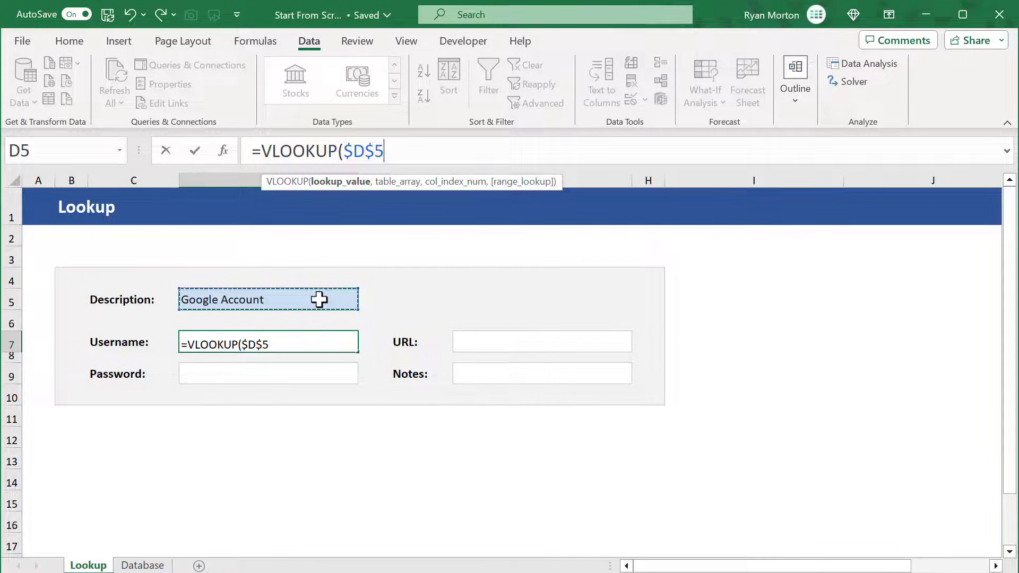
pyautogui.write(',')
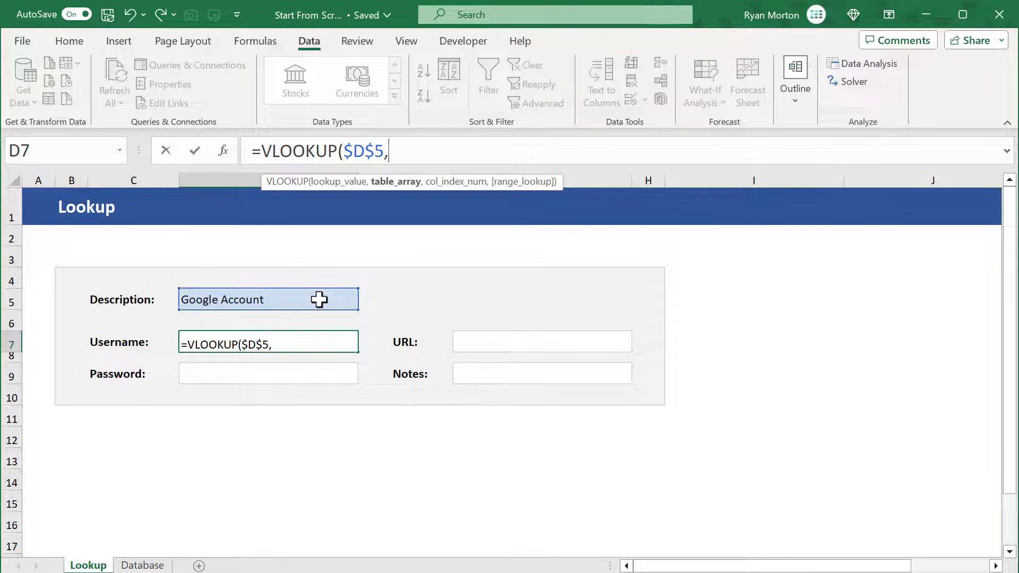
pyautogui.write('data')
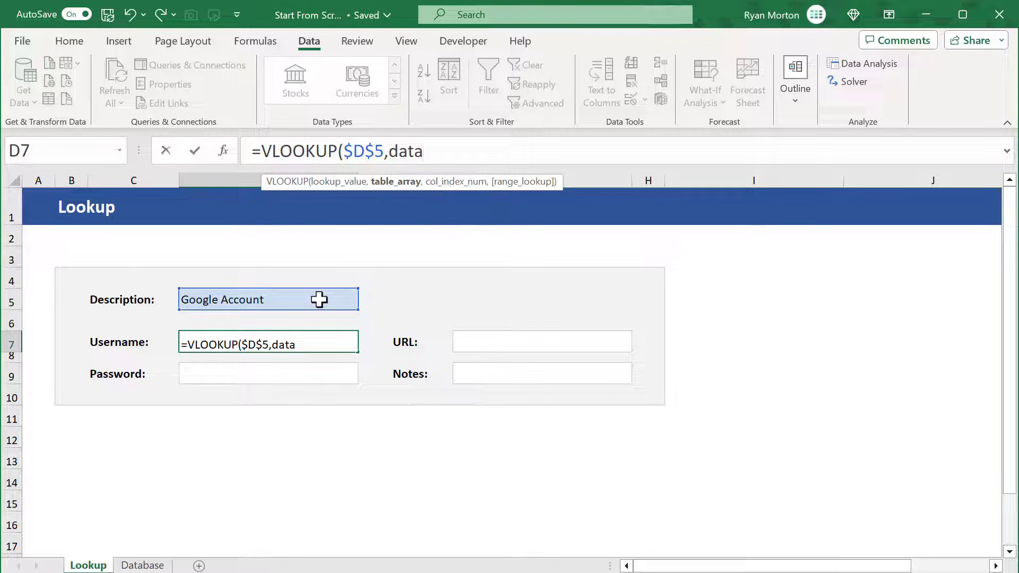
pyautogui.write('base')
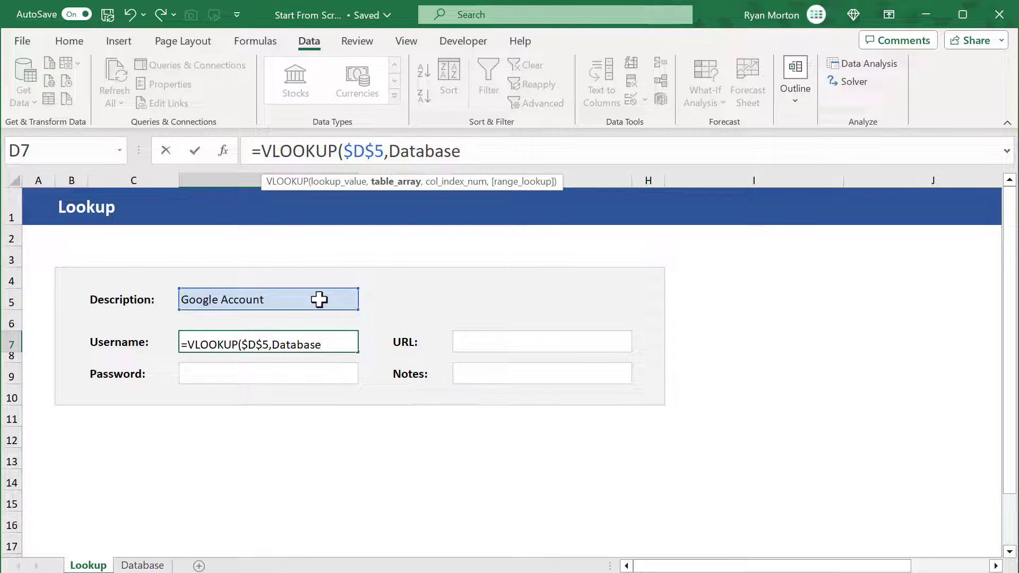
pyautogui.write(',2')
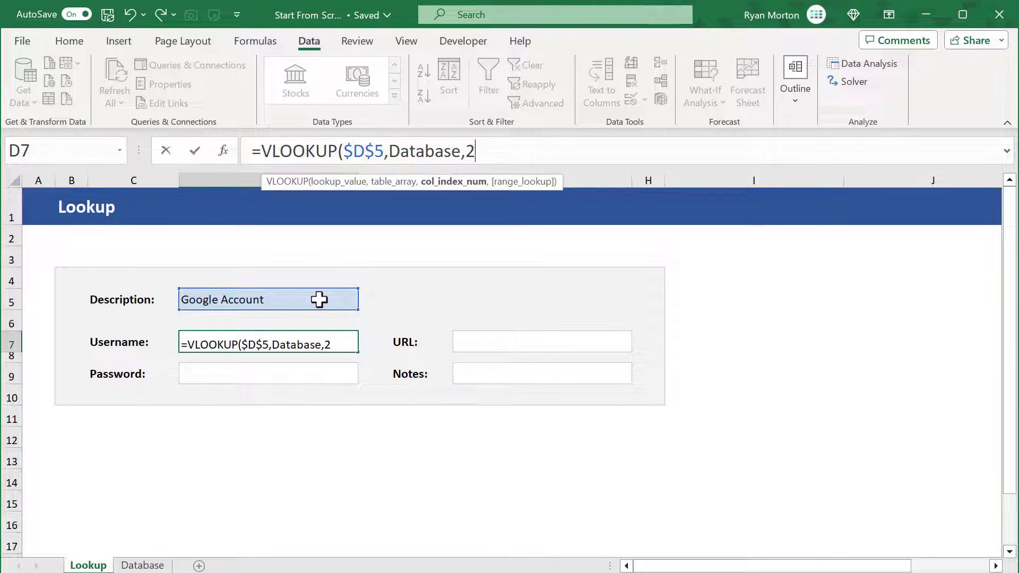
pyautogui.write(',FALSE')
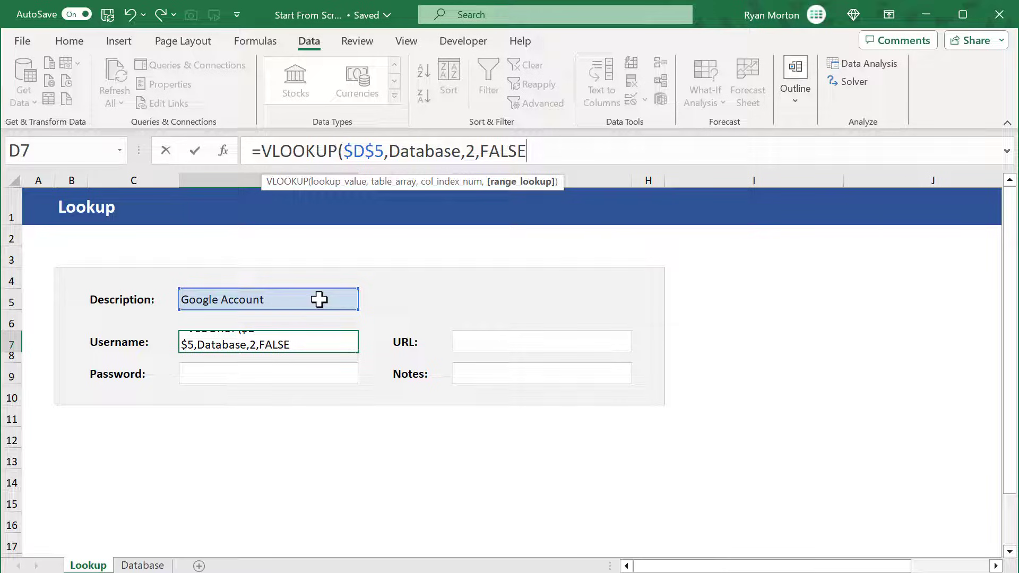
pyautogui.write(')')
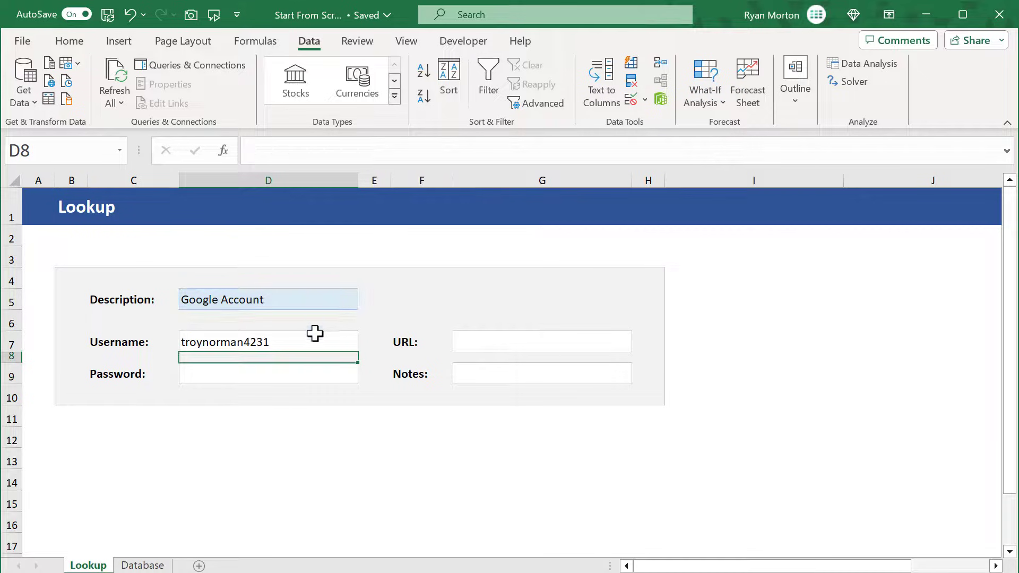
# Copy the Username VLOOKUP formula into the Password, URL and Notes fields.
pyautogui.click(267, 341)
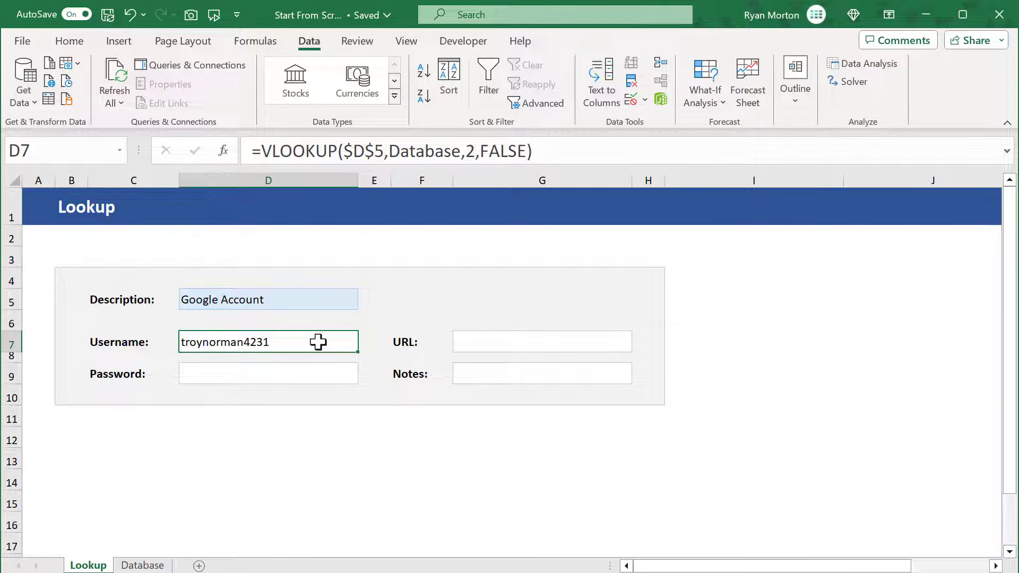
pyautogui.press('ctrl+c')
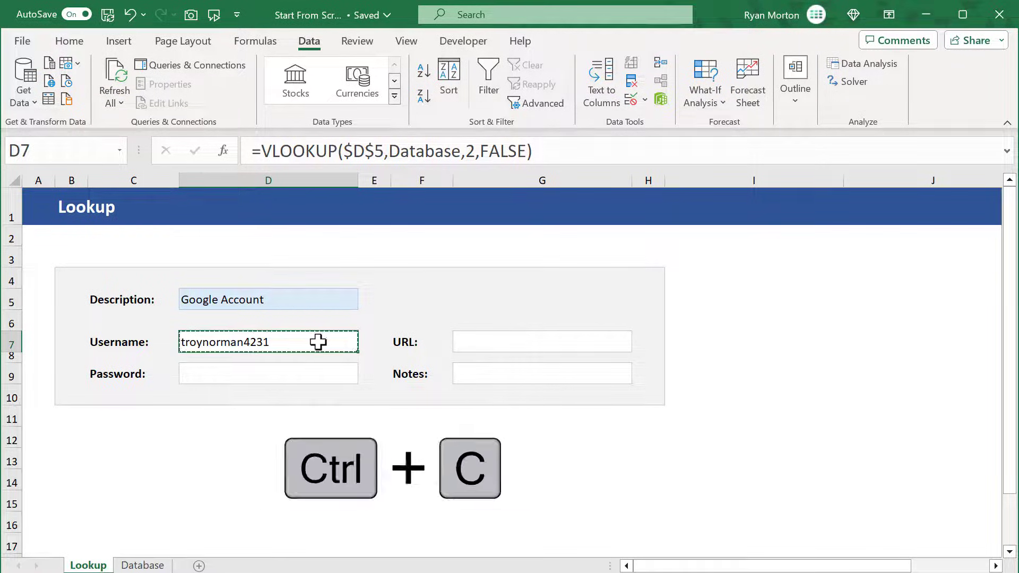
pyautogui.press('ctrl+c')
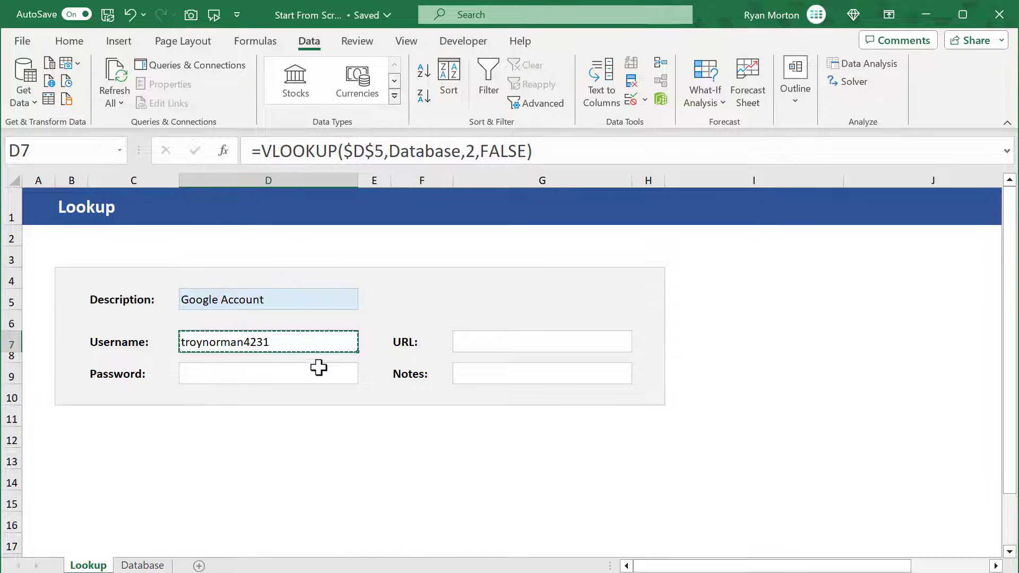
pyautogui.click(268, 373)
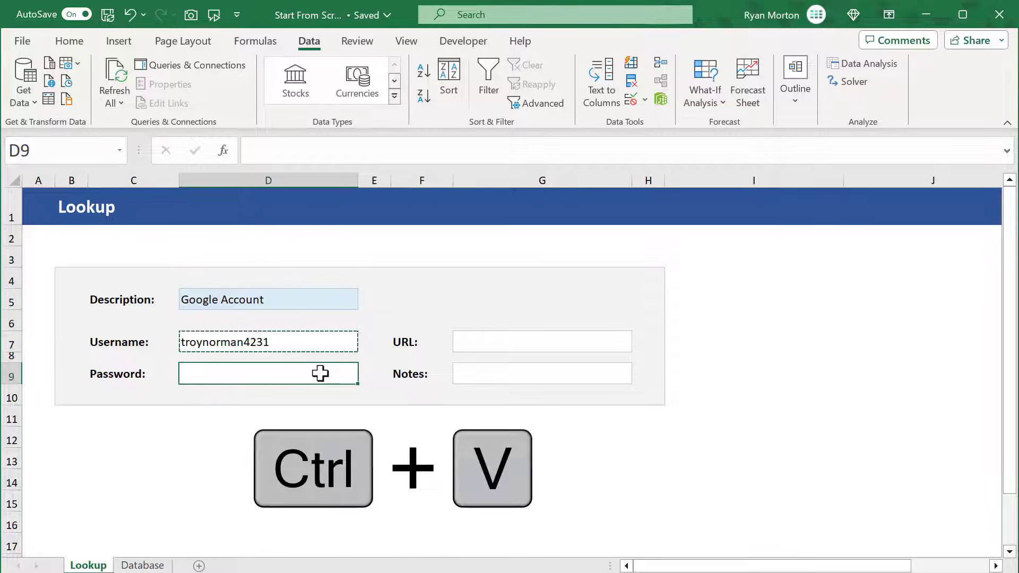
pyautogui.press('ctrl+v')
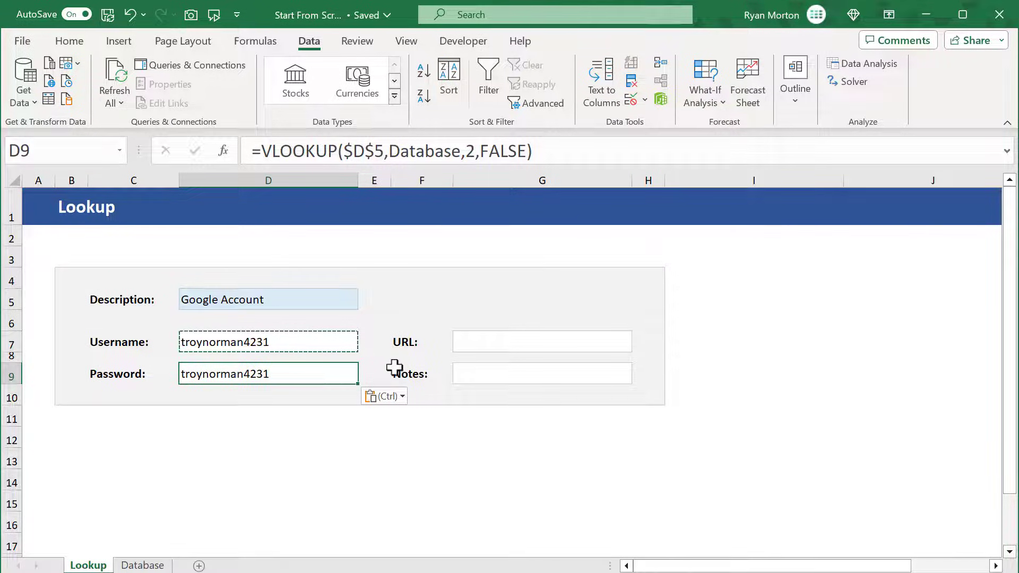
pyautogui.press('ctrl+v')
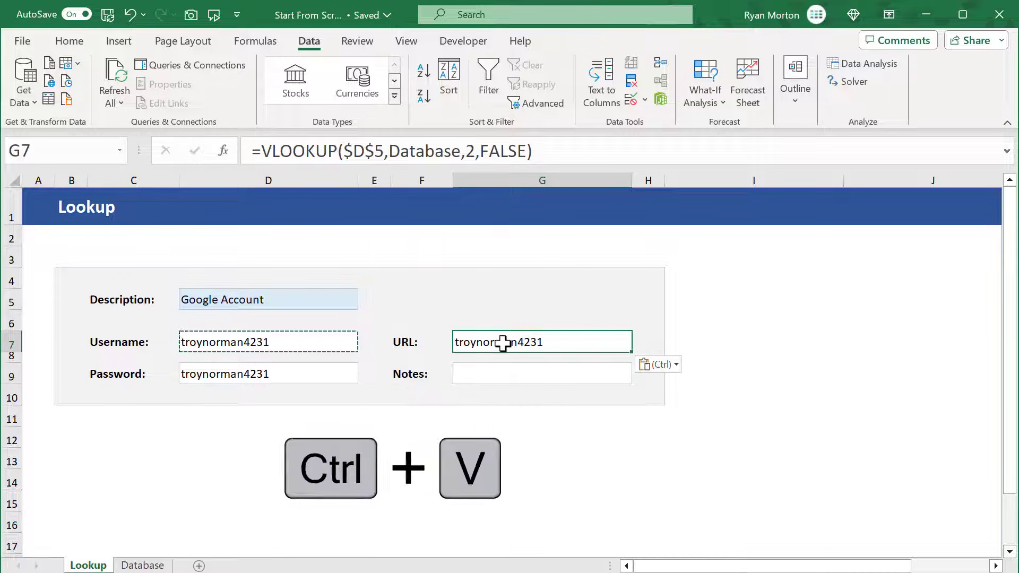
pyautogui.click(541, 372)
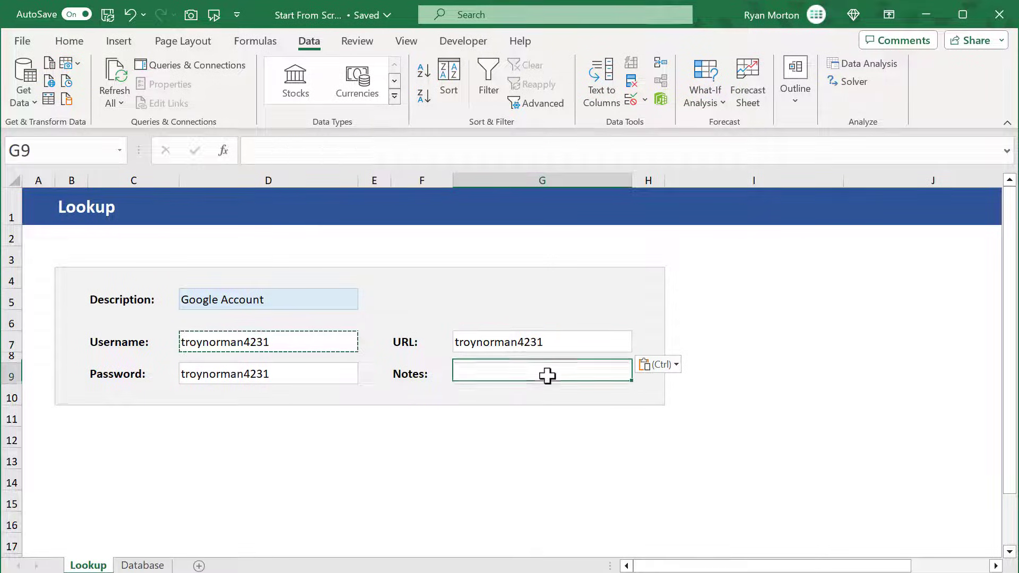
pyautogui.press('ctrl+v')
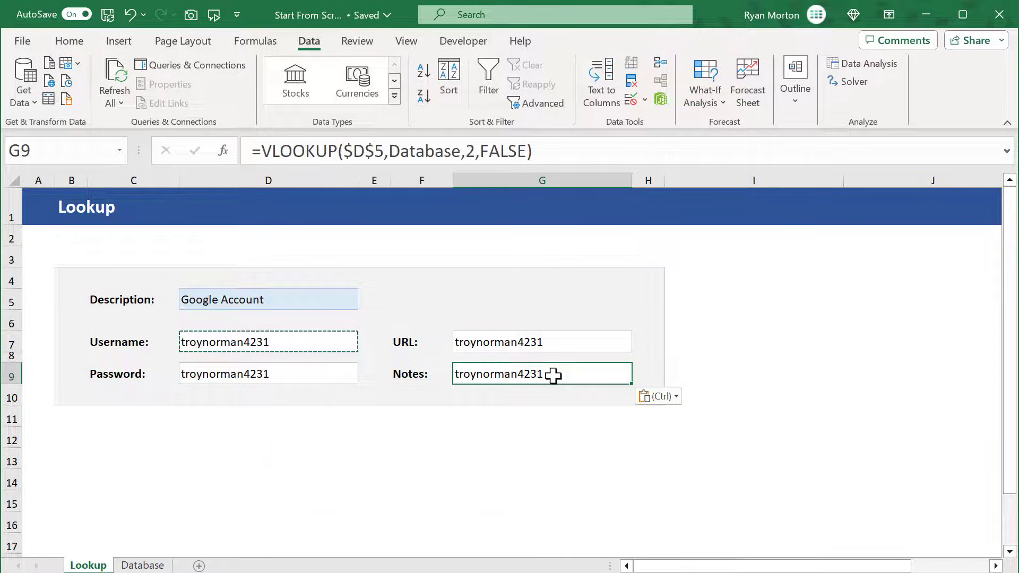
pyautogui.moveTo(341, 373)
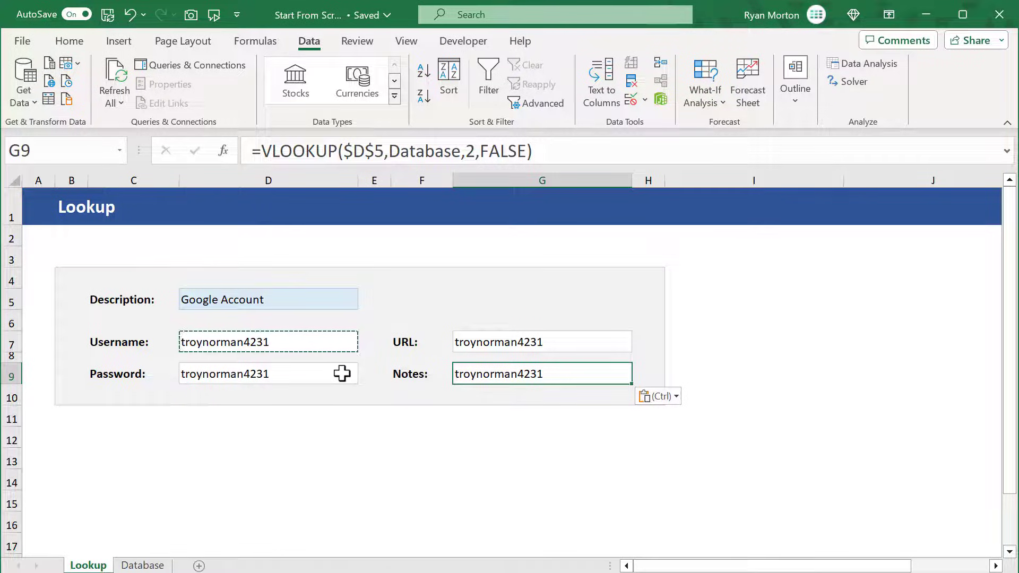
pyautogui.click(269, 373)
pyautogui.write('3')
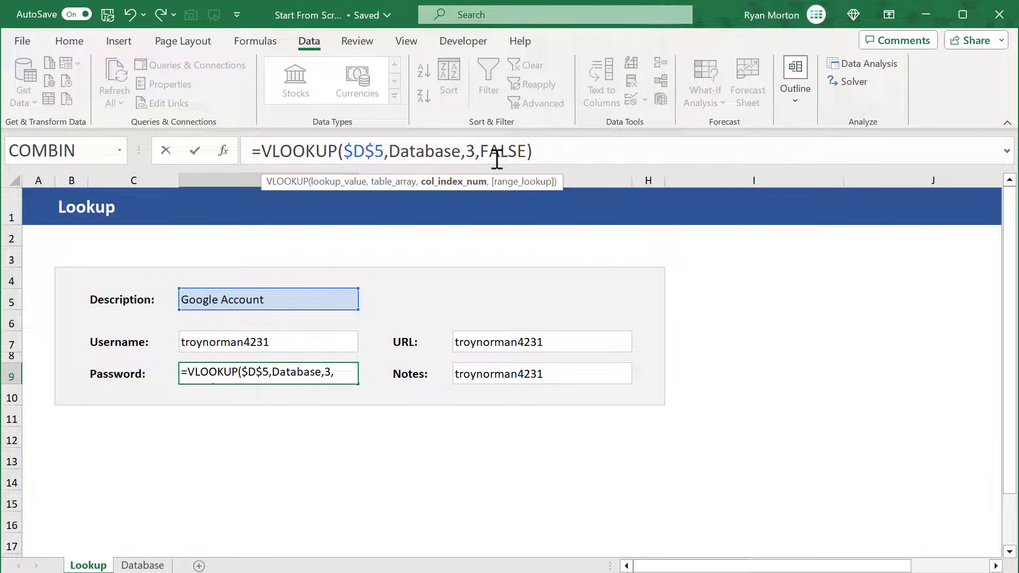
pyautogui.press('Return')
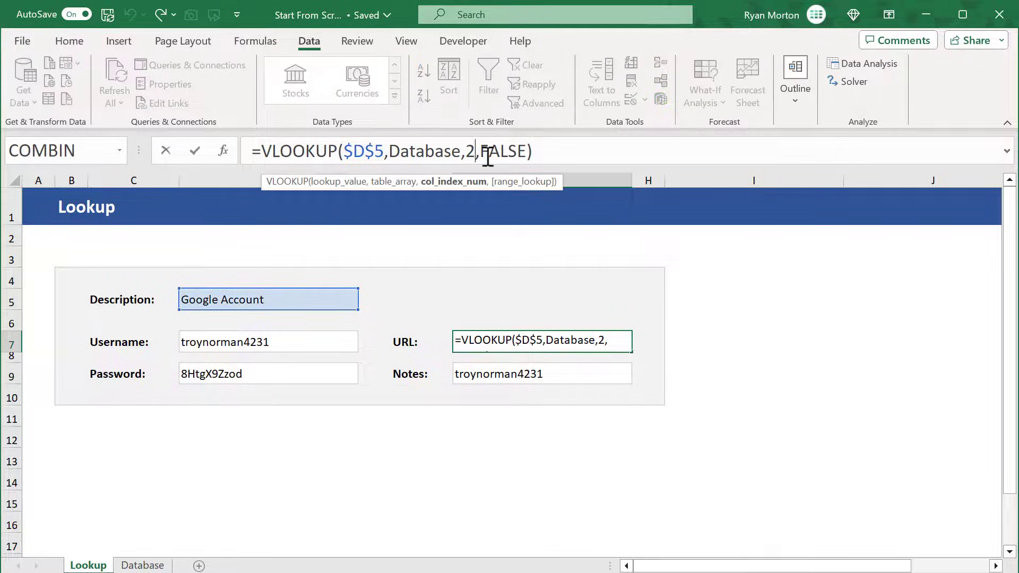
pyautogui.press('Return')
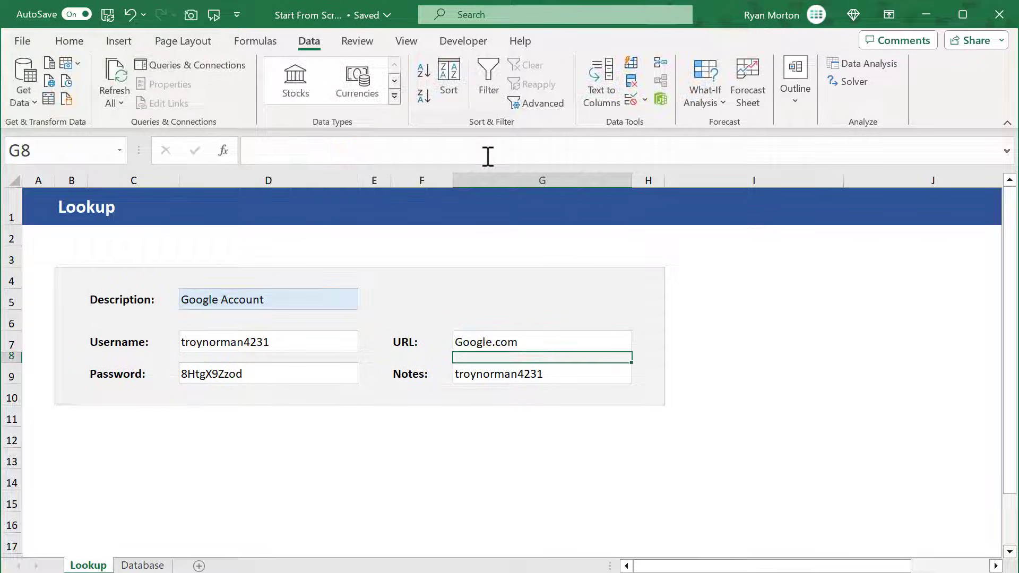
pyautogui.click(541, 373)
pyautogui.write('Look what I found.')
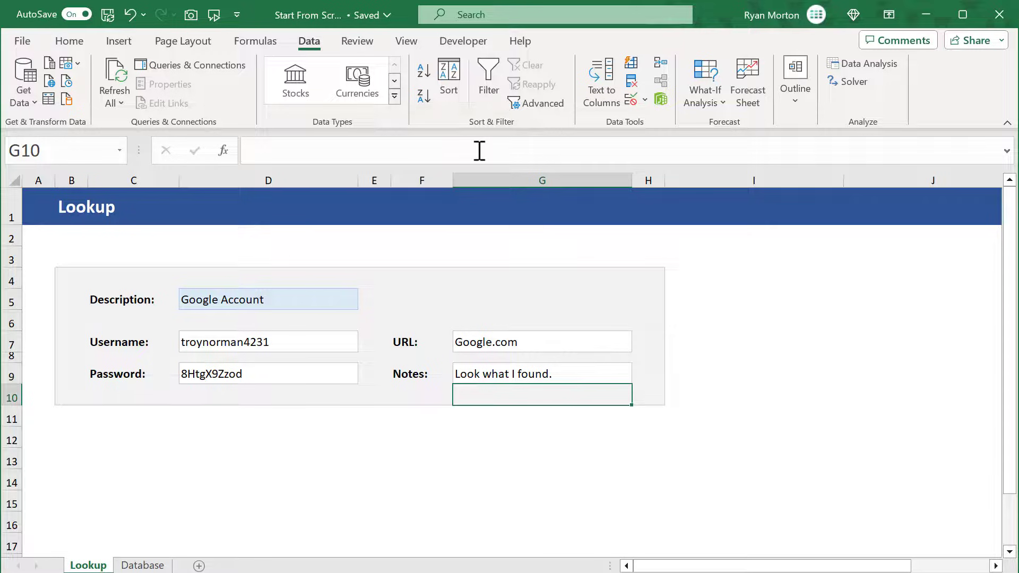
pyautogui.moveTo(421, 188)
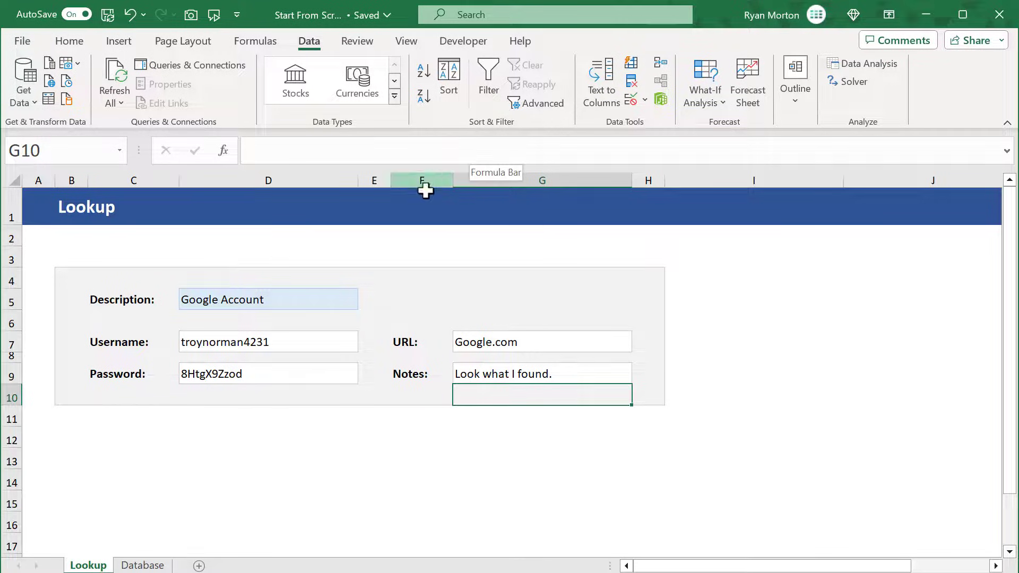
# Make the Description field bold.
pyautogui.click(267, 299)
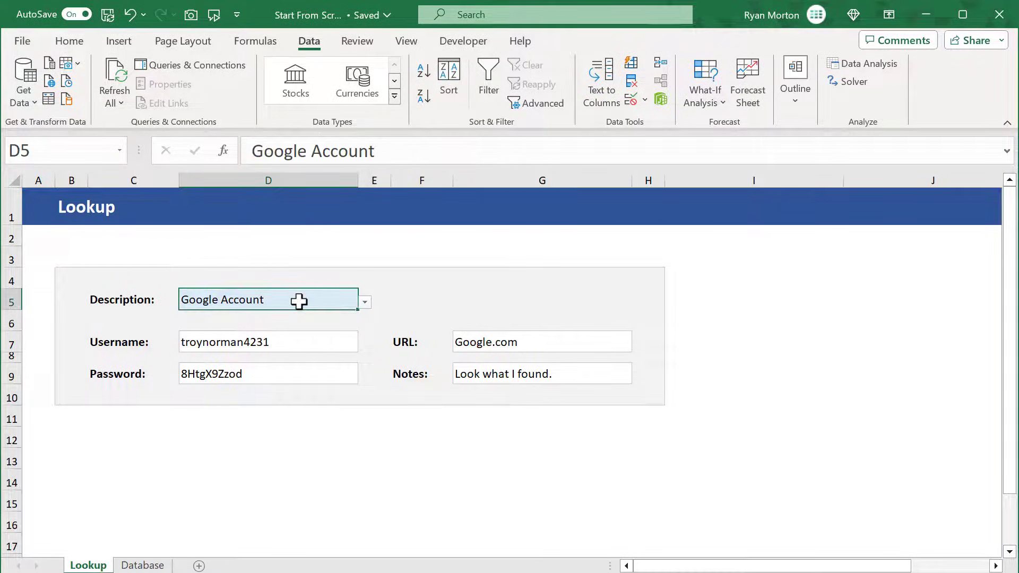
pyautogui.click(69, 41)
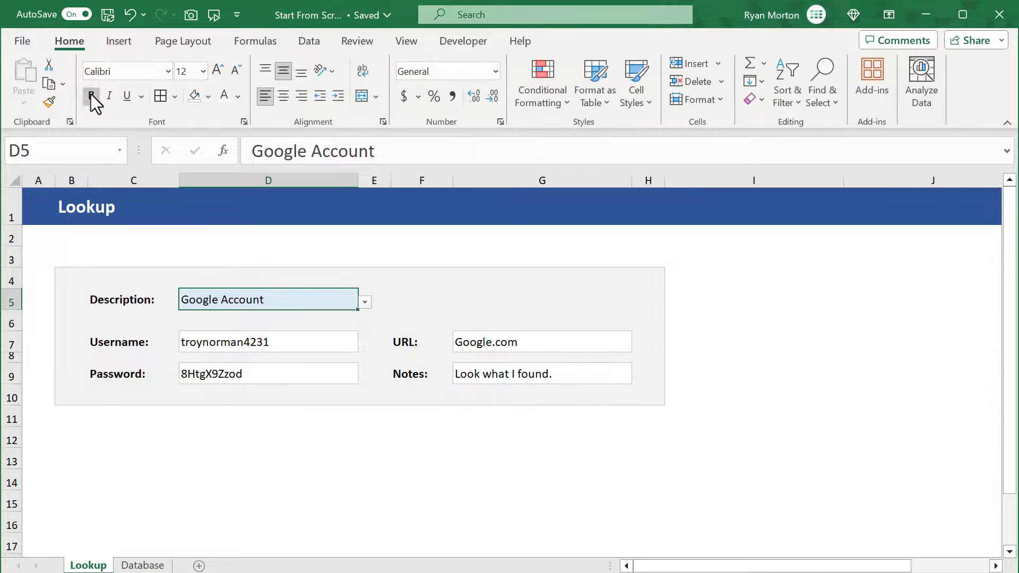
pyautogui.click(91, 96)
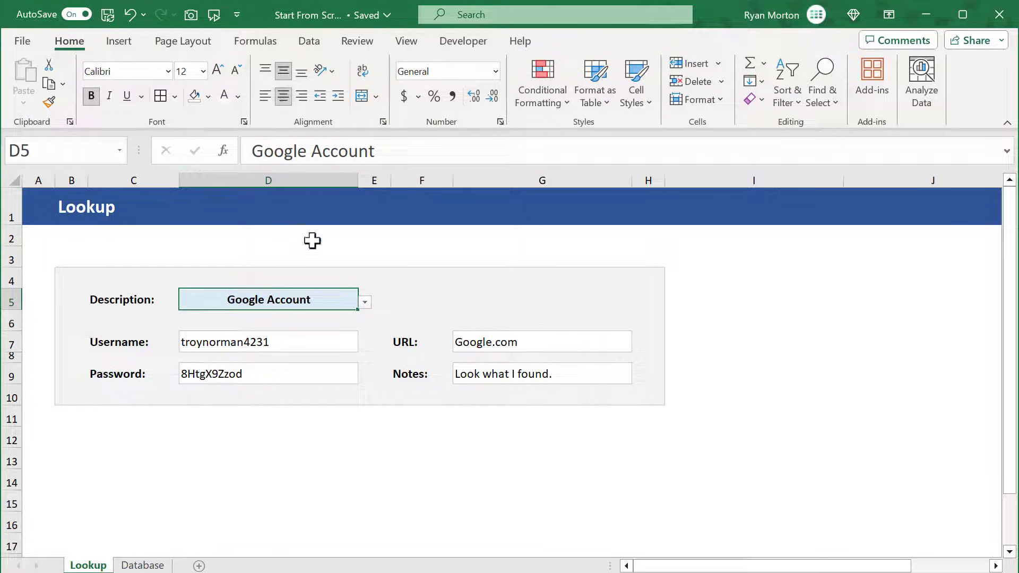
# Show the Username, Password, URL and Notes results in blue text.
pyautogui.click(267, 341)
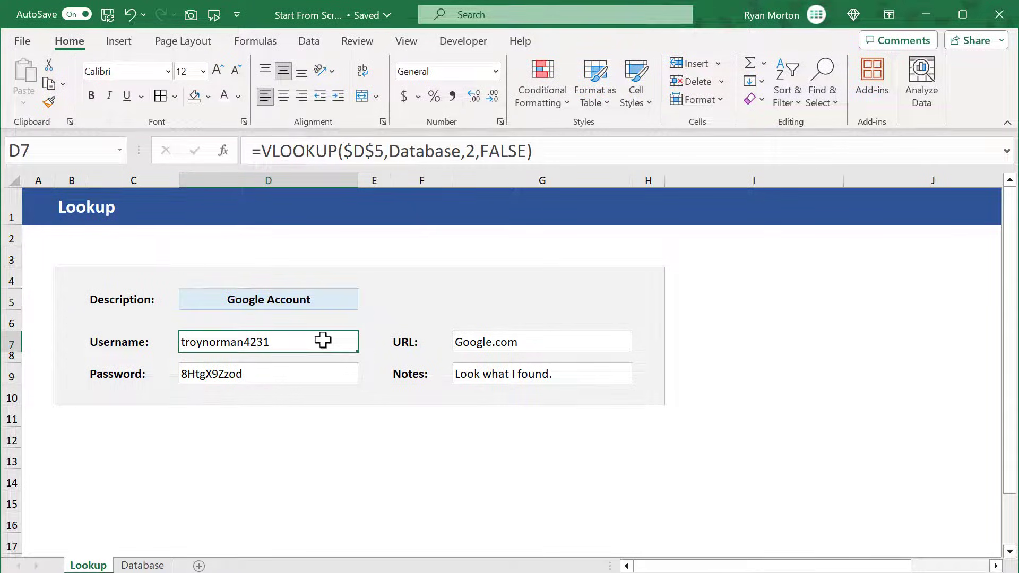
pyautogui.press('ctrl')
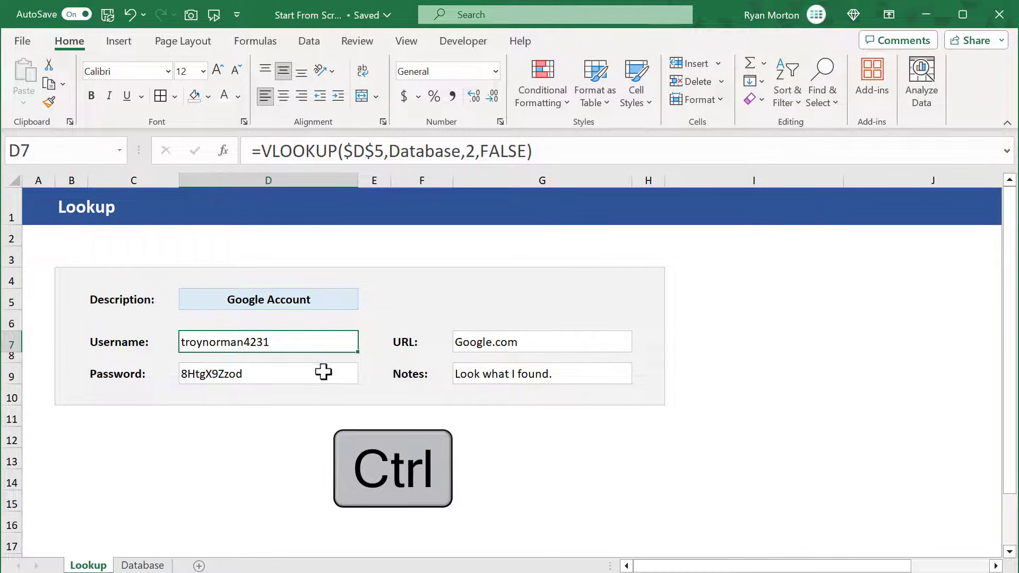
pyautogui.click(541, 342)
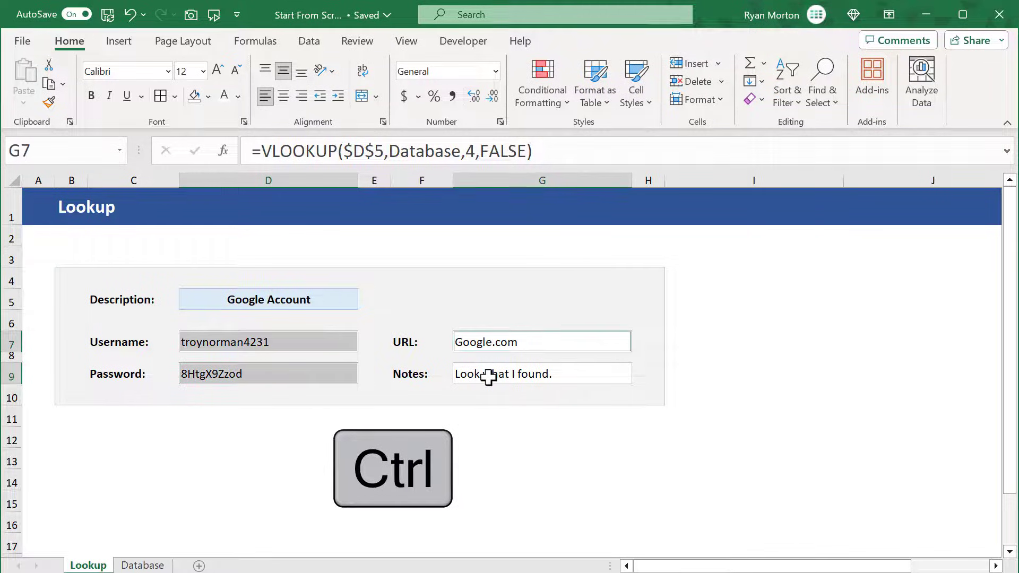
pyautogui.click(541, 373)
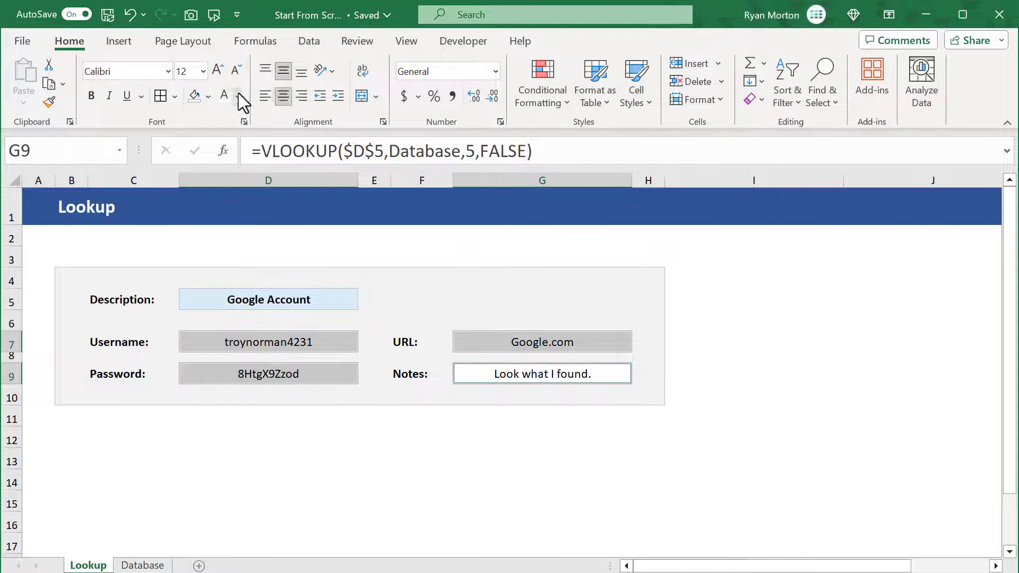
pyautogui.click(237, 96)
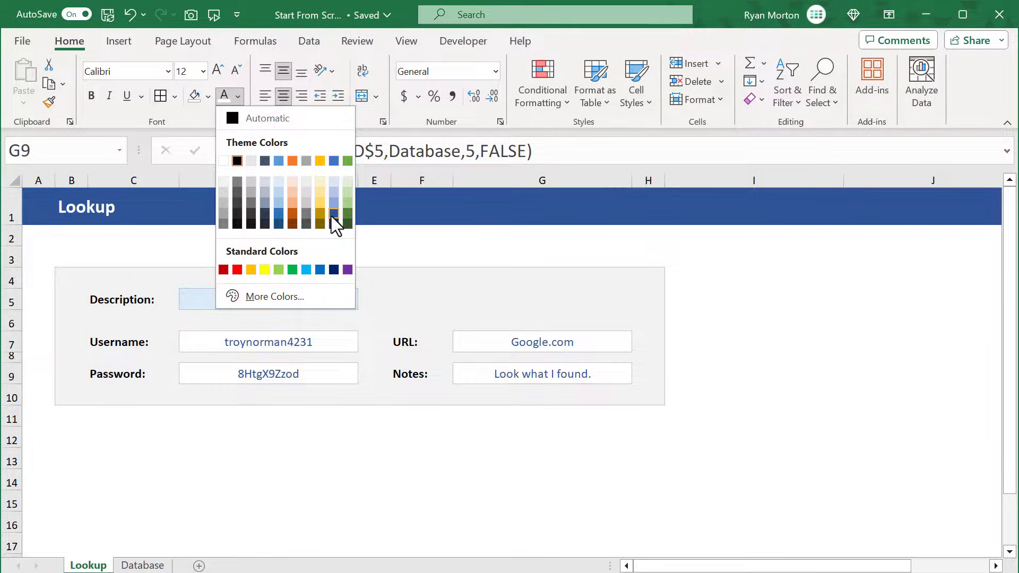
pyautogui.click(333, 217)
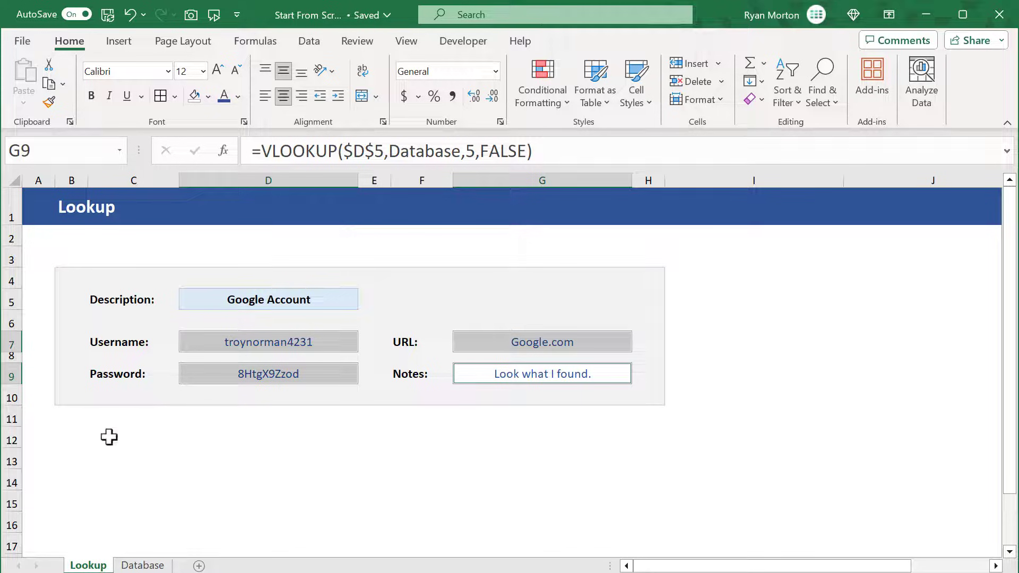
pyautogui.click(133, 437)
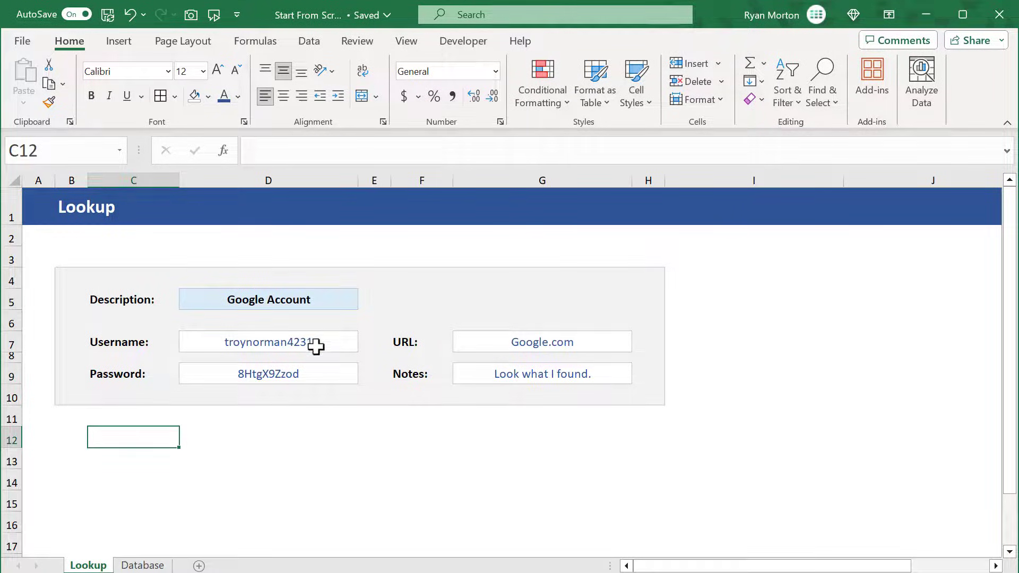
# Choose Amazon Account from the Description dropdown, then view the Database sheet.
pyautogui.click(364, 301)
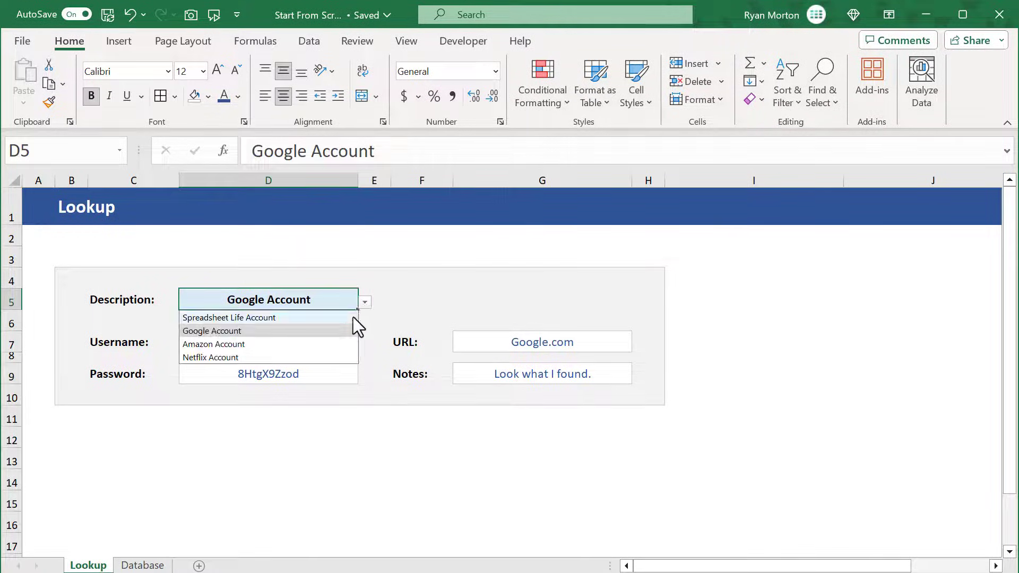
pyautogui.click(229, 317)
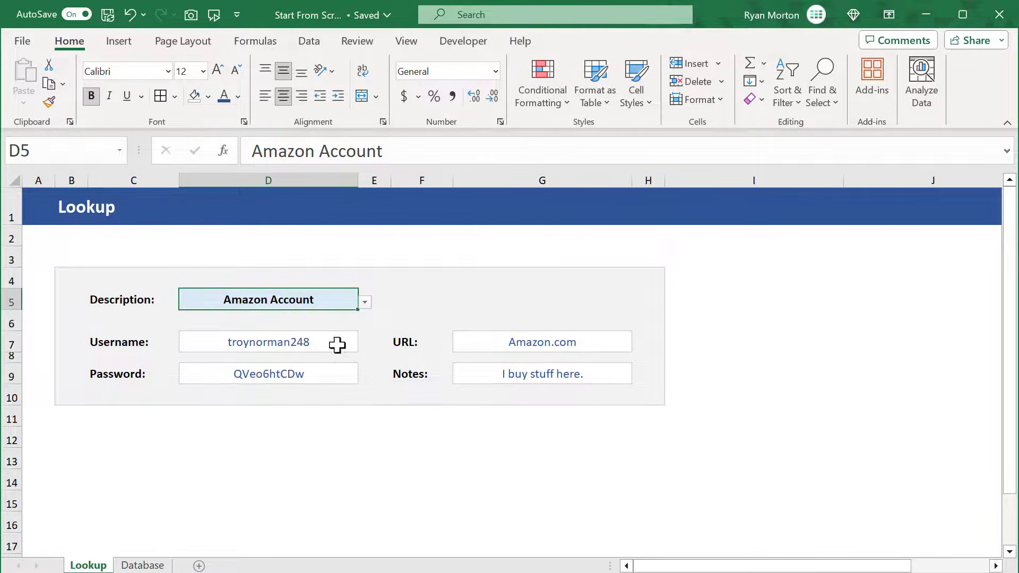
pyautogui.click(142, 546)
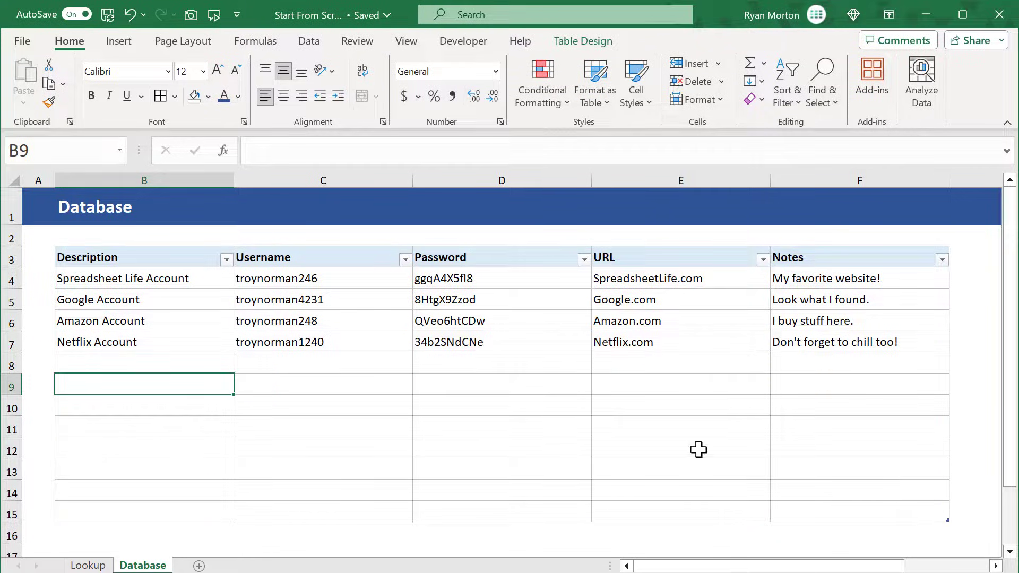
pyautogui.moveTo(323, 382)
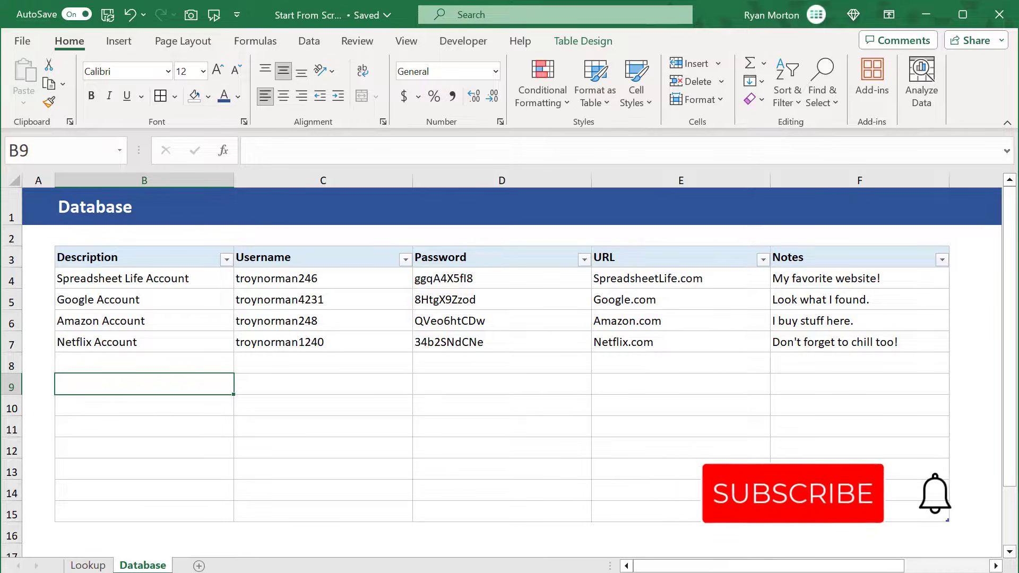
# Review the Database sheet's four-account table.
pyautogui.click(790, 492)
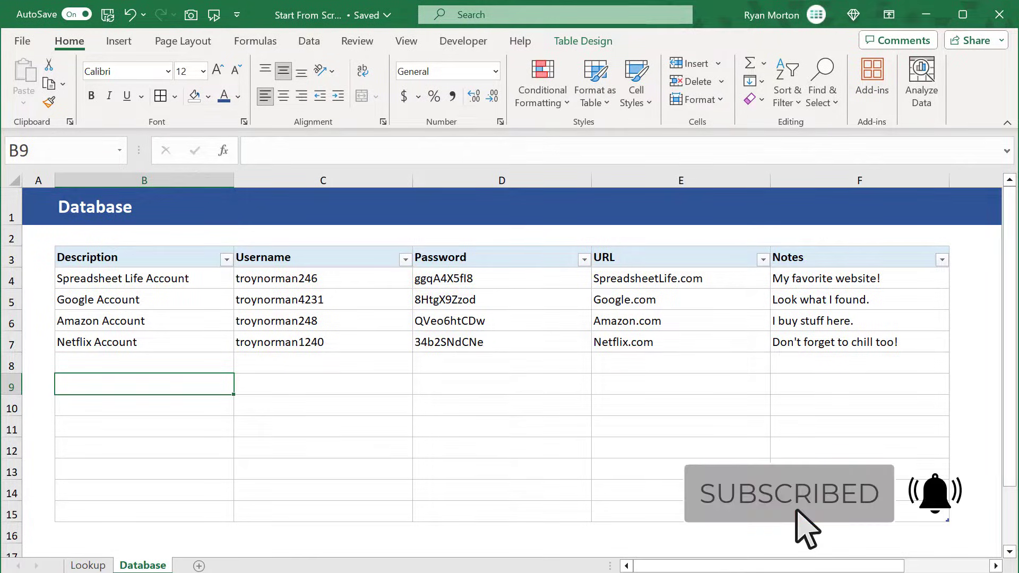